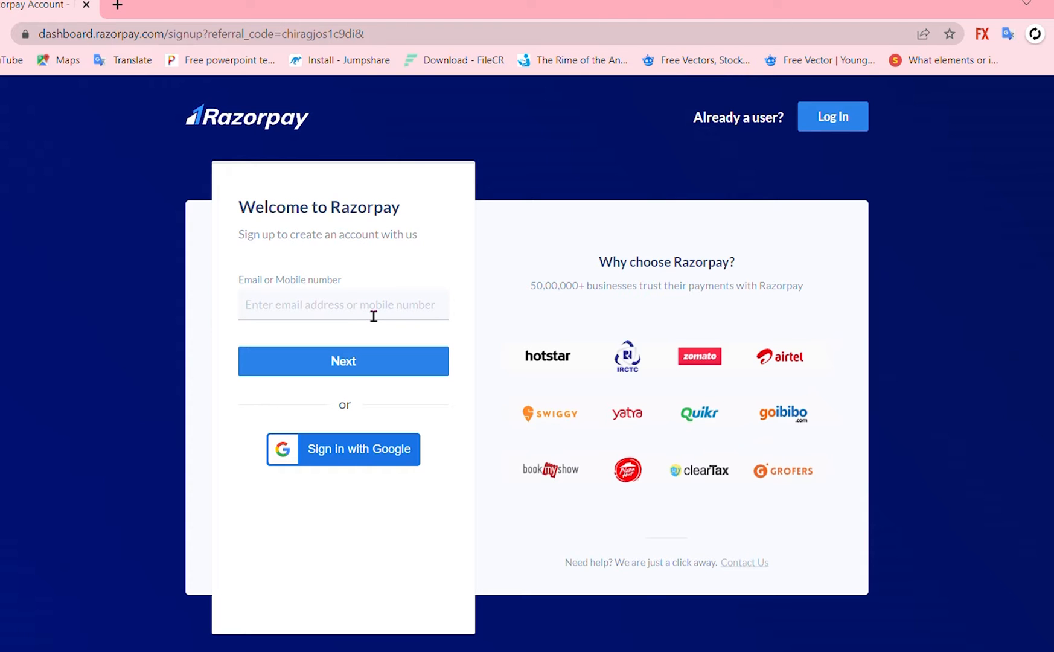
pyautogui.moveTo(493, 318)
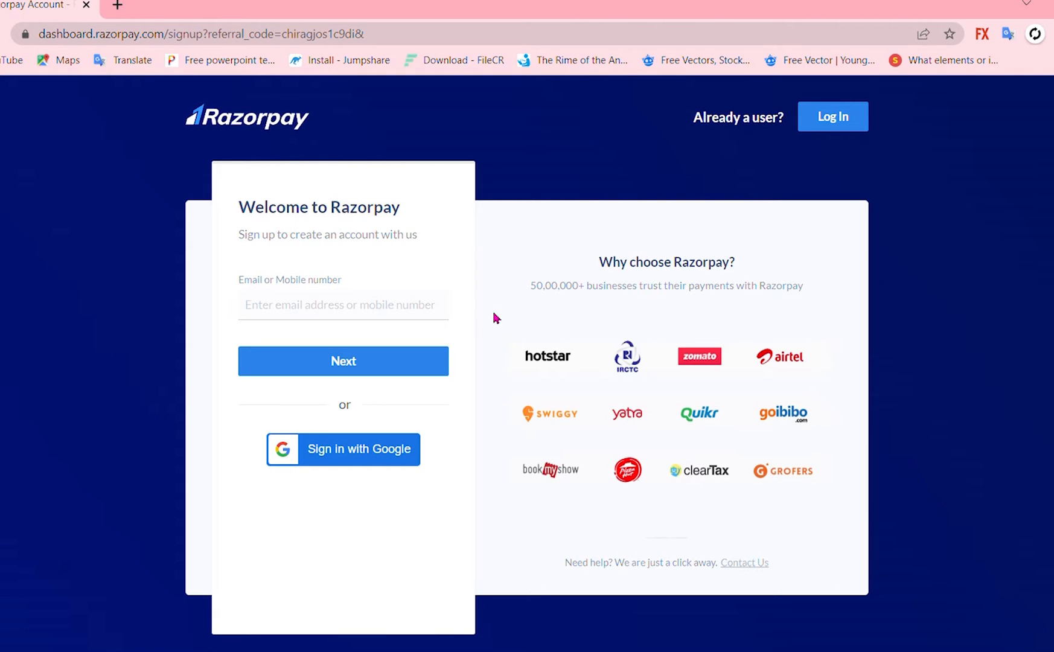
pyautogui.moveTo(490, 251)
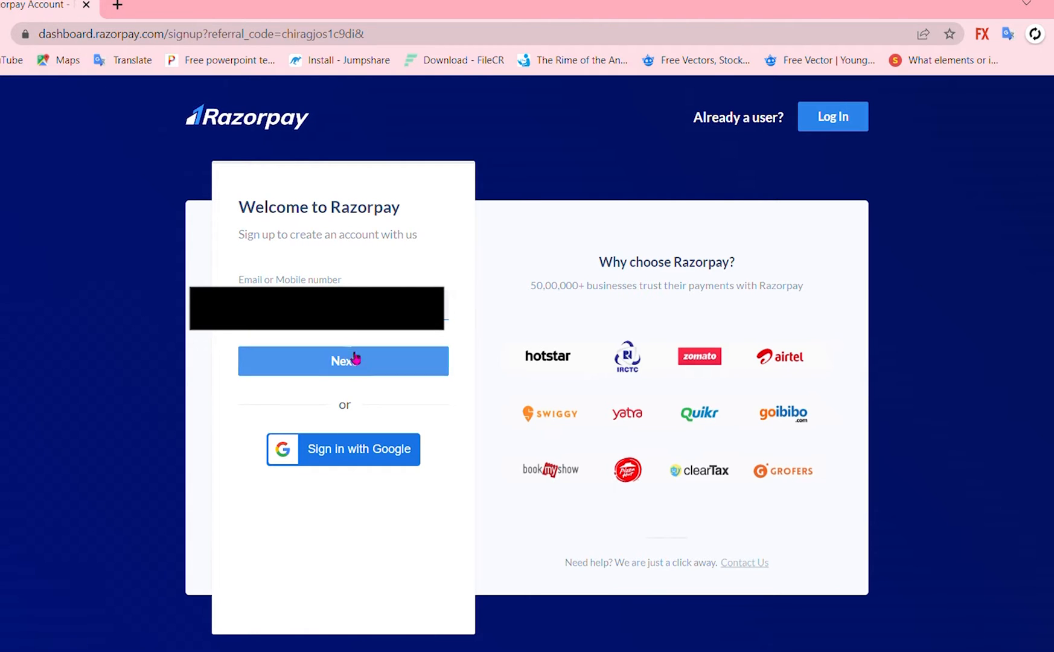
# Step: Move past the email step, enter a password, and submit account creation
pyautogui.click(342, 360)
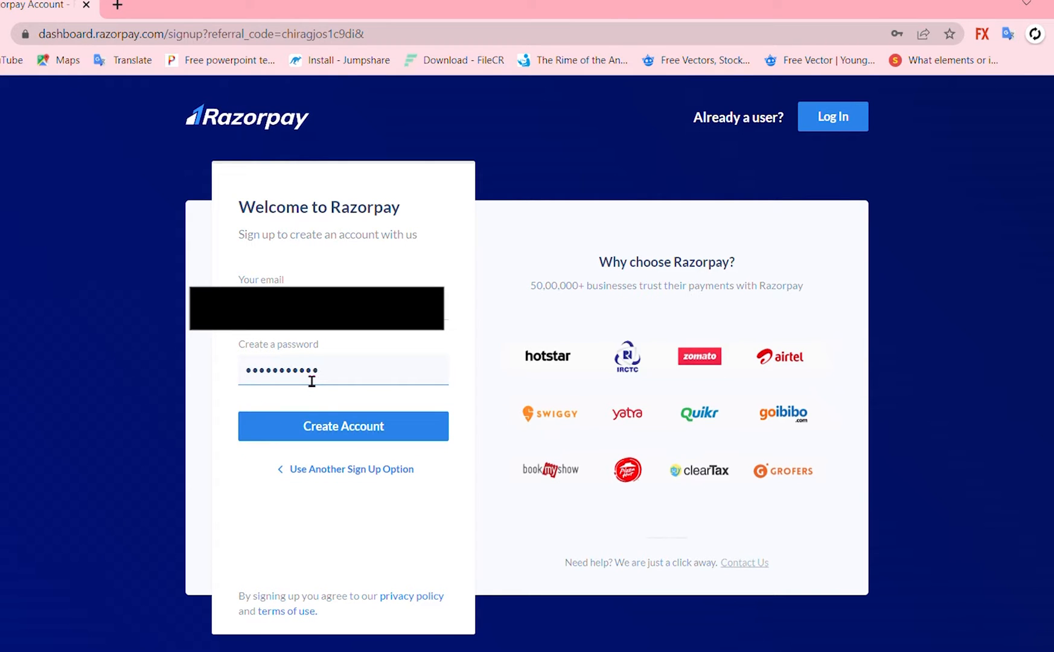
pyautogui.click(343, 426)
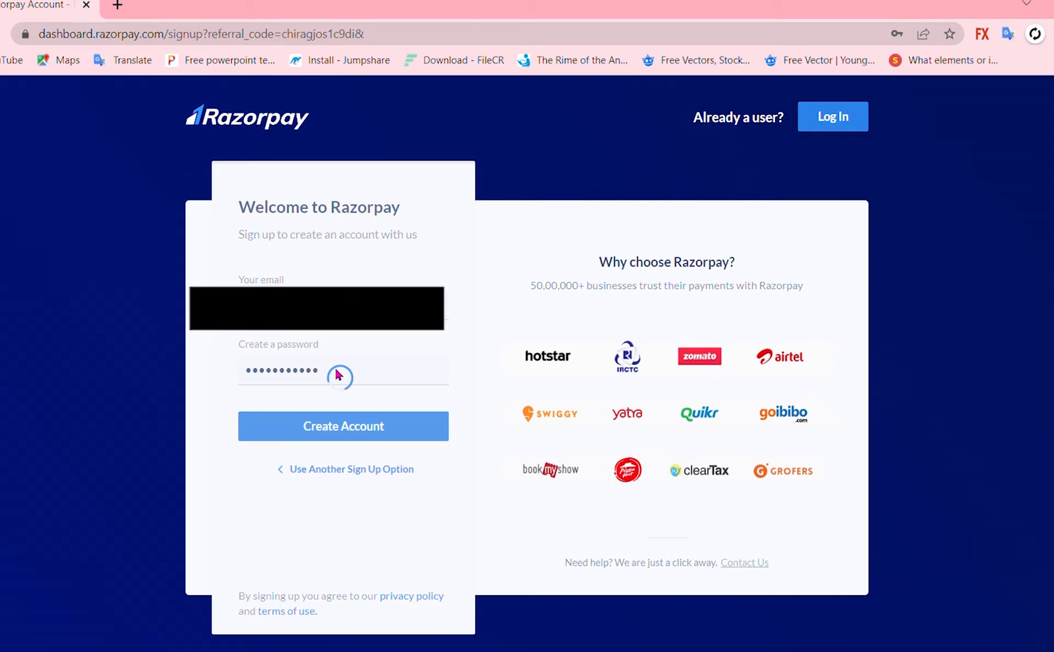
# Step: Pick a business type, enter name and contact number, and untick WhatsApp updates
pyautogui.click(343, 426)
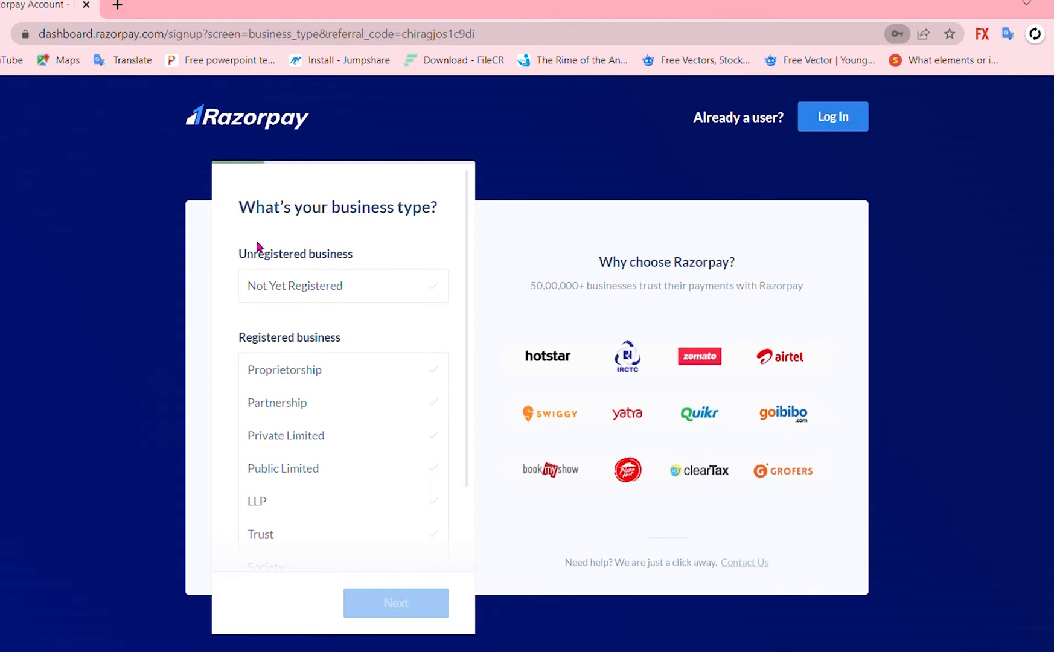
pyautogui.scroll(-3)
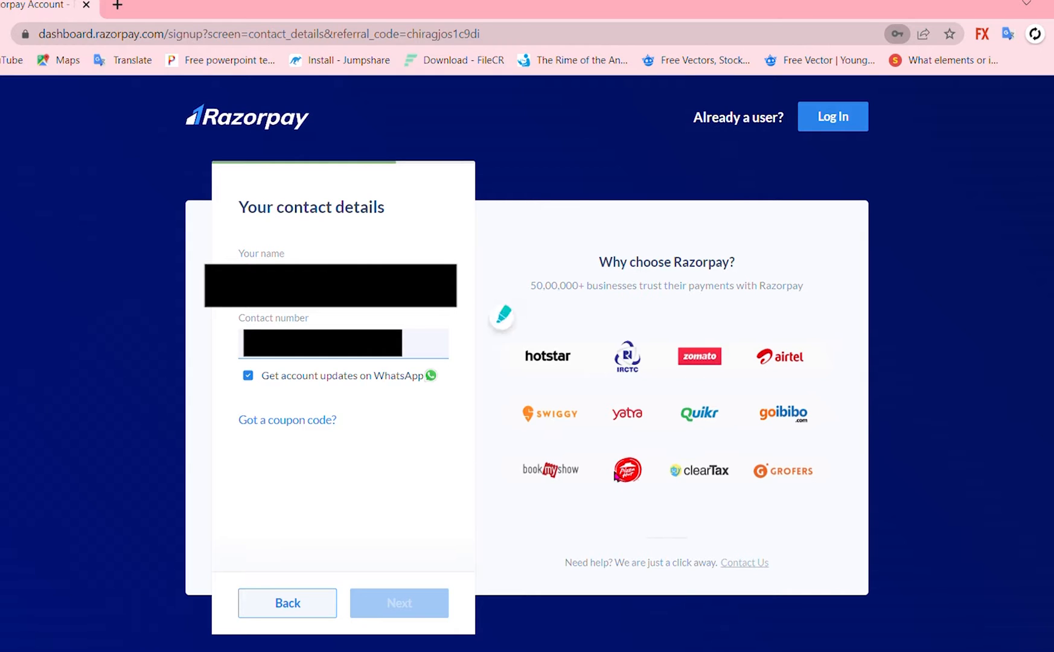
pyautogui.moveTo(614, 475)
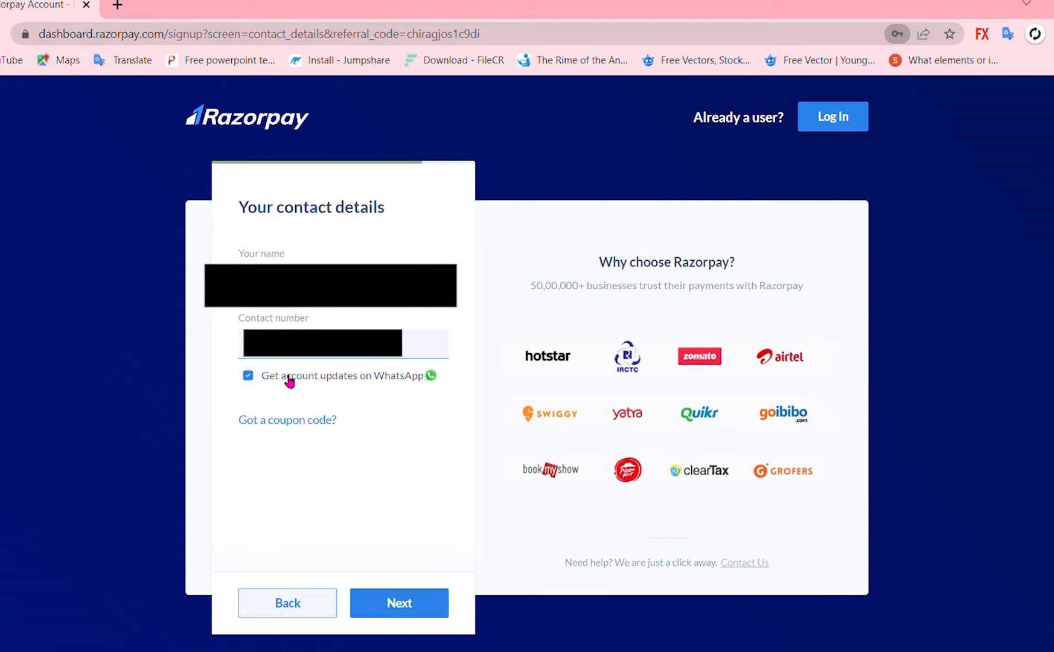
pyautogui.click(248, 374)
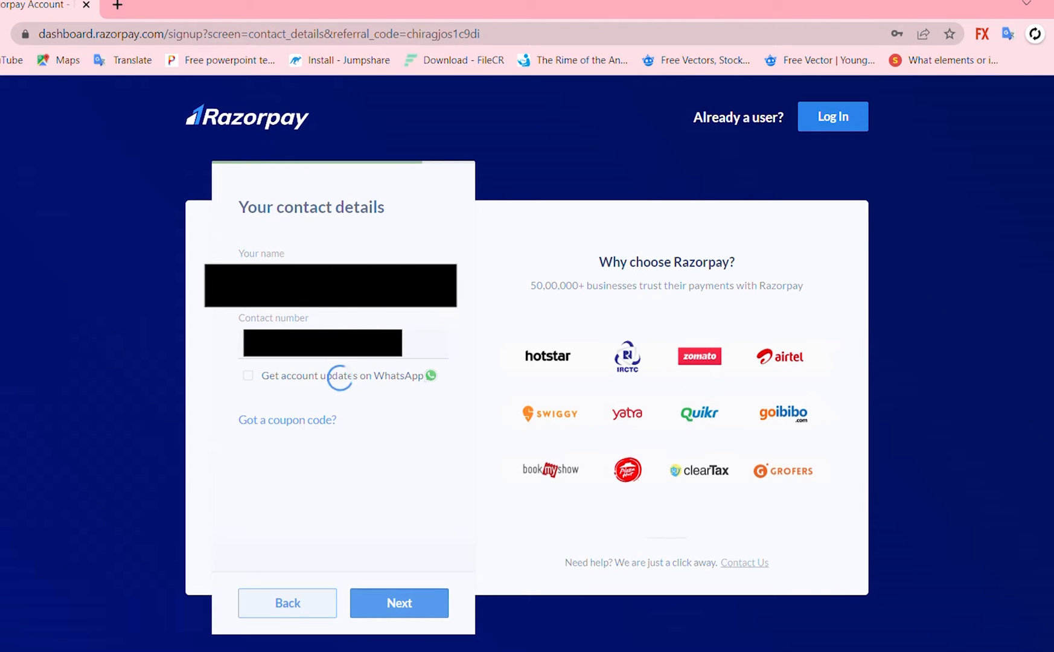
# Step: Submit contact details and verify the email with the six-digit code from the inbox
pyautogui.click(398, 603)
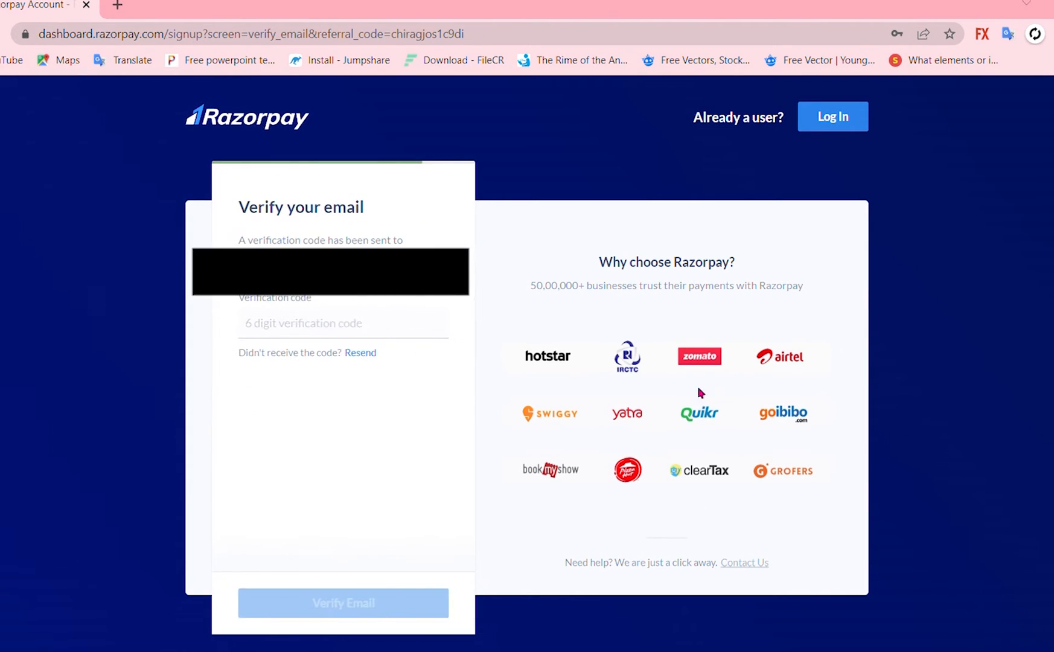
pyautogui.click(342, 323)
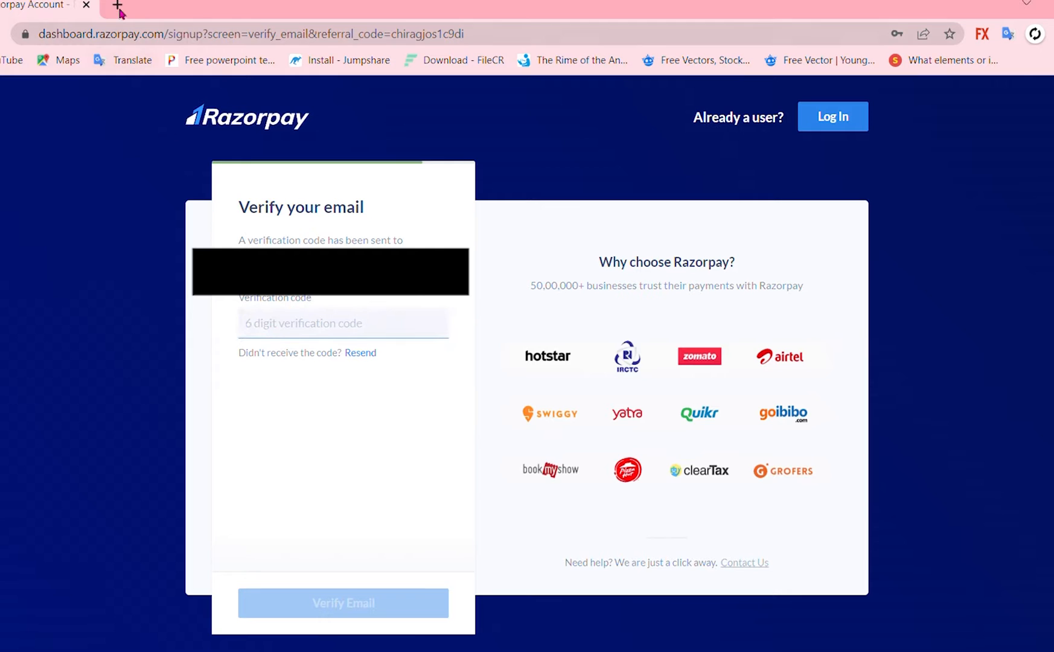
pyautogui.click(343, 602)
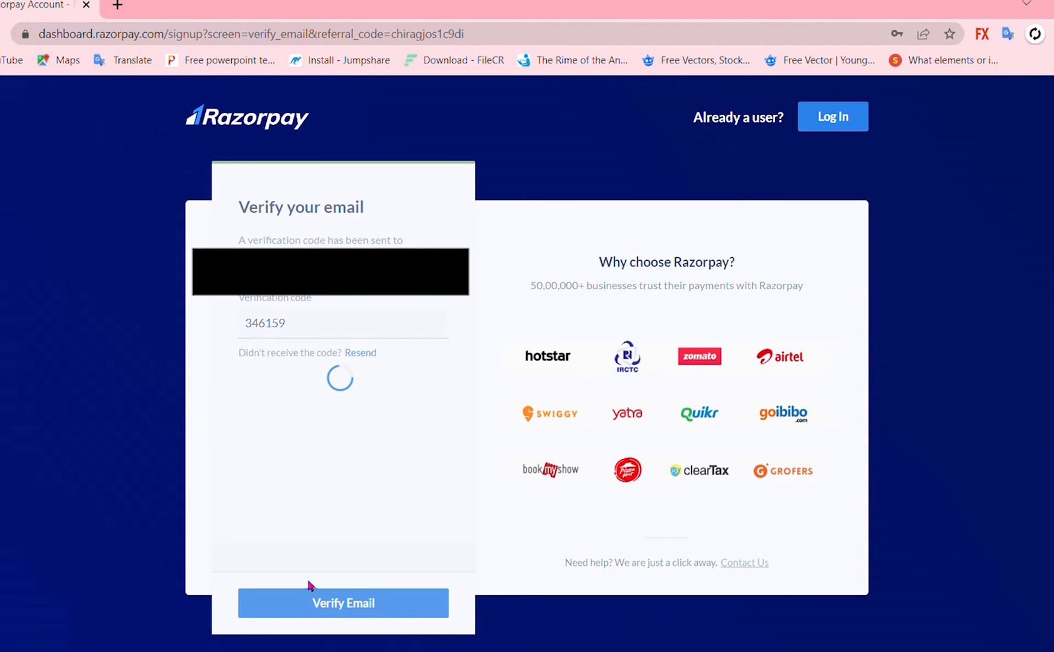
pyautogui.moveTo(338, 376)
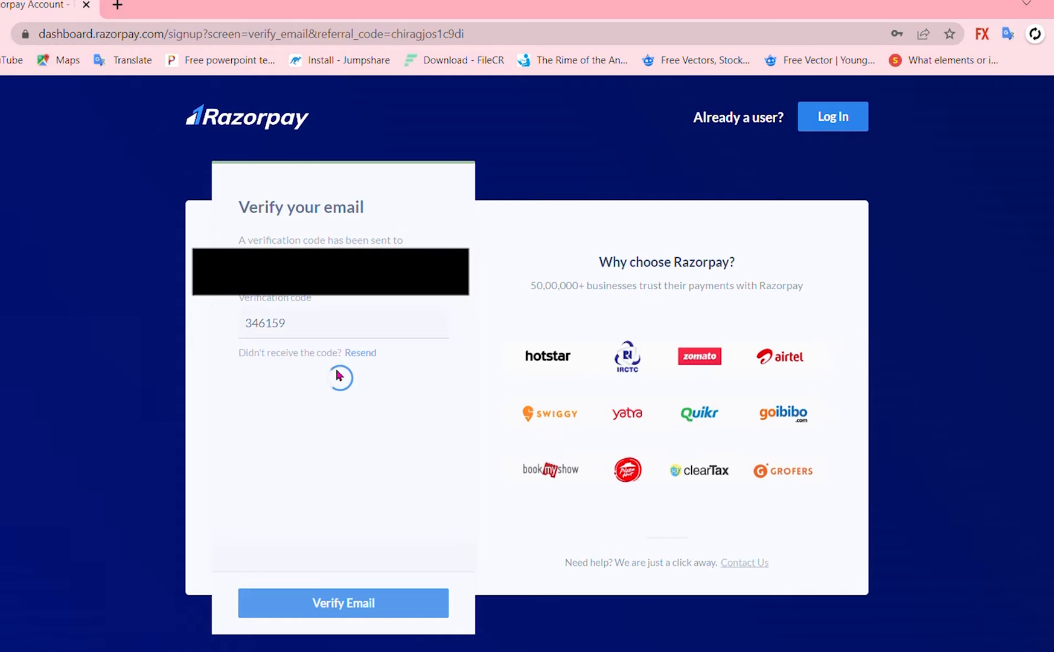
pyautogui.click(342, 602)
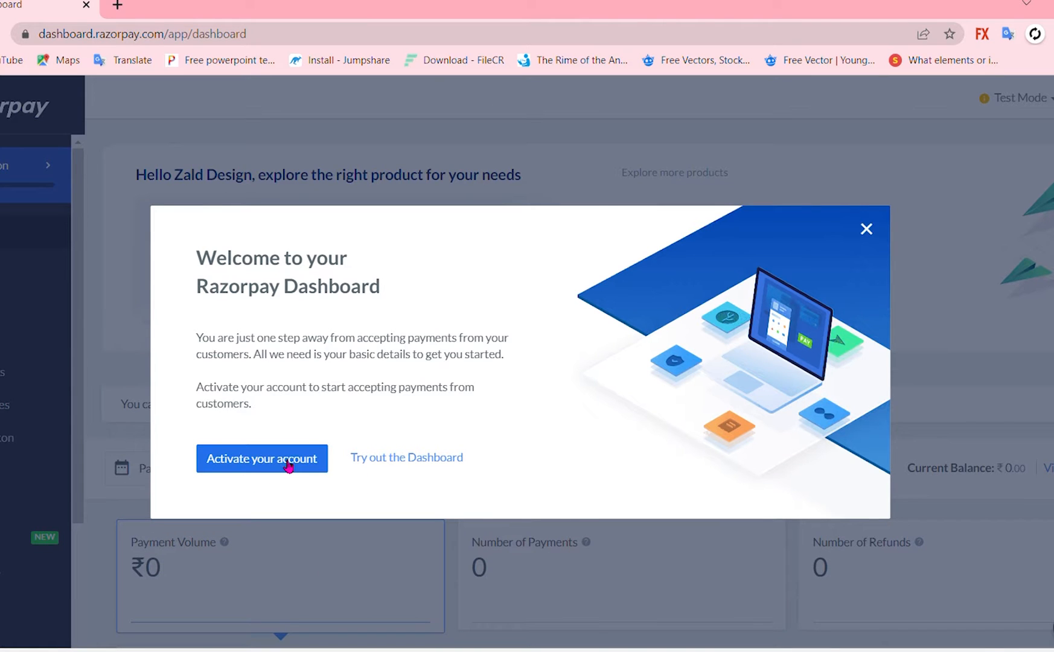
# Step: Launch account activation and look over the empty Business Overview fields of the KYC form
pyautogui.click(261, 457)
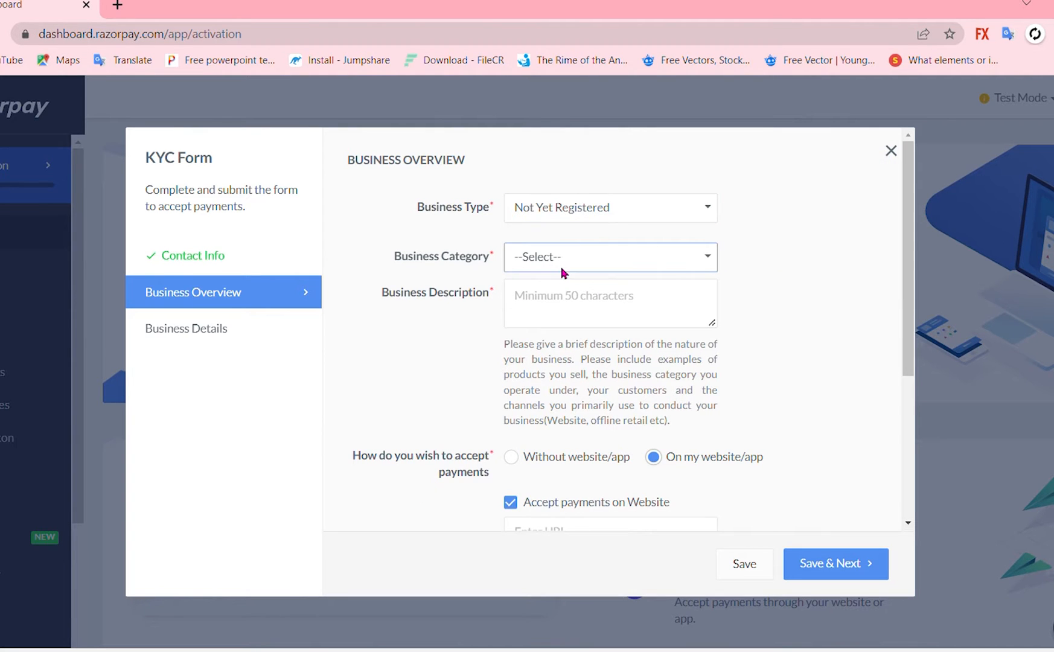
pyautogui.moveTo(547, 415)
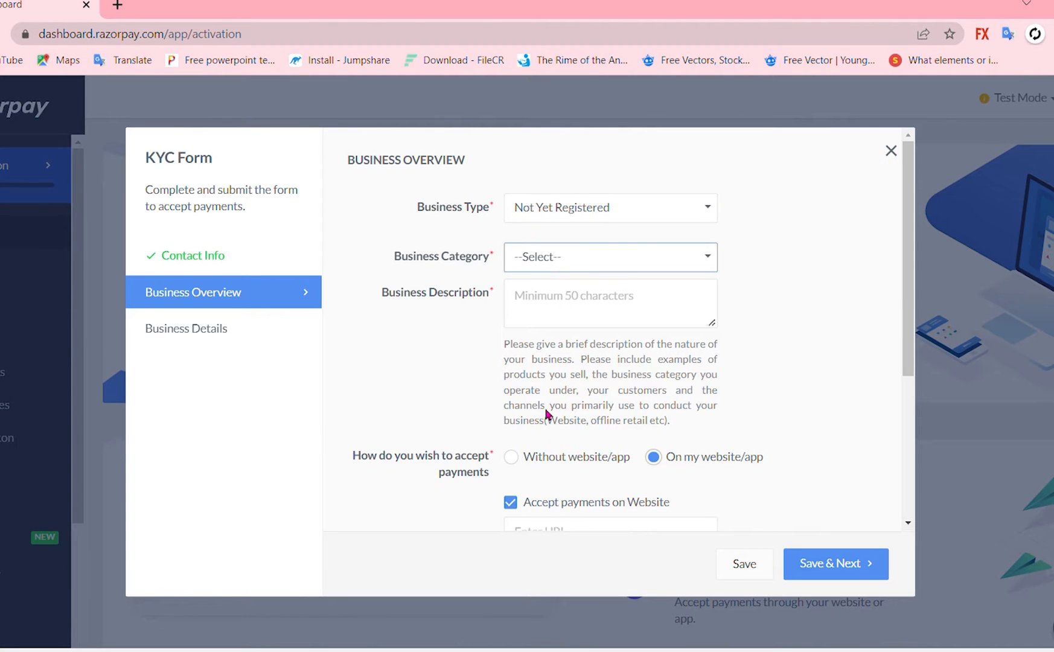
pyautogui.click(609, 303)
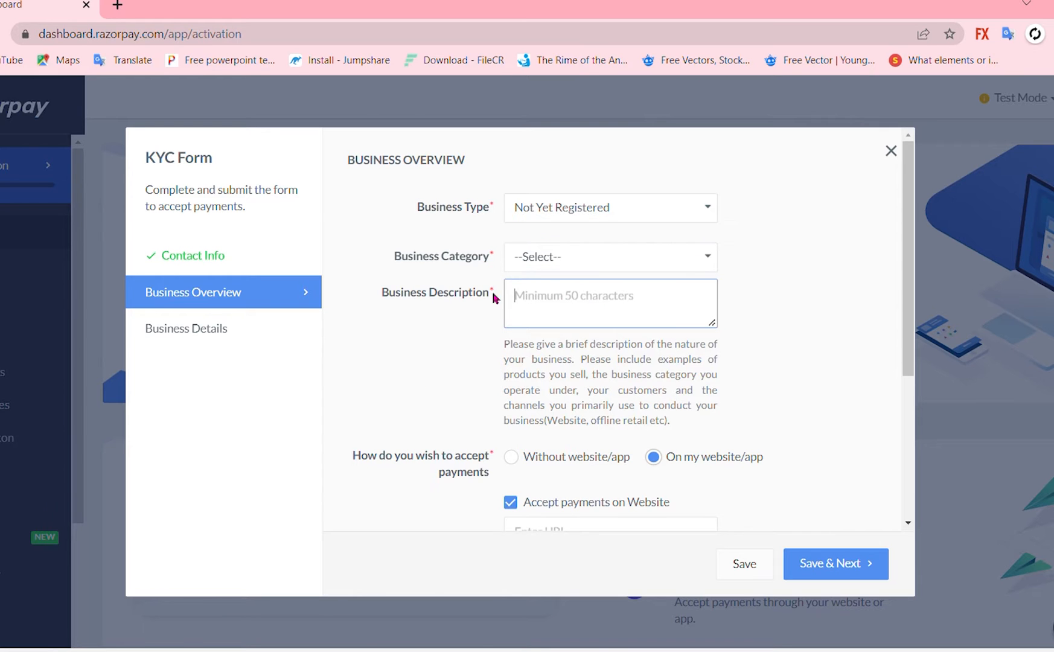
pyautogui.click(610, 303)
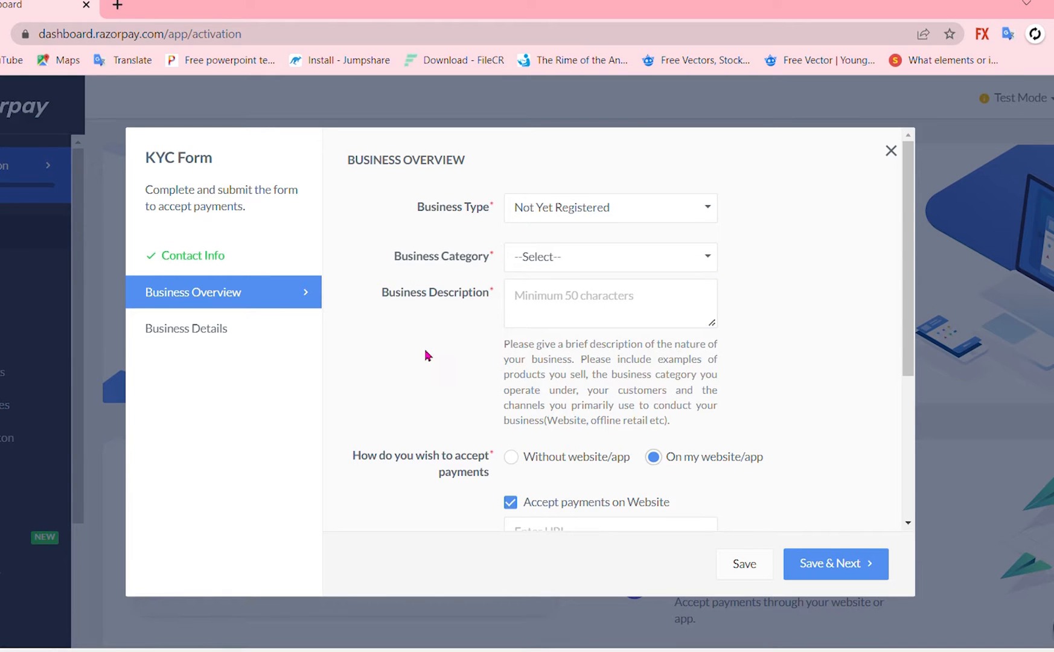
pyautogui.scroll(-3)
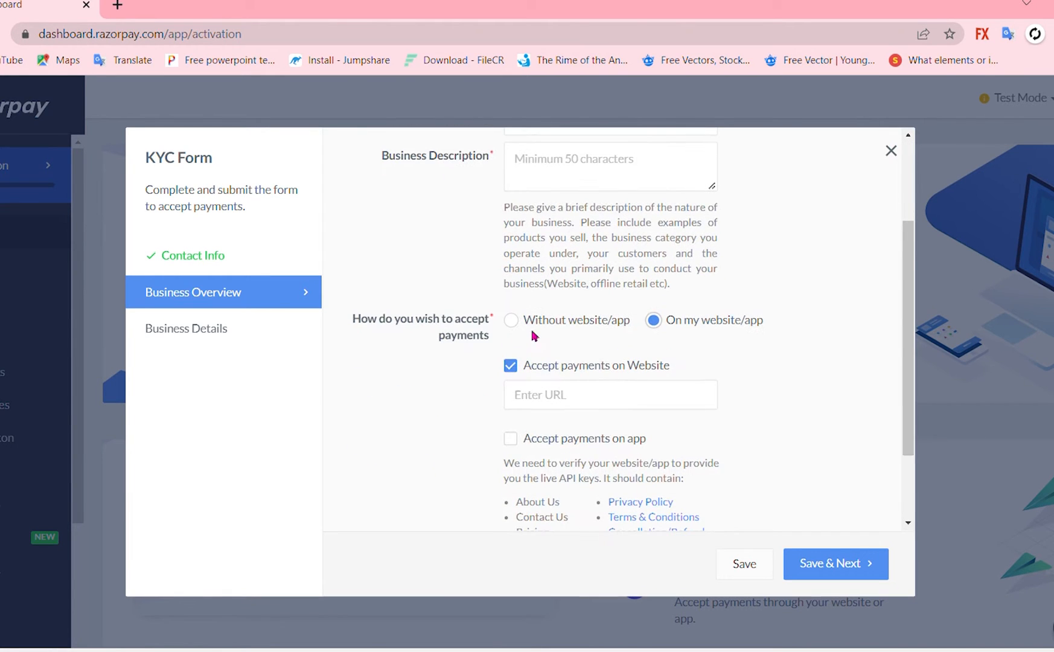
pyautogui.scroll(-3)
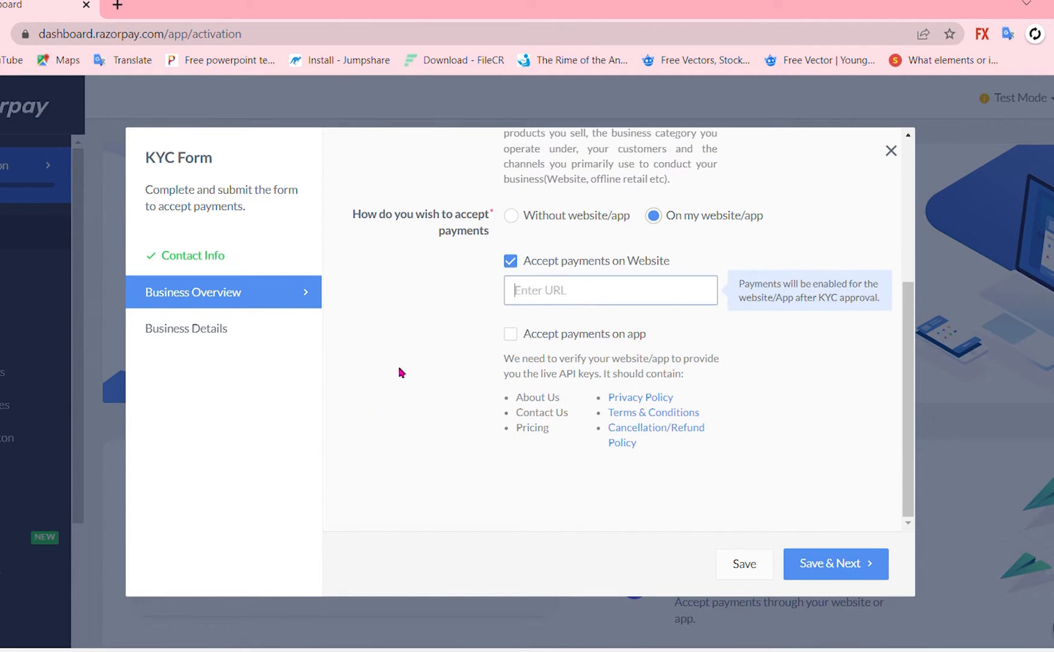
pyautogui.click(609, 290)
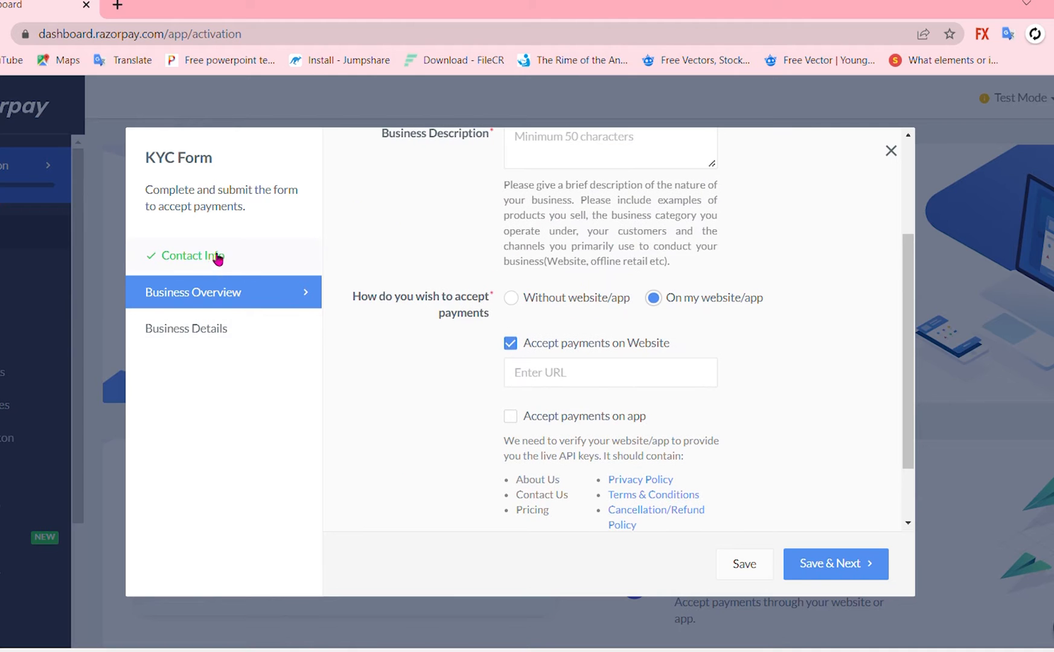
# Step: Browse the KYC form, then close it unsubmitted to return to the test-mode dashboard
pyautogui.click(835, 567)
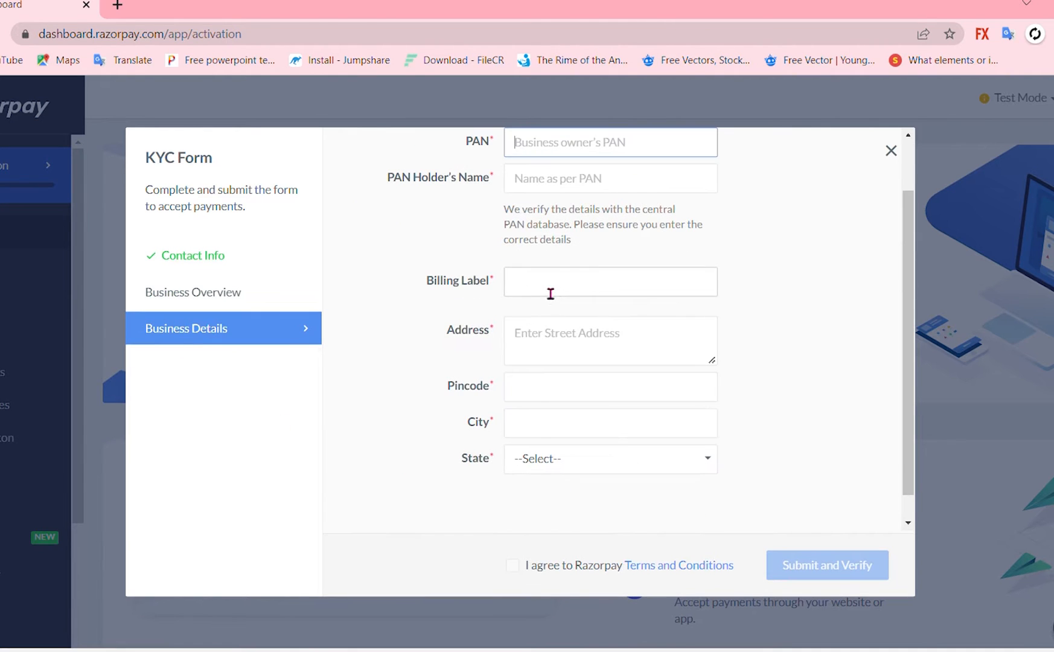
pyautogui.scroll(3)
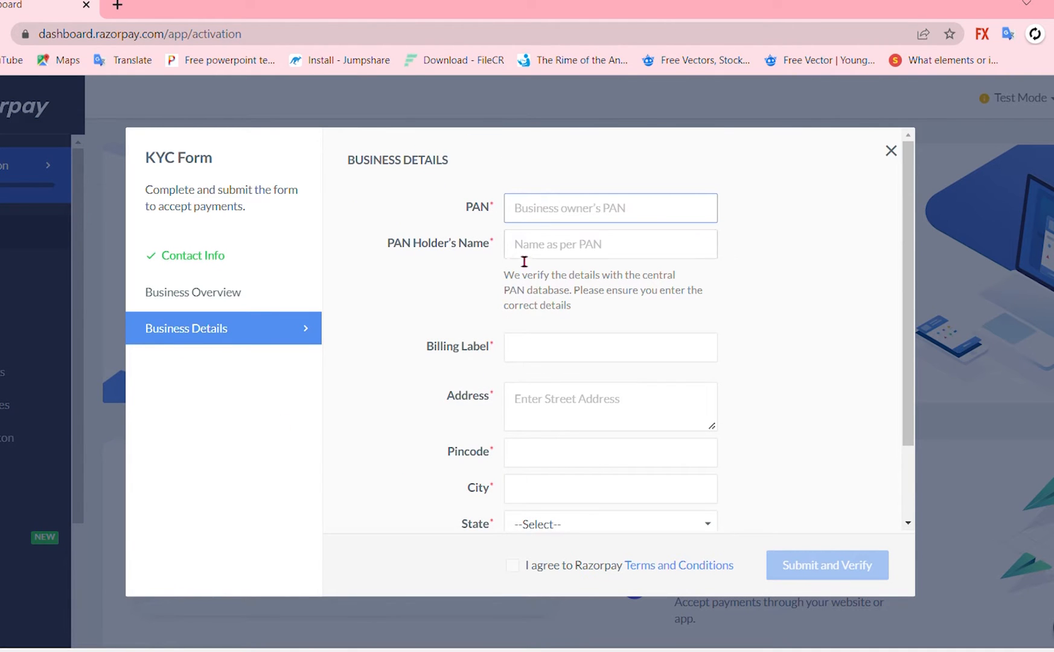
pyautogui.scroll(-3)
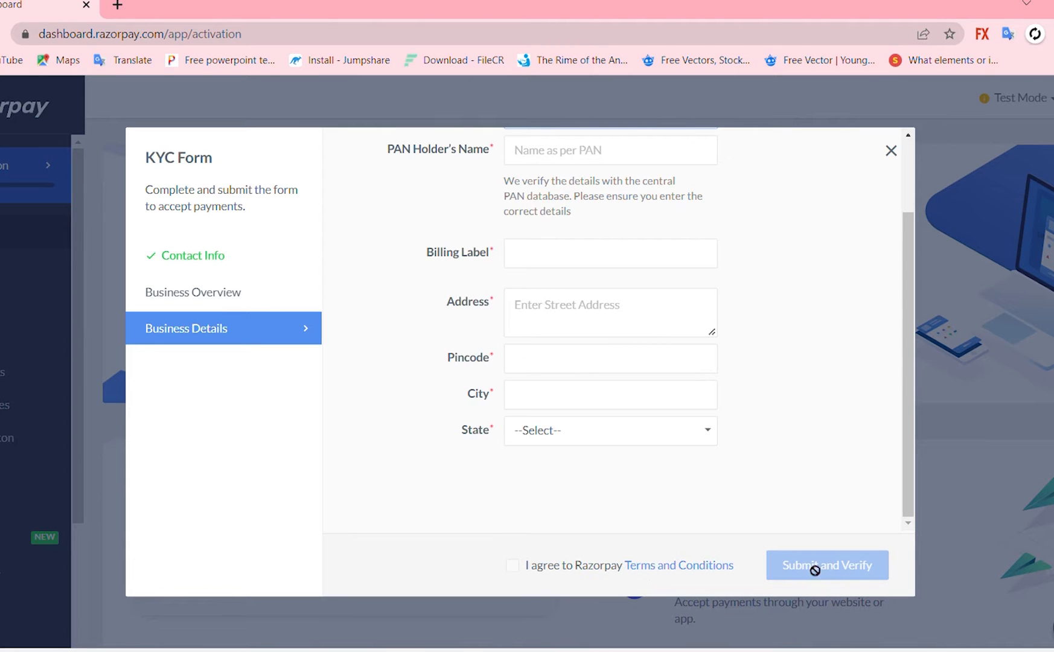
pyautogui.moveTo(821, 541)
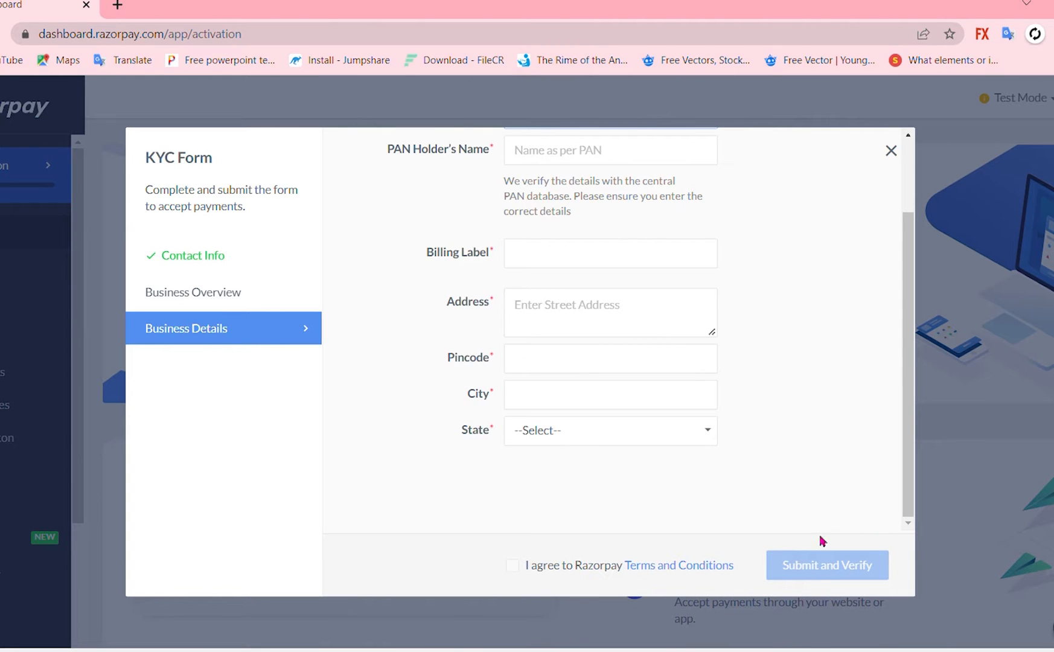
pyautogui.moveTo(900, 137)
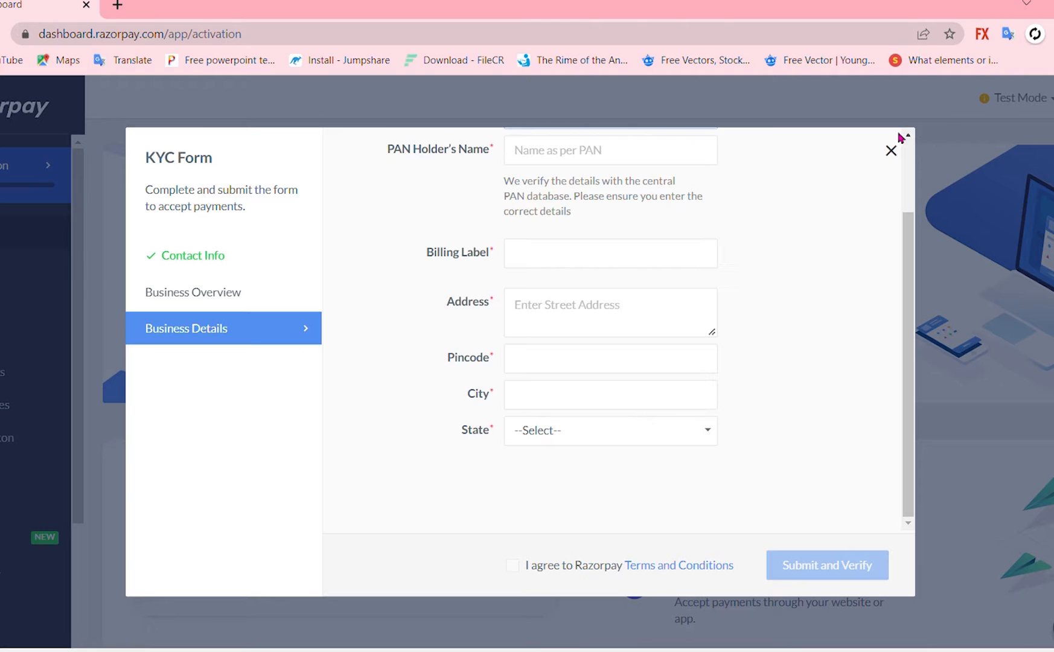
pyautogui.click(890, 150)
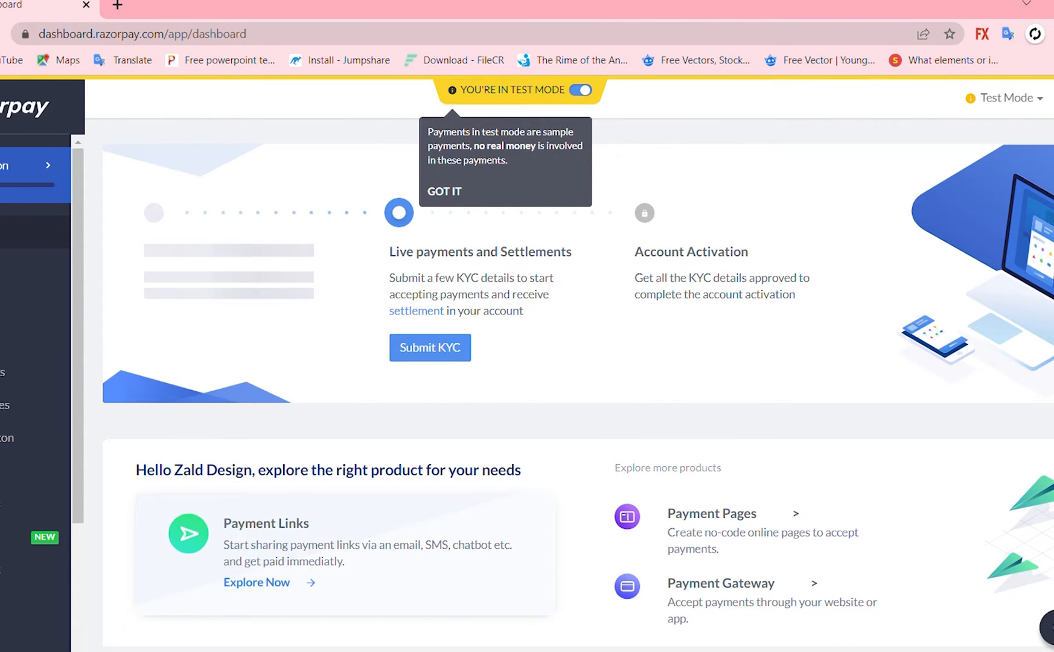
# Step: Reopen the KYC form from Submit KYC and scroll through to Business Details
pyautogui.click(430, 347)
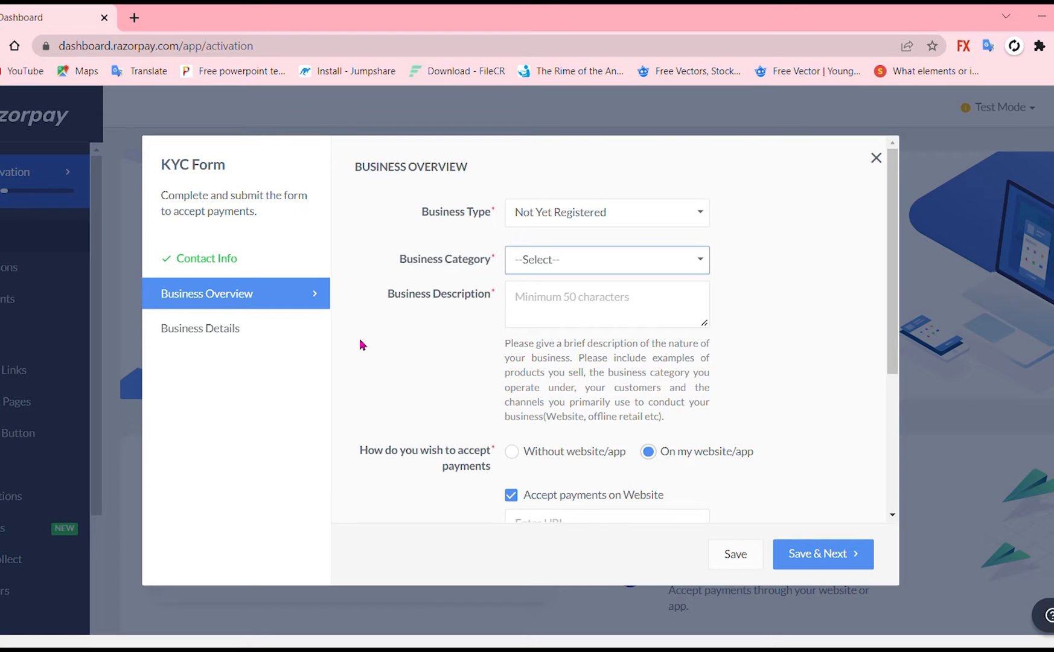
pyautogui.moveTo(323, 357)
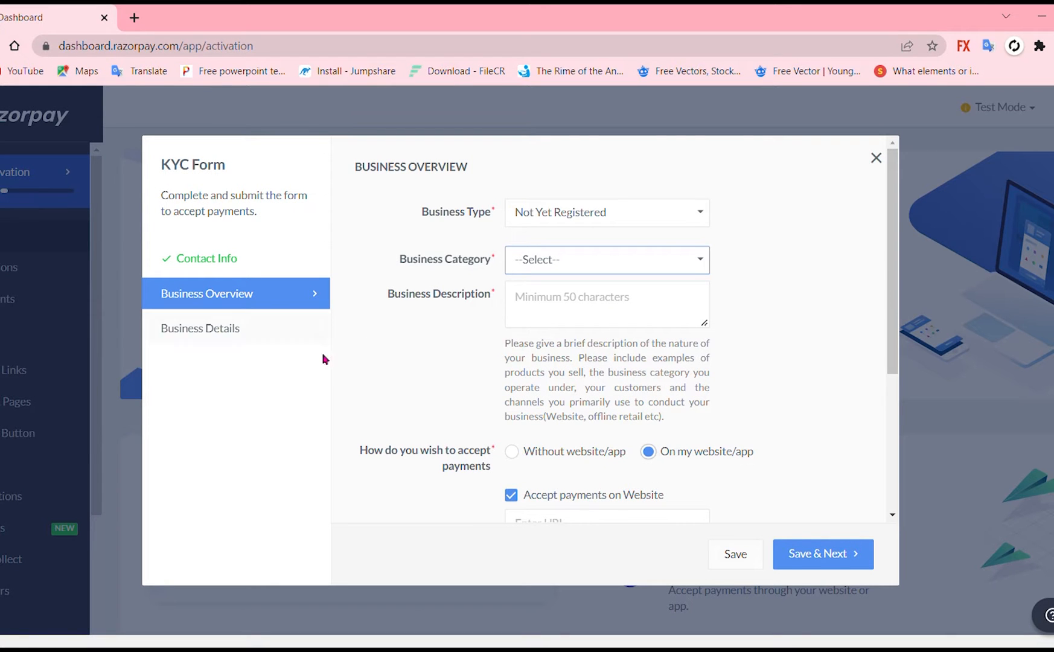
pyautogui.scroll(-3)
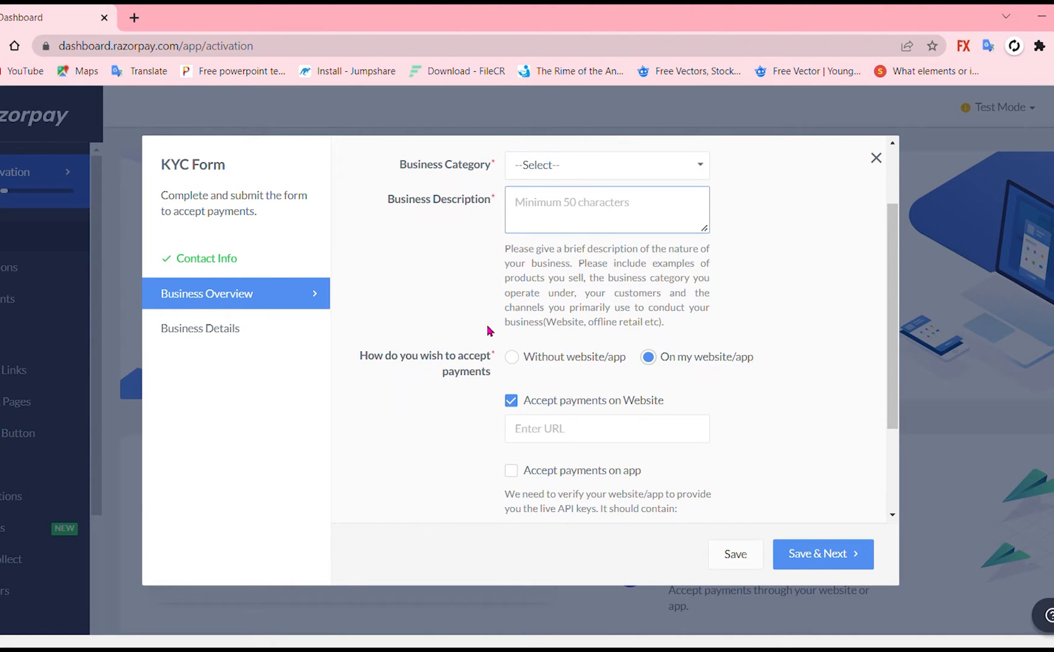
pyautogui.scroll(-3)
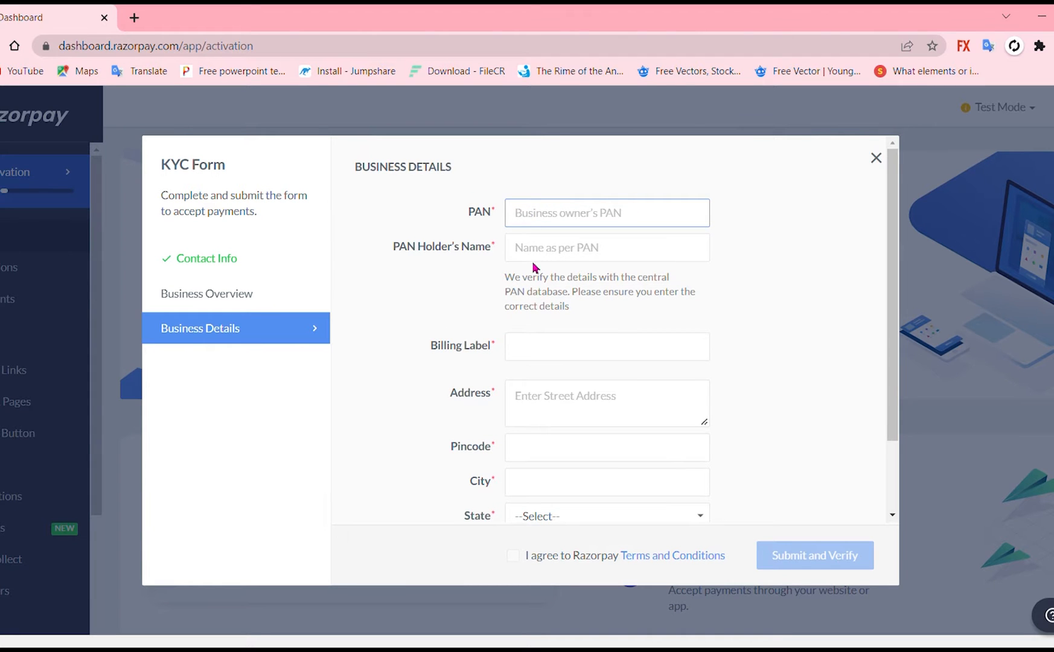
pyautogui.click(605, 247)
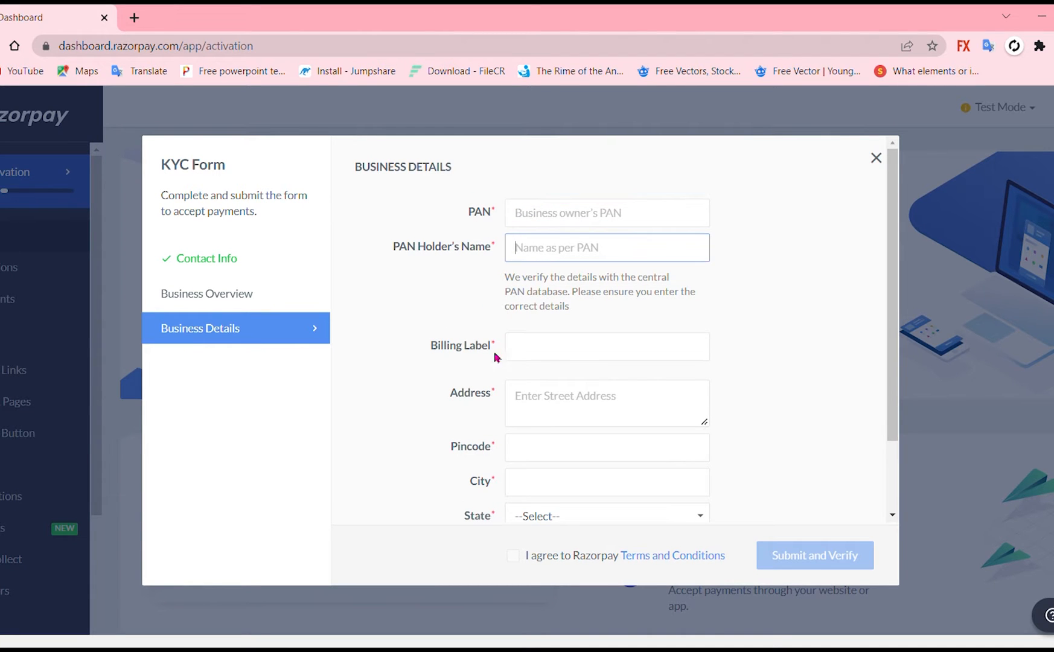
pyautogui.click(605, 301)
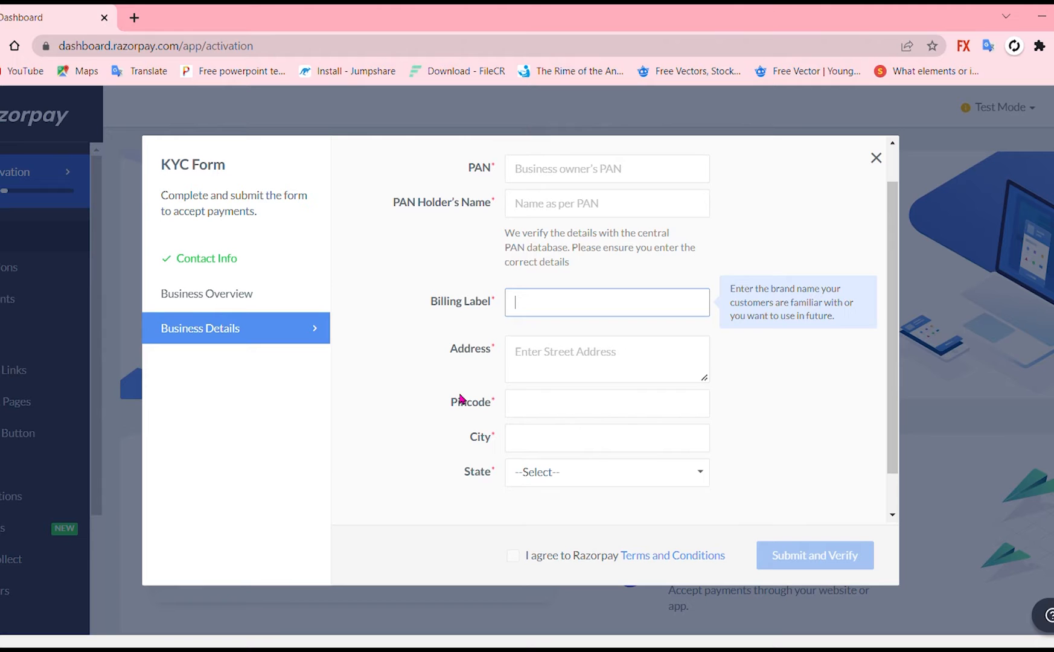
pyautogui.click(605, 402)
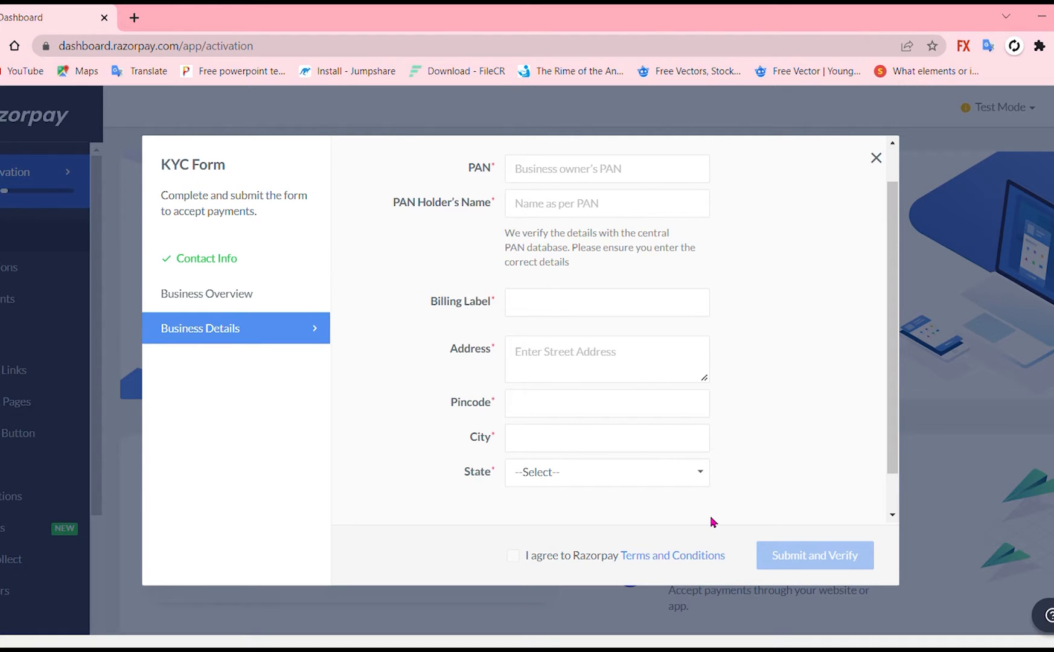
pyautogui.moveTo(733, 552)
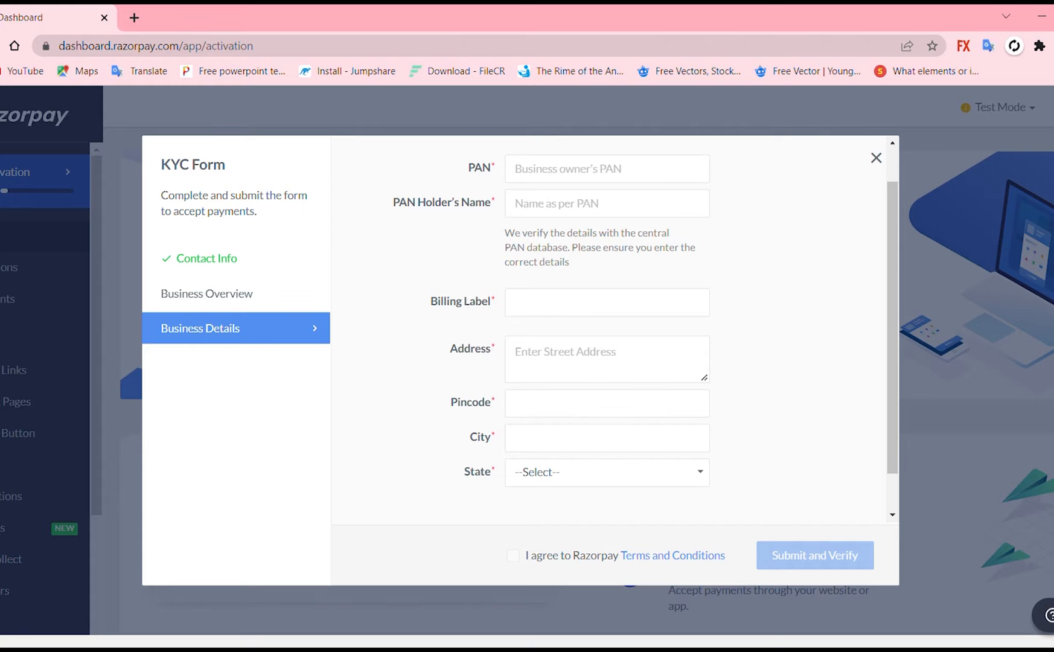
pyautogui.moveTo(957, 138)
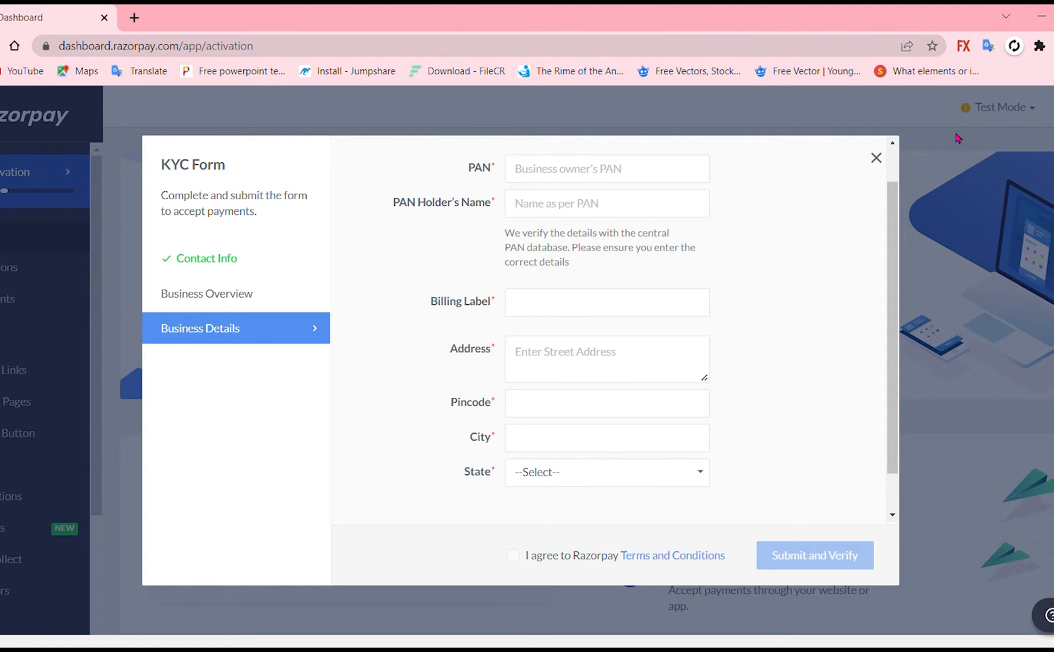
# Step: Close the KYC form to view API Keys with the Oct 19th, 2022 test key
pyautogui.click(876, 157)
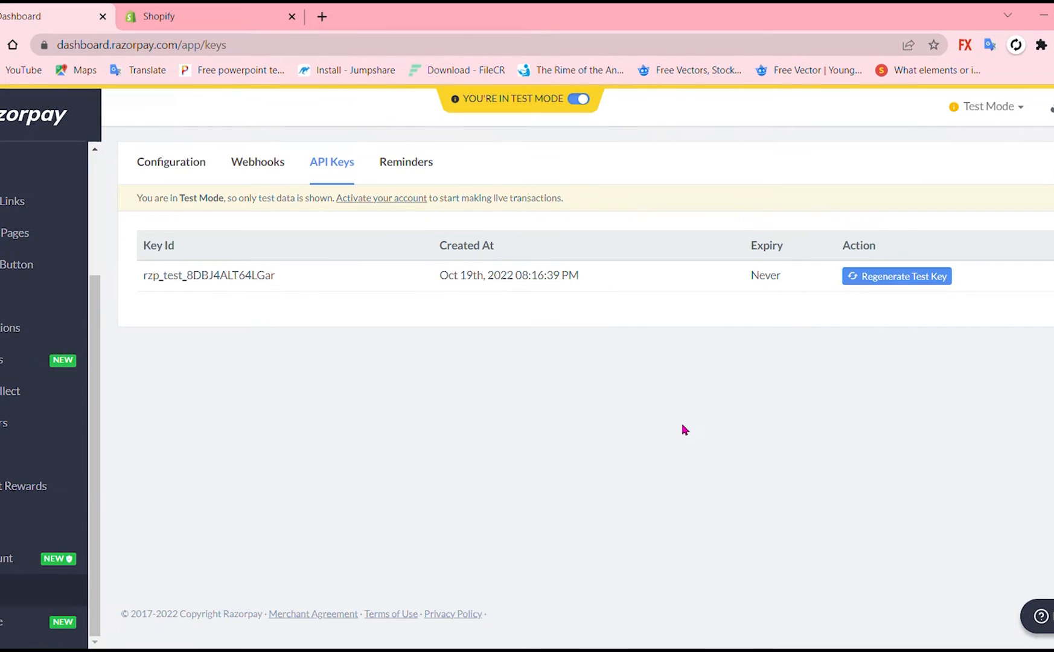
pyautogui.moveTo(732, 404)
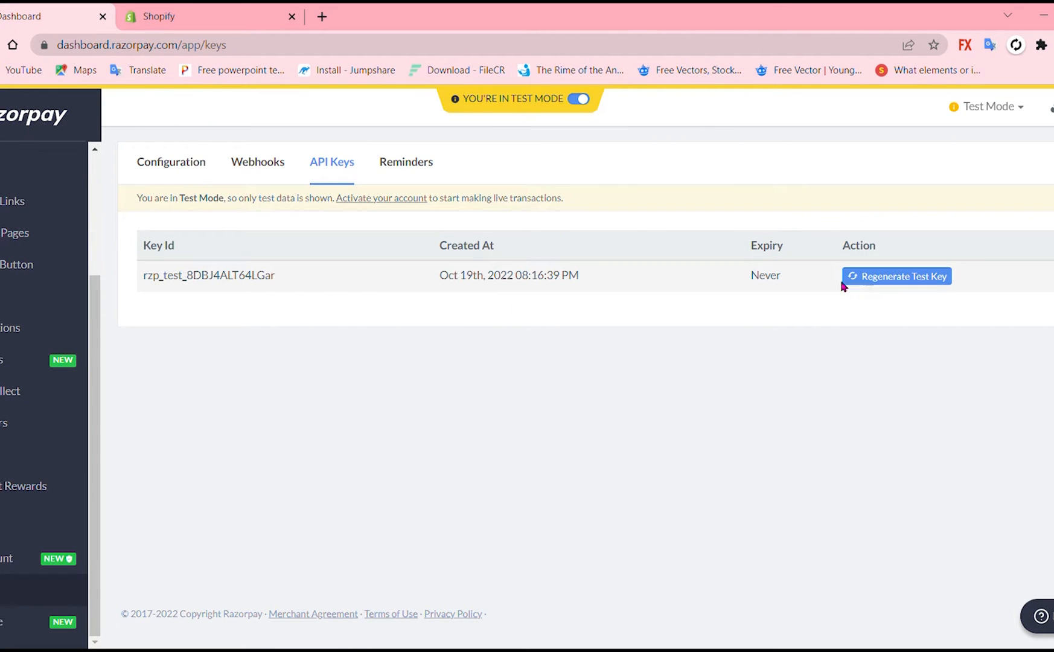
# Step: Regenerate the test key, deactivating the old key immediately, to reveal the new ID and secret
pyautogui.click(896, 277)
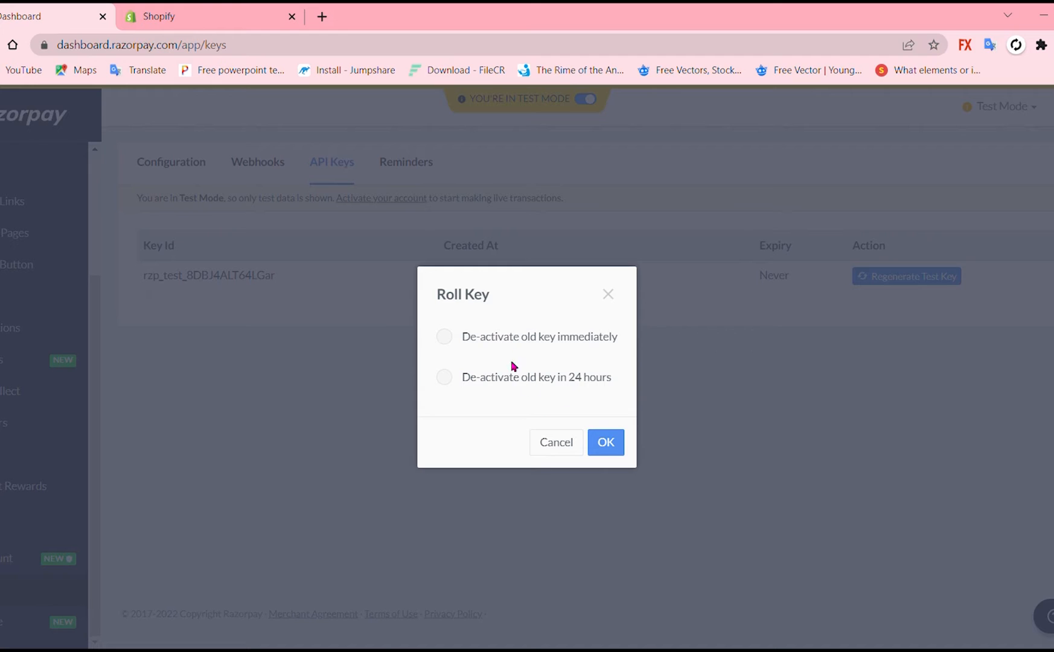
pyautogui.click(444, 336)
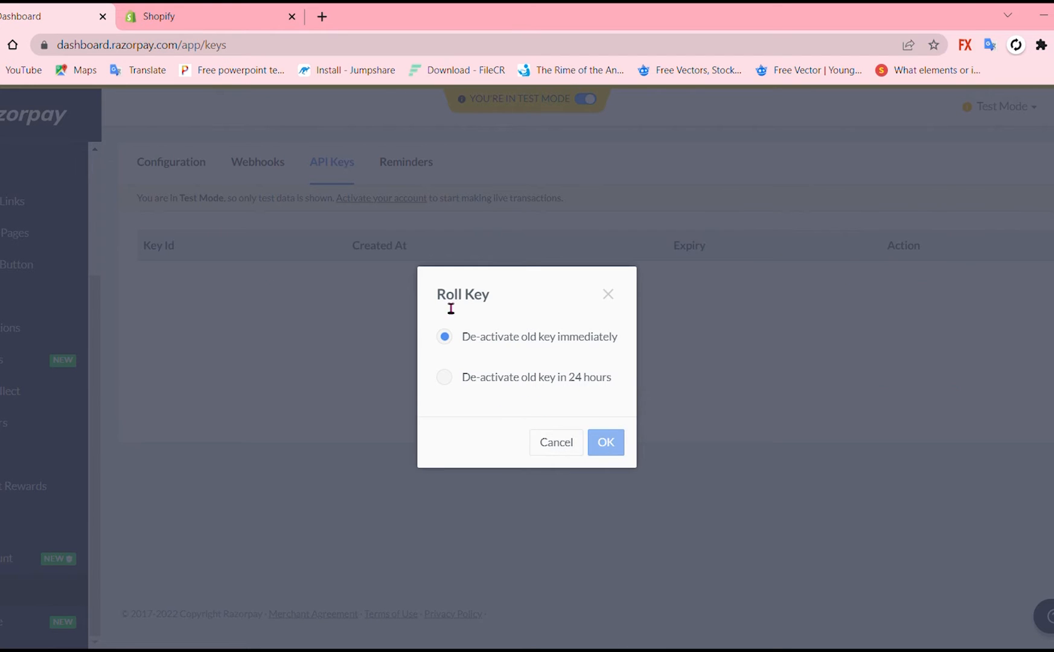
pyautogui.click(604, 442)
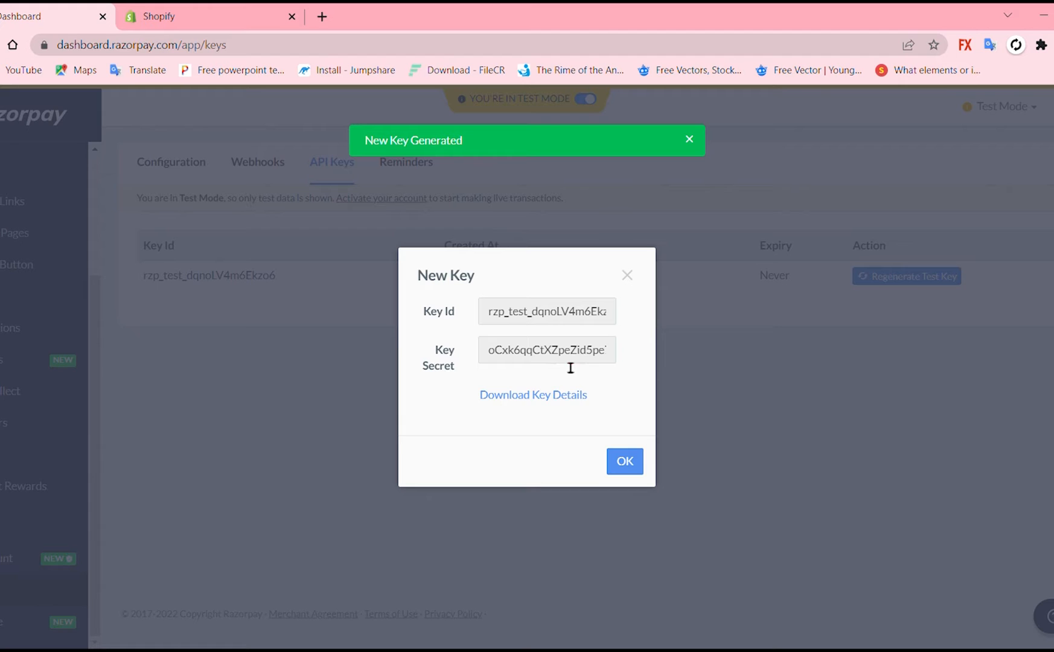
pyautogui.moveTo(363, 428)
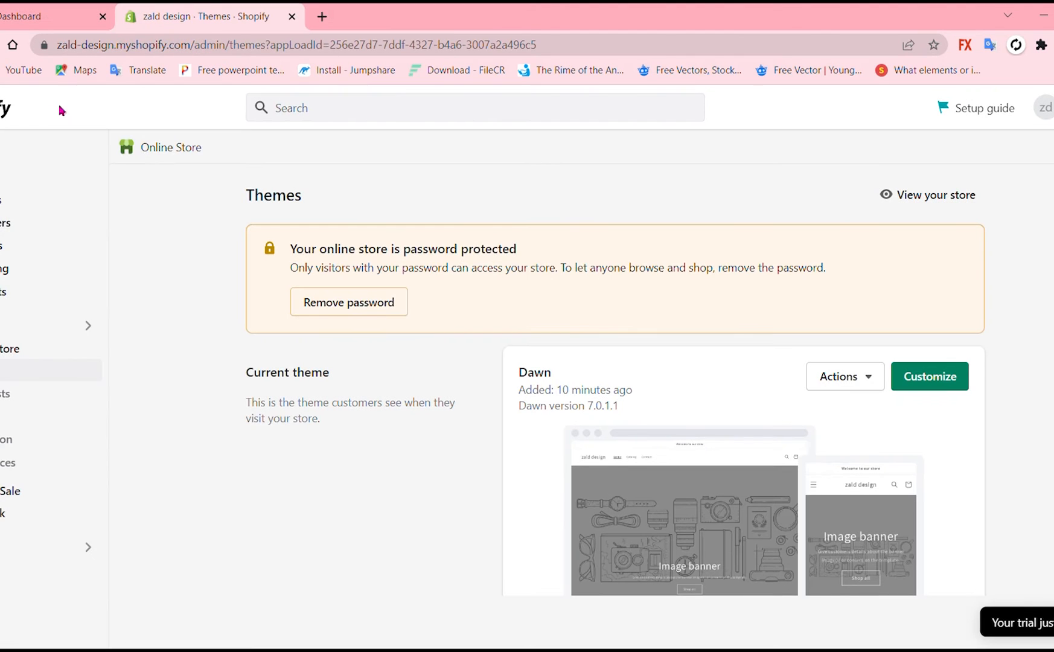
pyautogui.moveTo(38, 587)
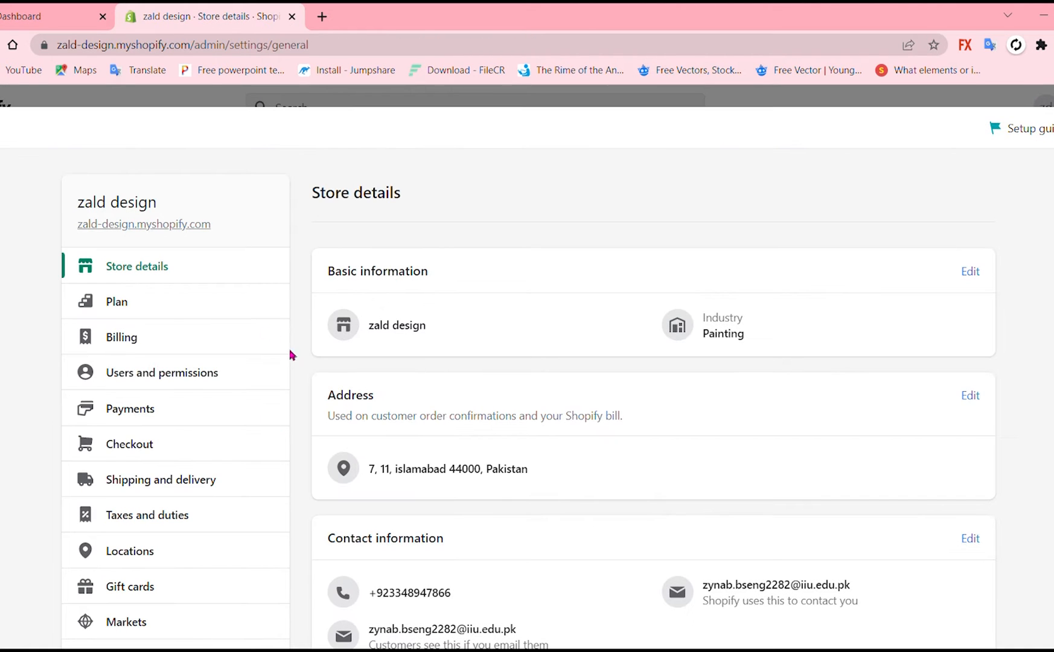
# Step: Go to Payments in Shopify settings and scroll through providers and manual methods
pyautogui.scroll(-3)
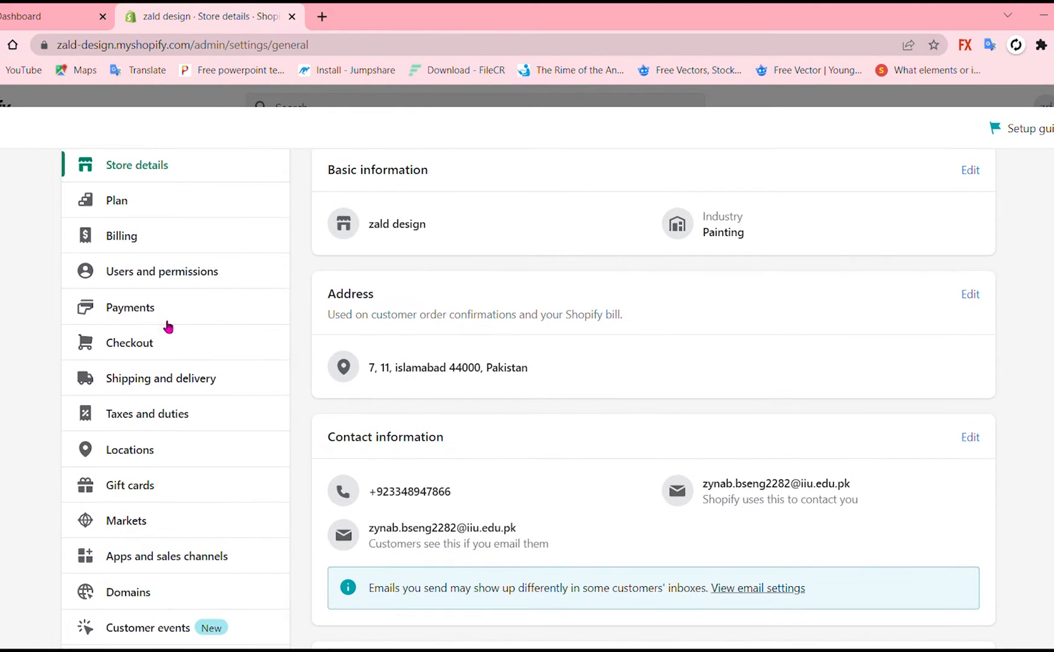
pyautogui.click(131, 307)
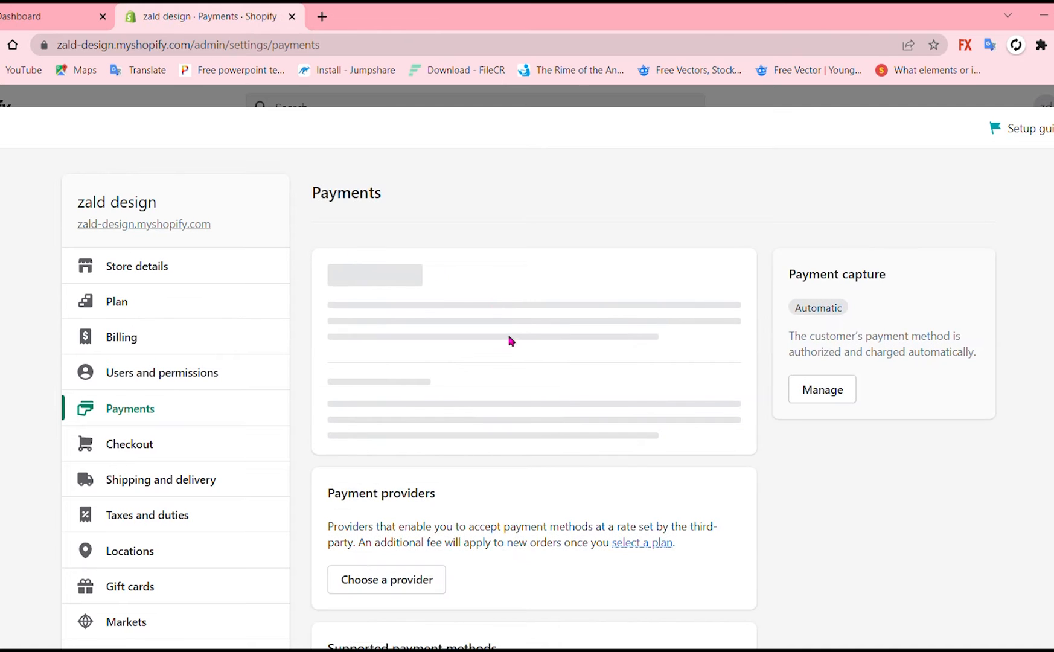
pyautogui.scroll(-3)
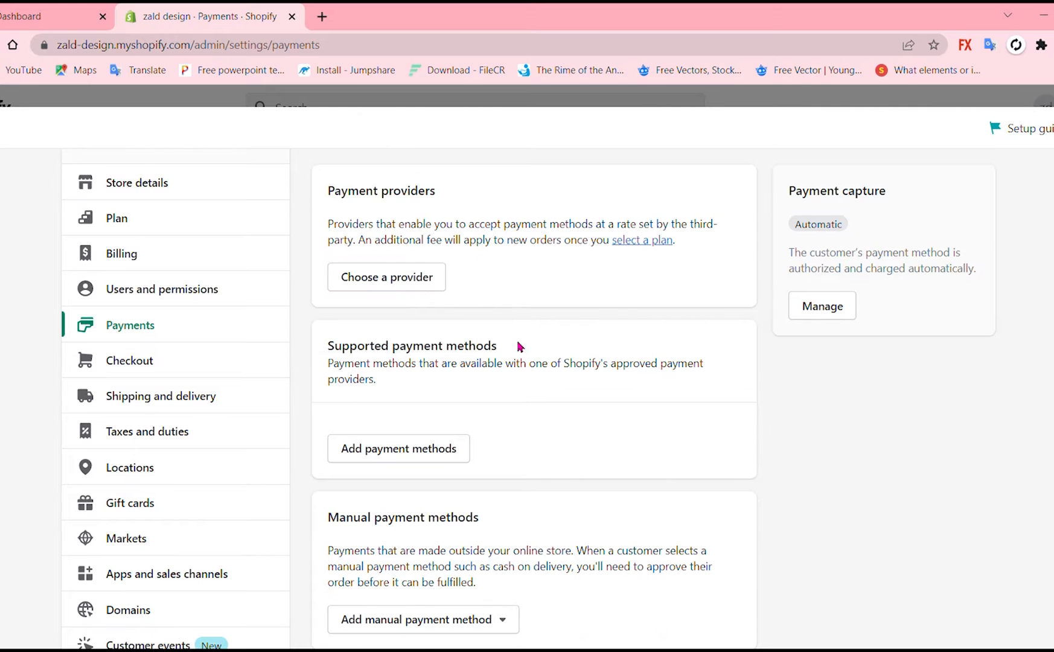
pyautogui.scroll(-3)
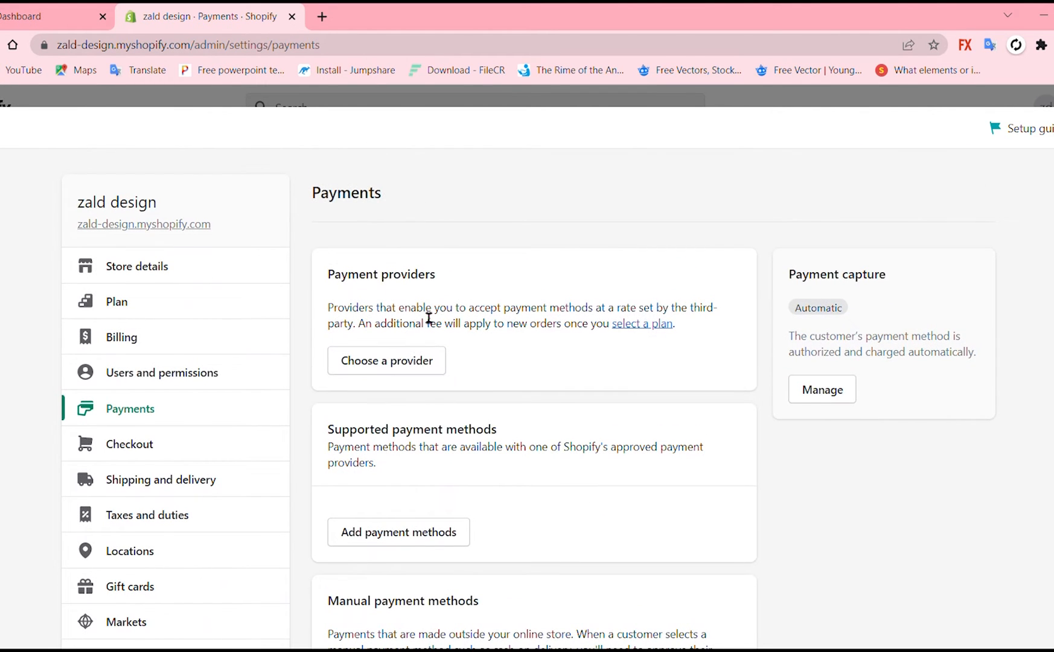
# Step: Scroll through Shopify's third-party payment providers, then bring back Razorpay's new key ID and secret
pyautogui.click(386, 360)
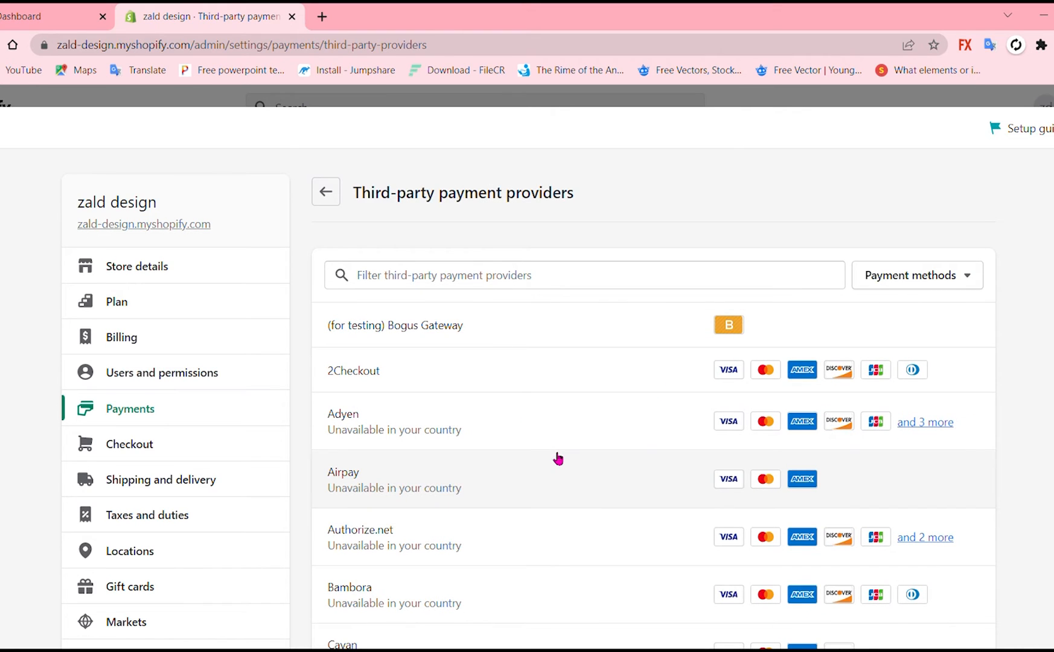
pyautogui.scroll(-3)
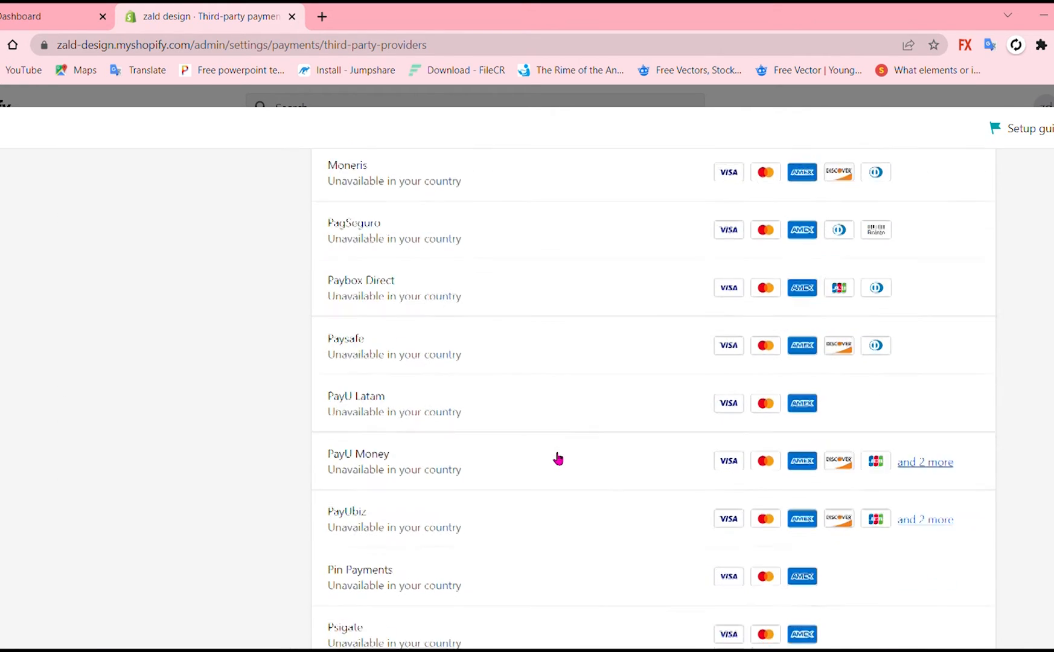
pyautogui.scroll(-3)
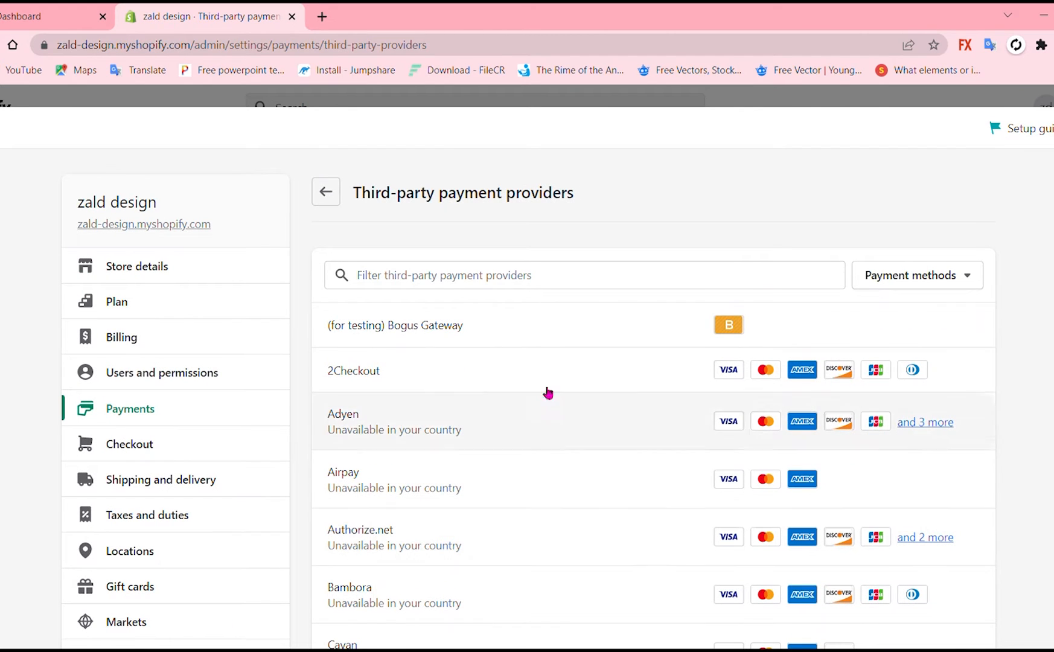
pyautogui.doubleClick(462, 193)
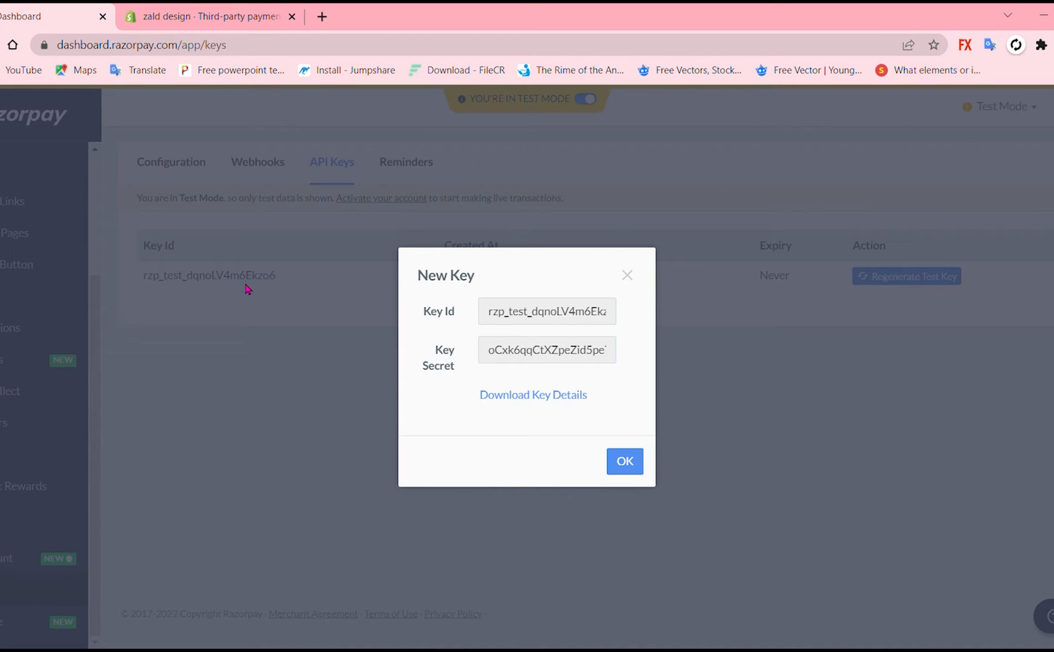
pyautogui.moveTo(499, 319)
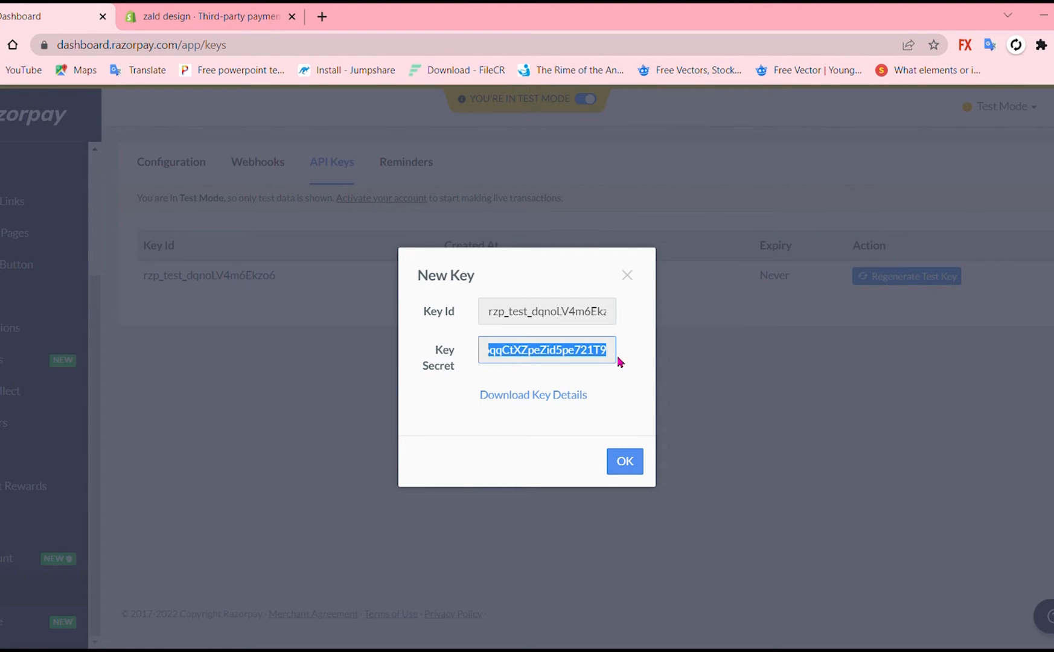
# Step: Switch back to the Razorpay tab to revisit the new test key's secret
pyautogui.click(210, 16)
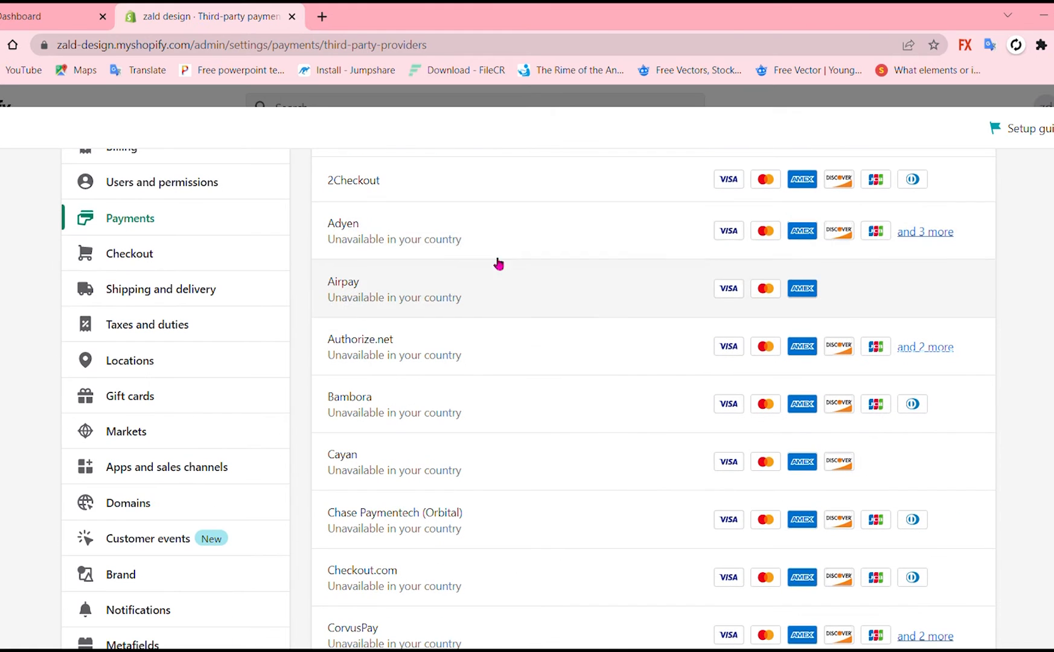
# Step: View Adyen's provider details in Shopify, then revisit Razorpay API keys and WordPress.com home
pyautogui.click(343, 224)
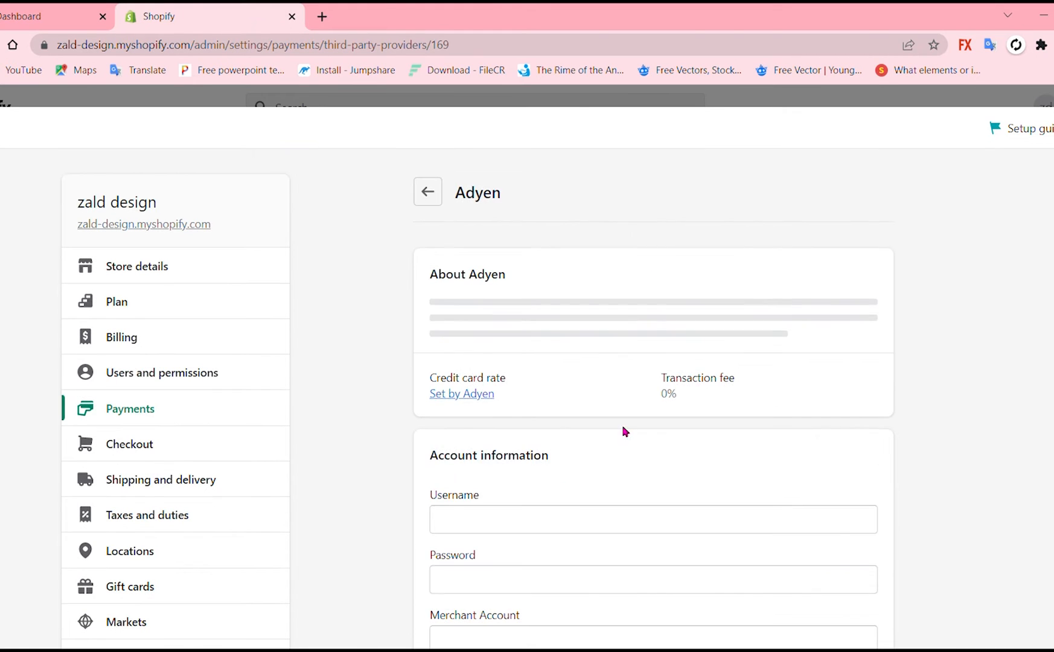
pyautogui.scroll(-3)
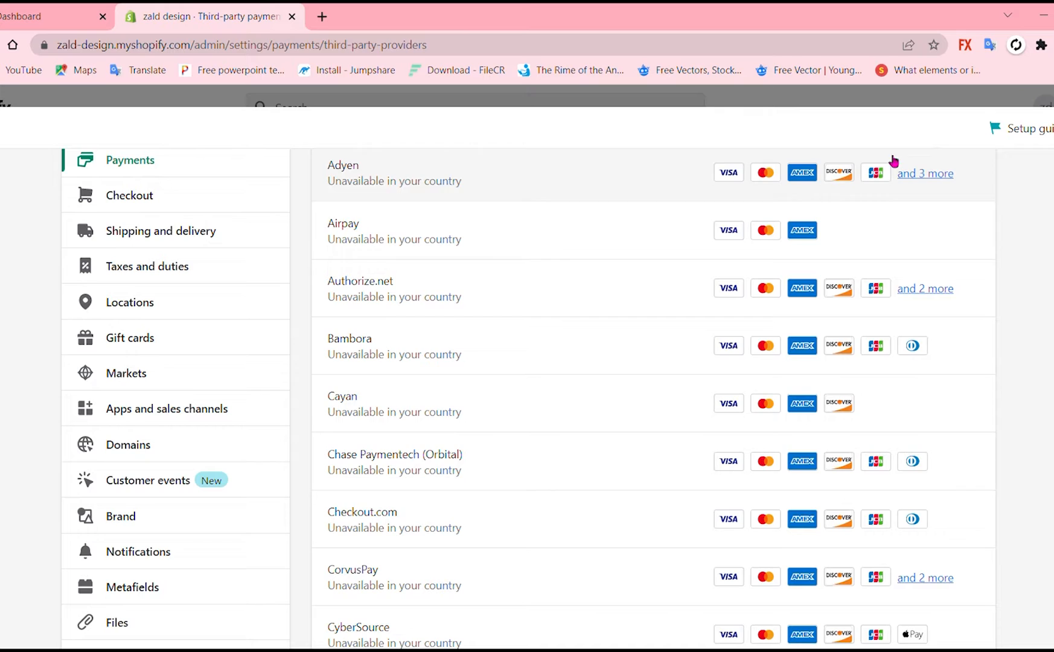
pyautogui.click(64, 10)
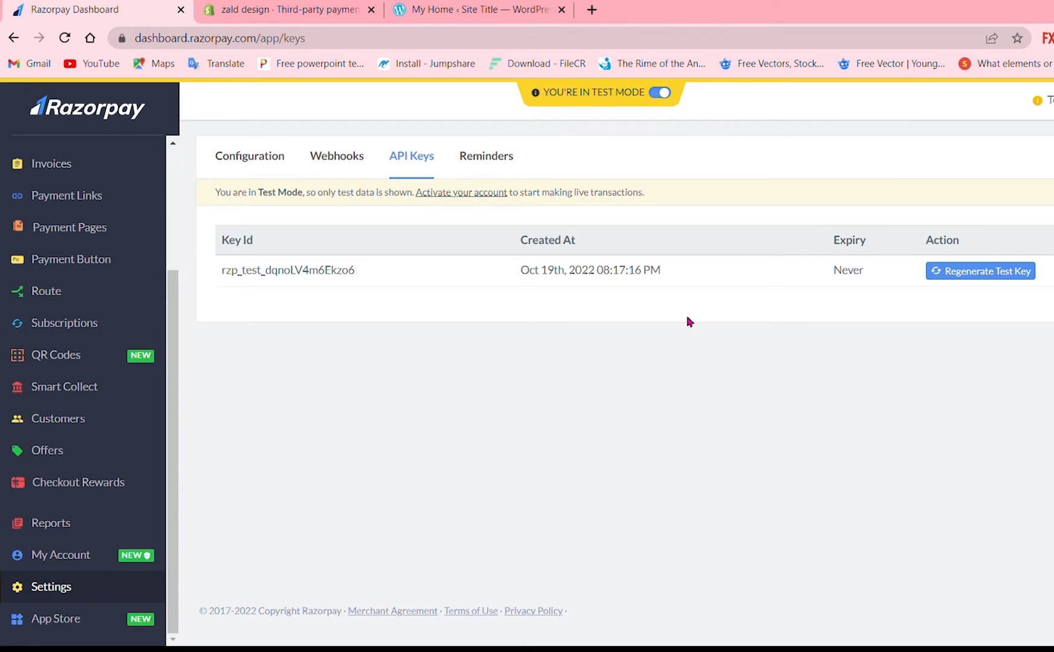
pyautogui.moveTo(652, 617)
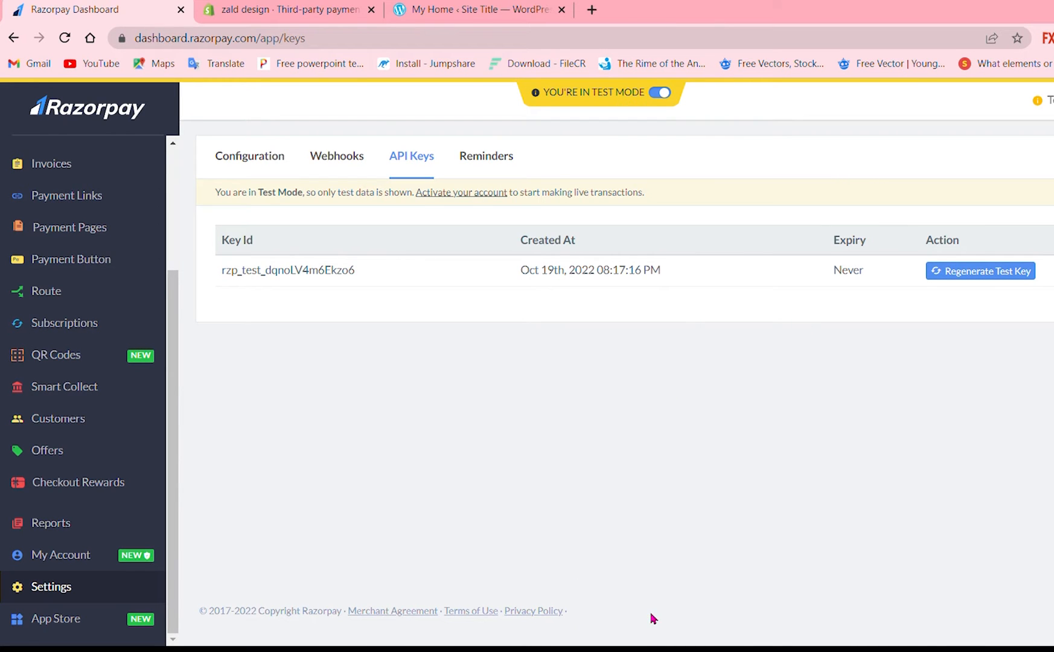
pyautogui.click(477, 10)
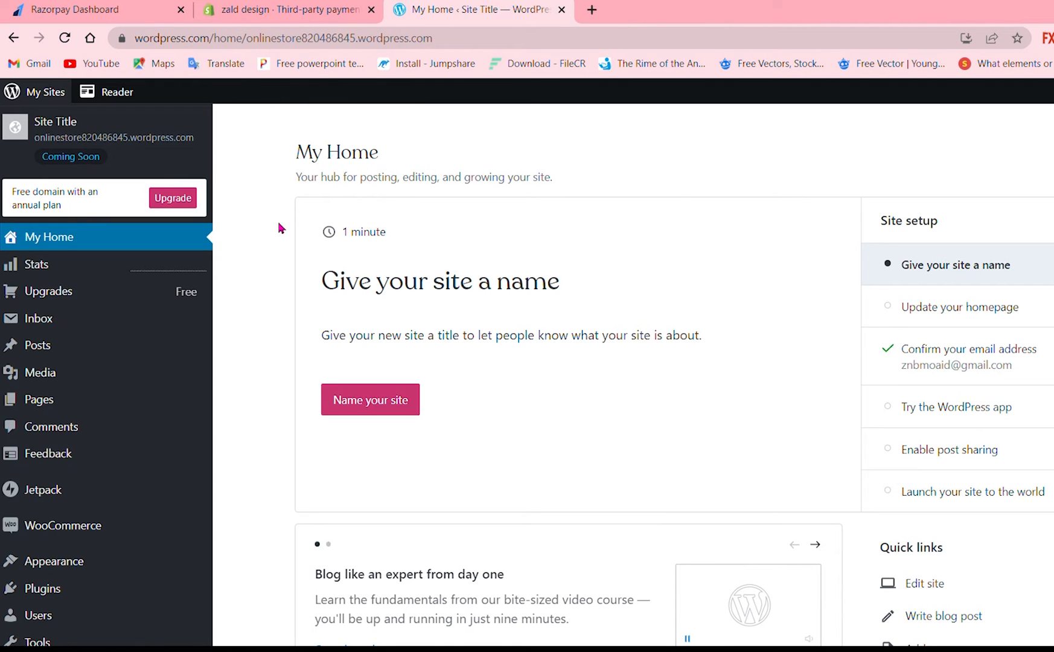
pyautogui.moveTo(371, 399)
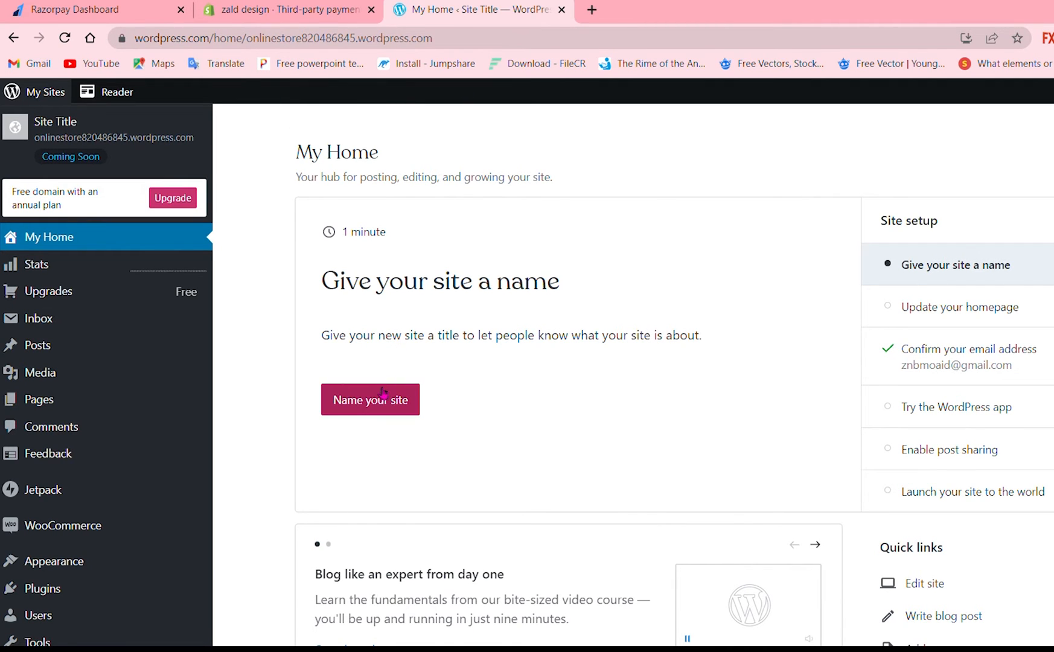
# Step: Search the WordPress.com plugin directory for 'razopay'
pyautogui.scroll(-3)
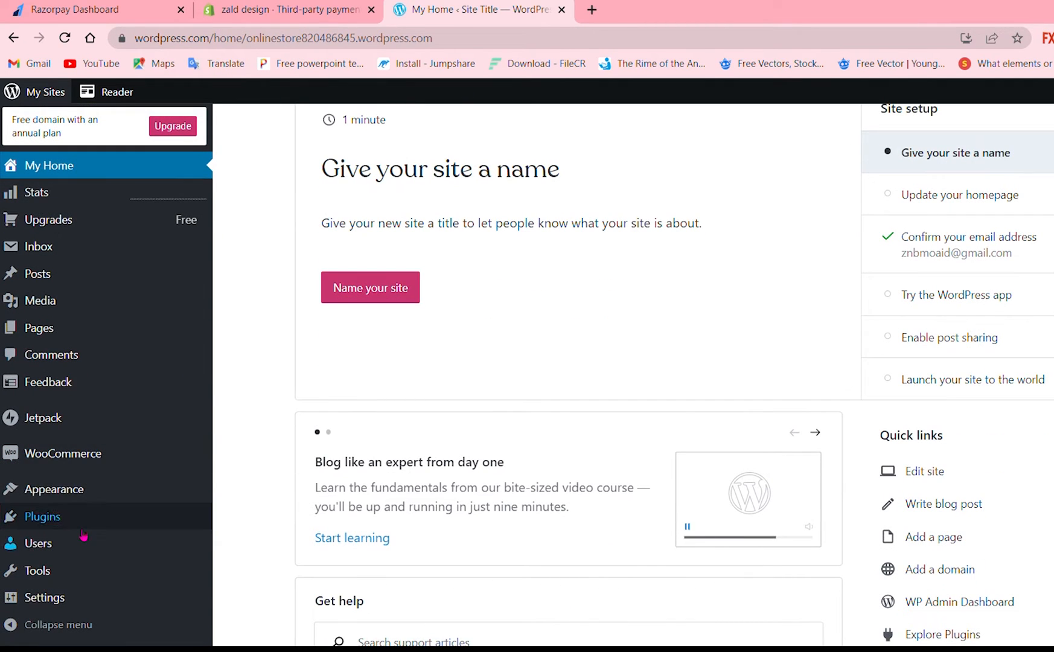
pyautogui.click(42, 516)
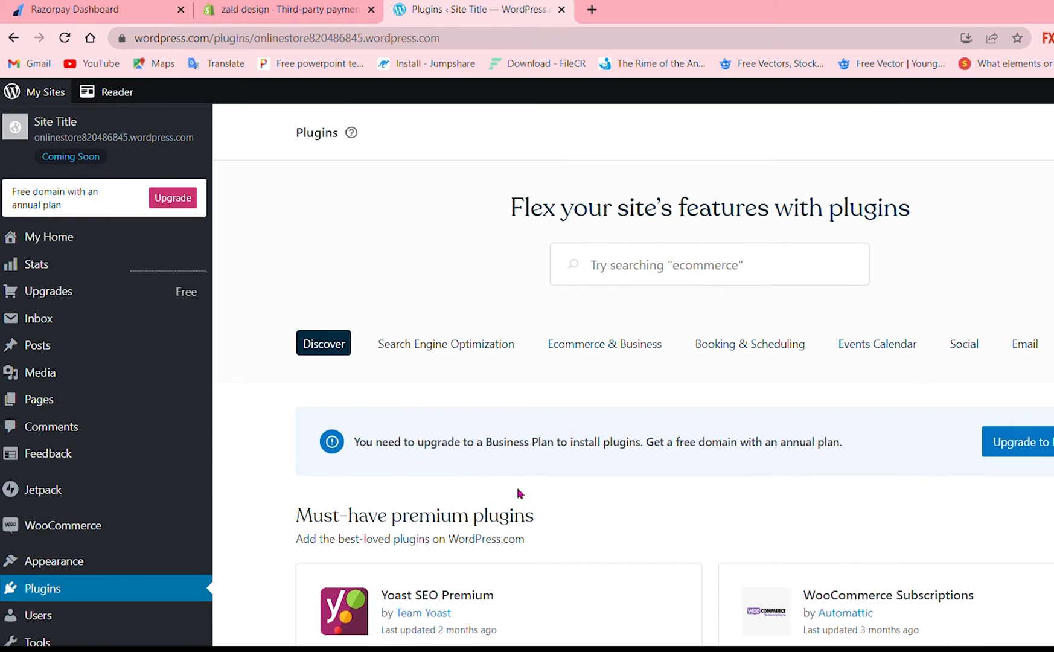
pyautogui.click(708, 263)
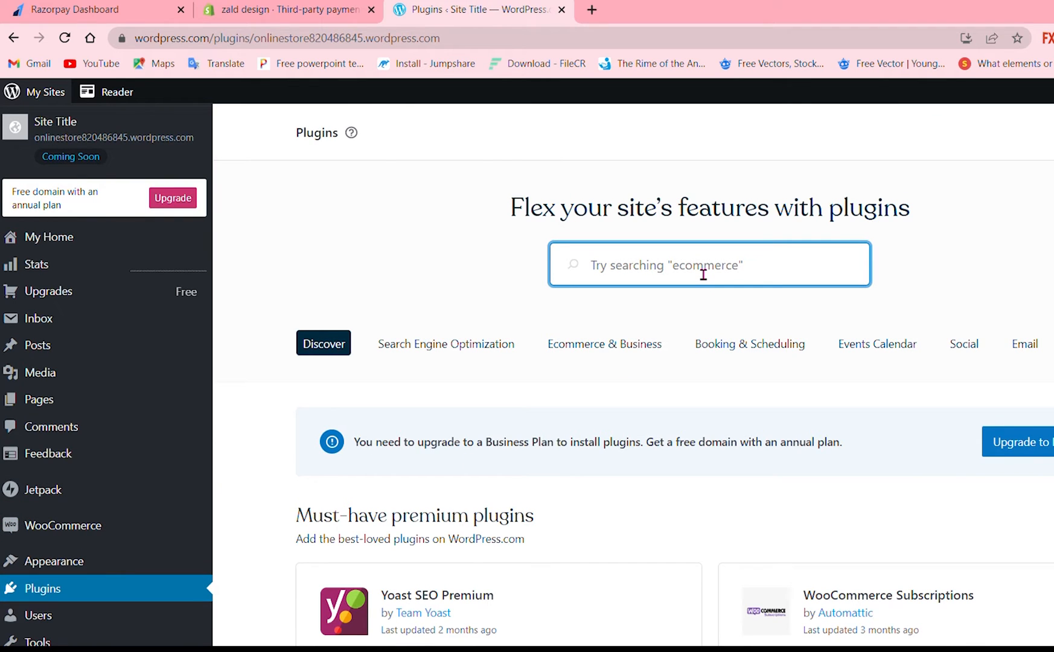
pyautogui.write('r')
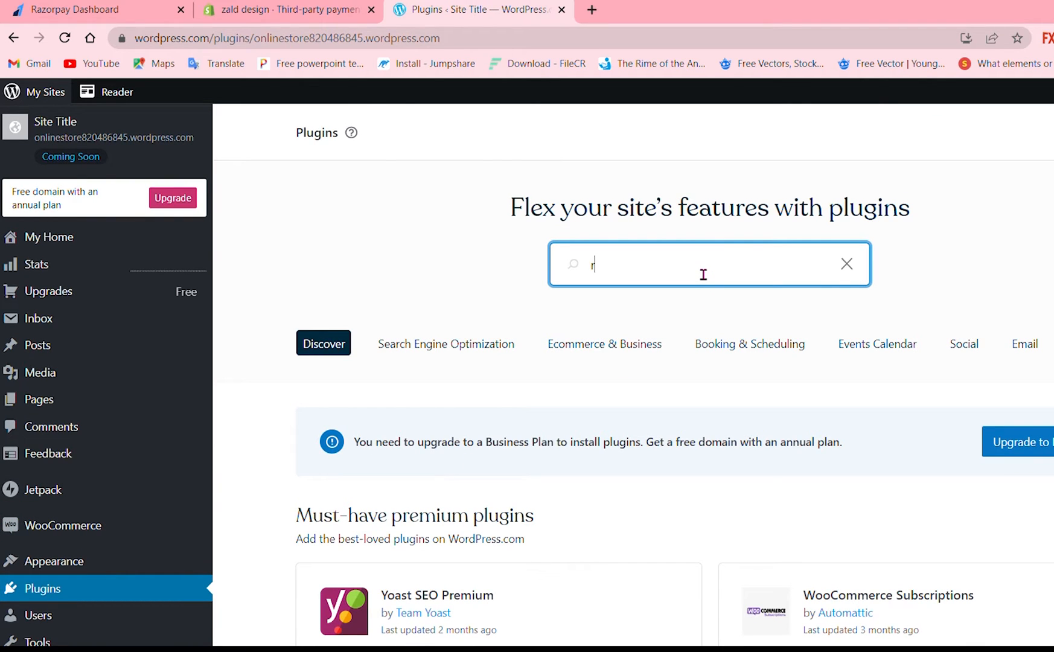
pyautogui.write('azopa')
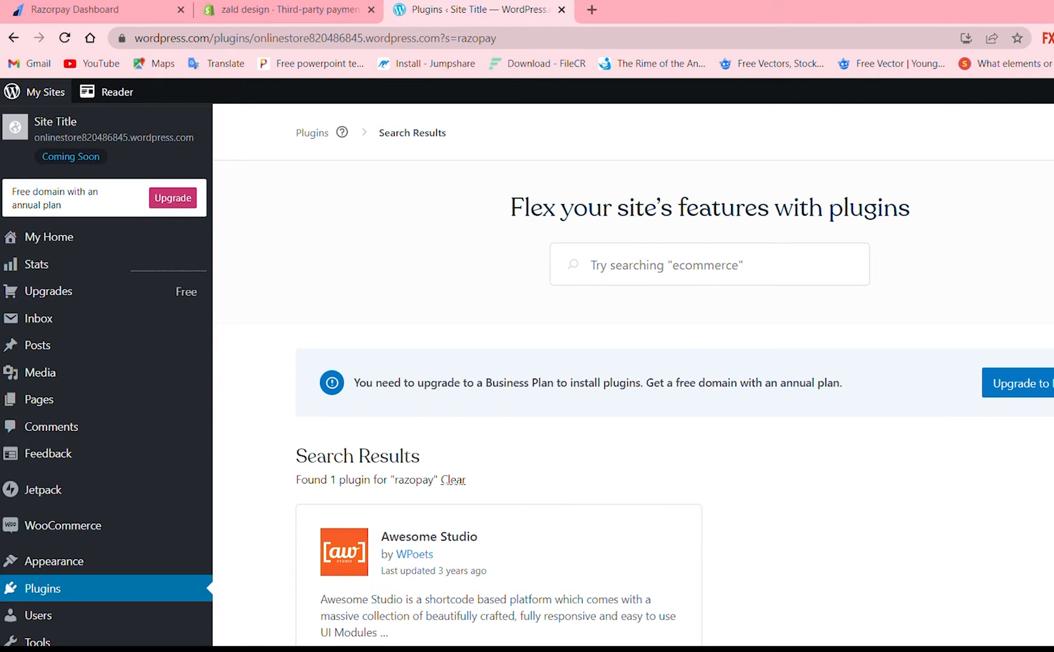
# Step: Search plugins for 'razorpay' and open the Razorpay for WooCommerce plugin details
pyautogui.write('r')
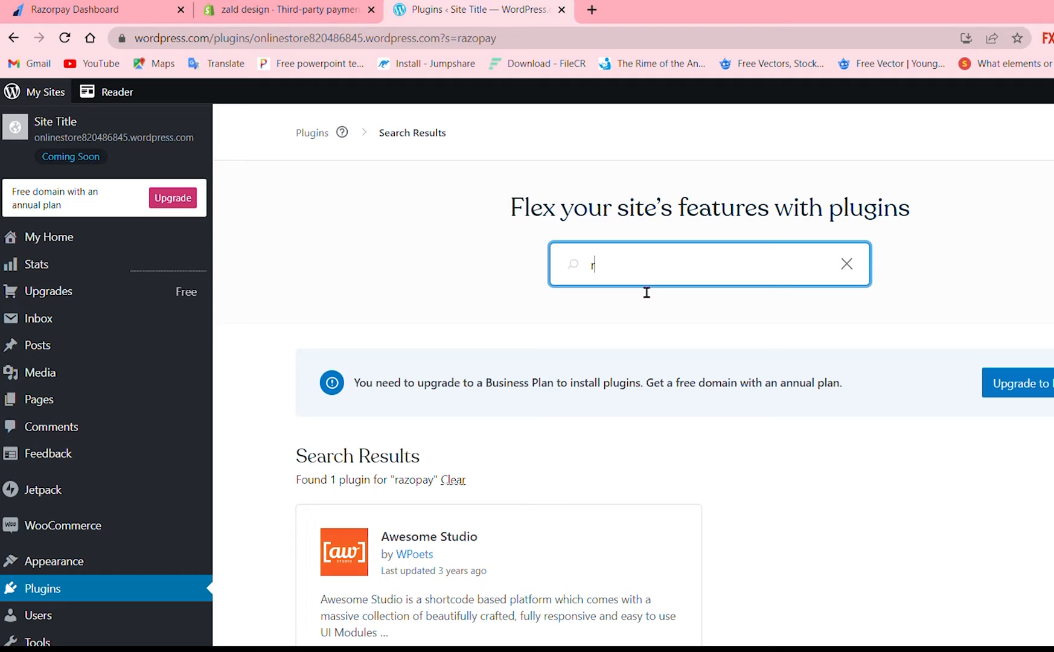
pyautogui.write('azorpay')
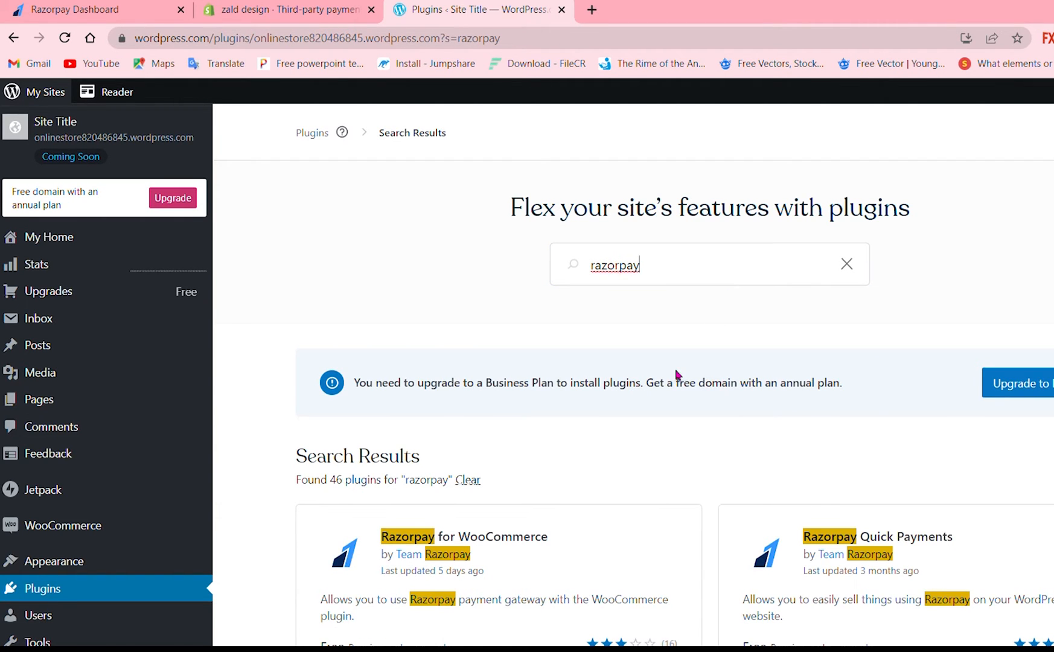
pyautogui.scroll(-3)
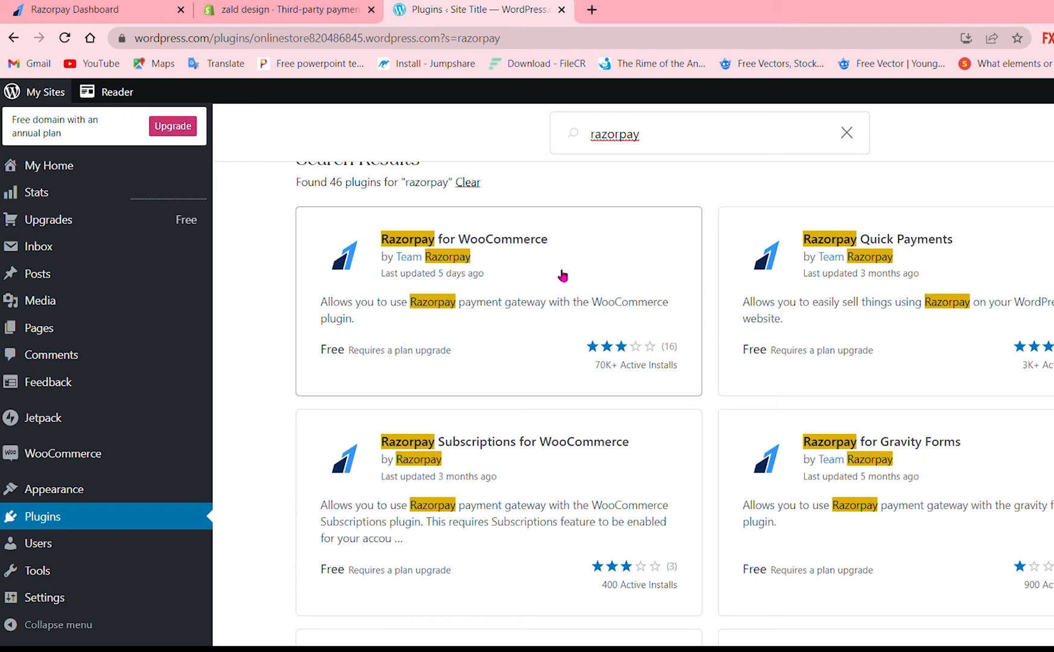
pyautogui.click(464, 238)
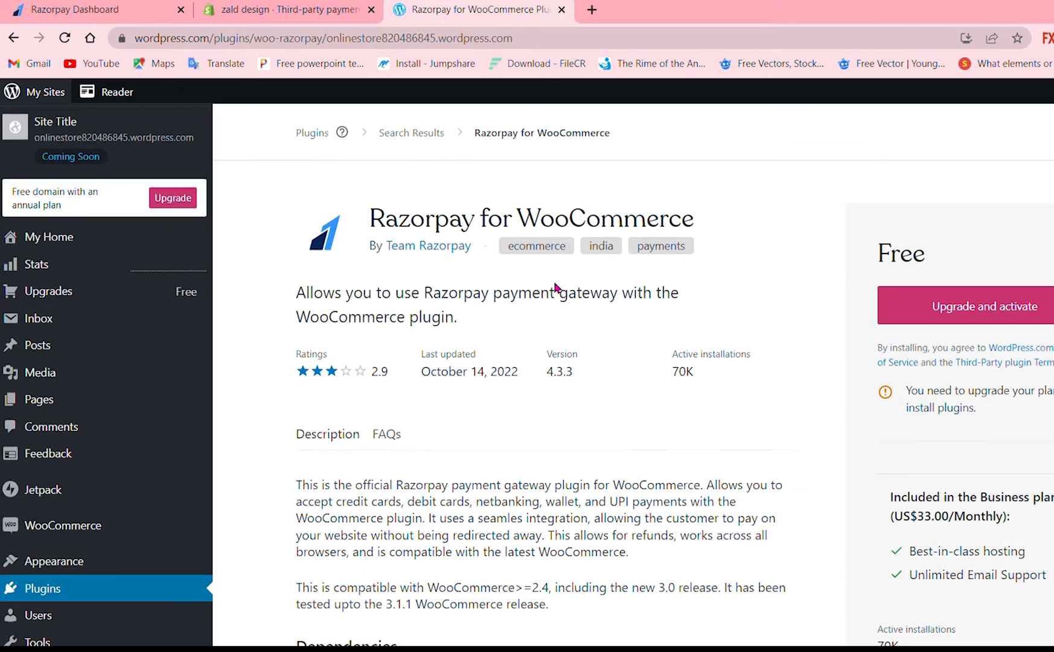
# Step: Highlight the plugin's Payment Action configuration step and license paragraph, then open WooCommerce setup
pyautogui.scroll(-3)
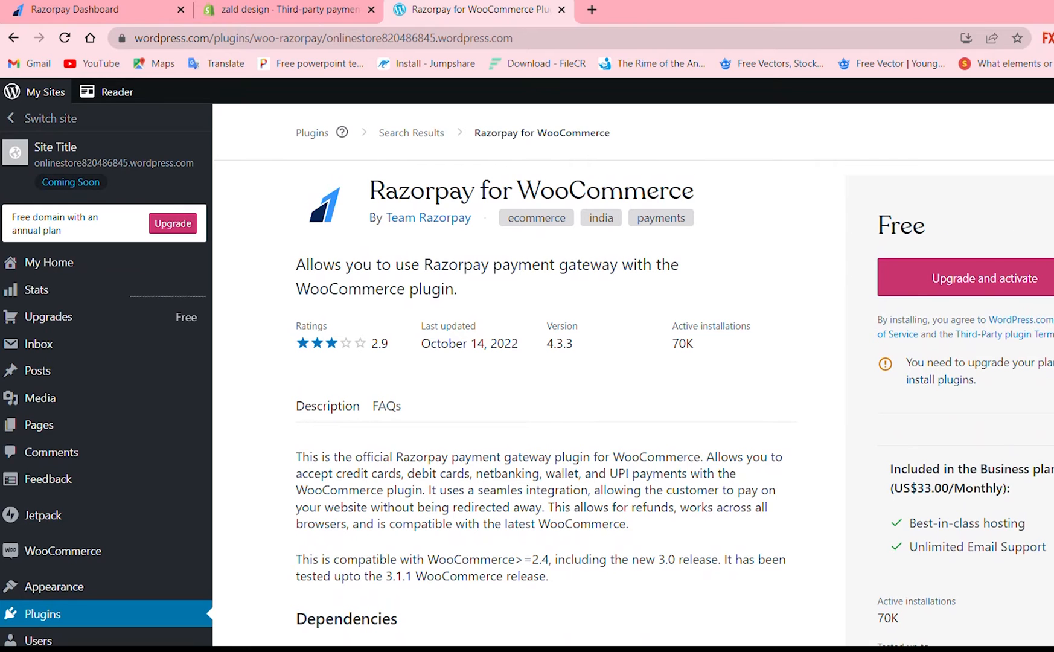
pyautogui.moveTo(741, 447)
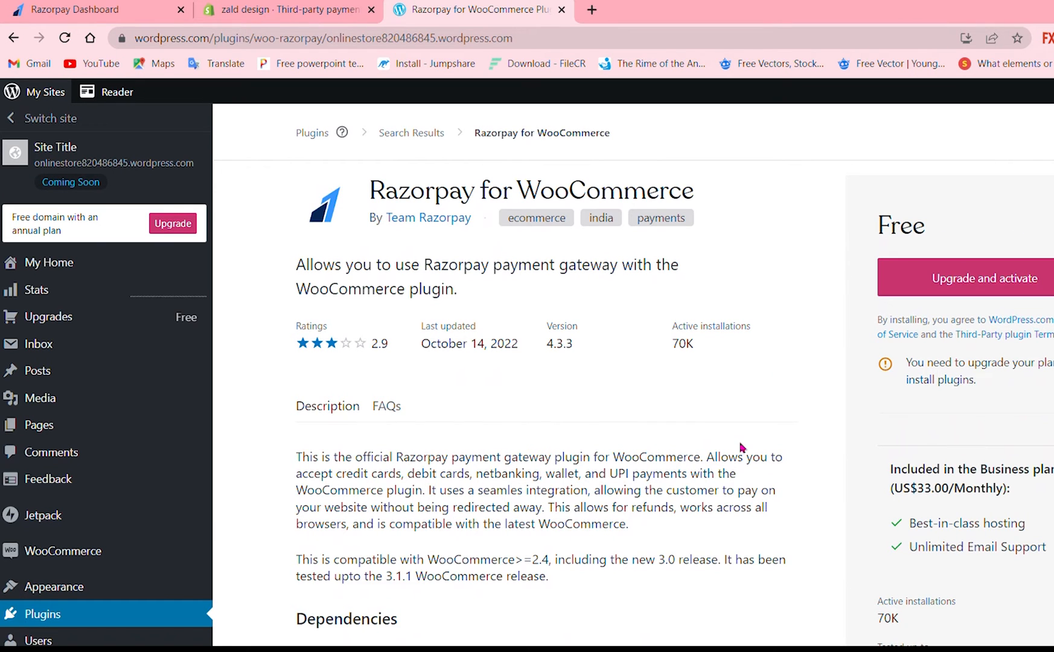
pyautogui.scroll(-3)
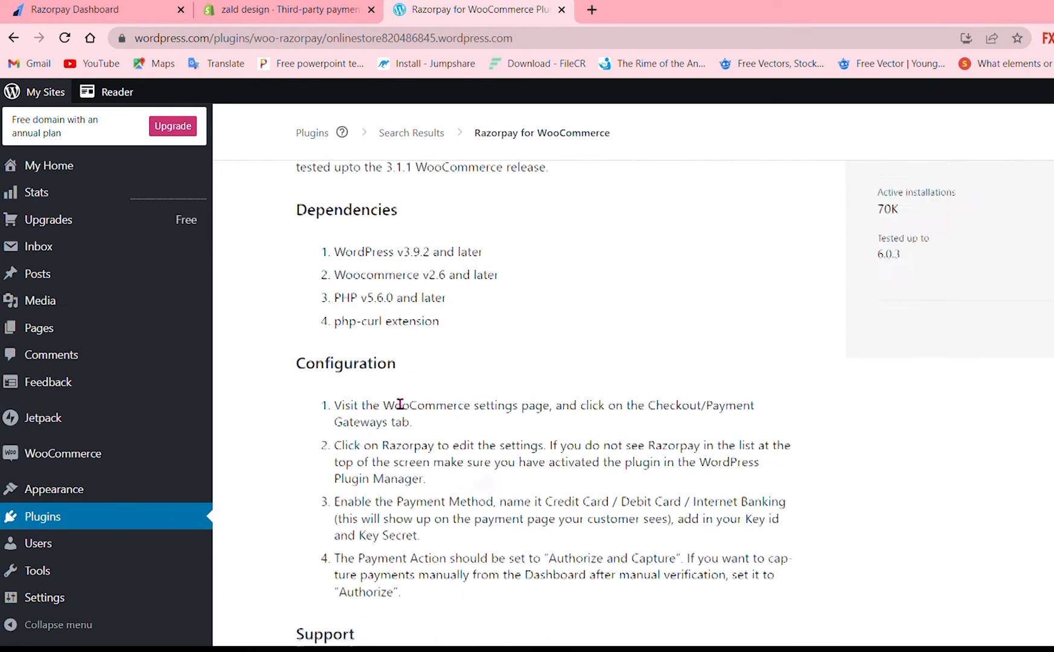
pyautogui.scroll(-3)
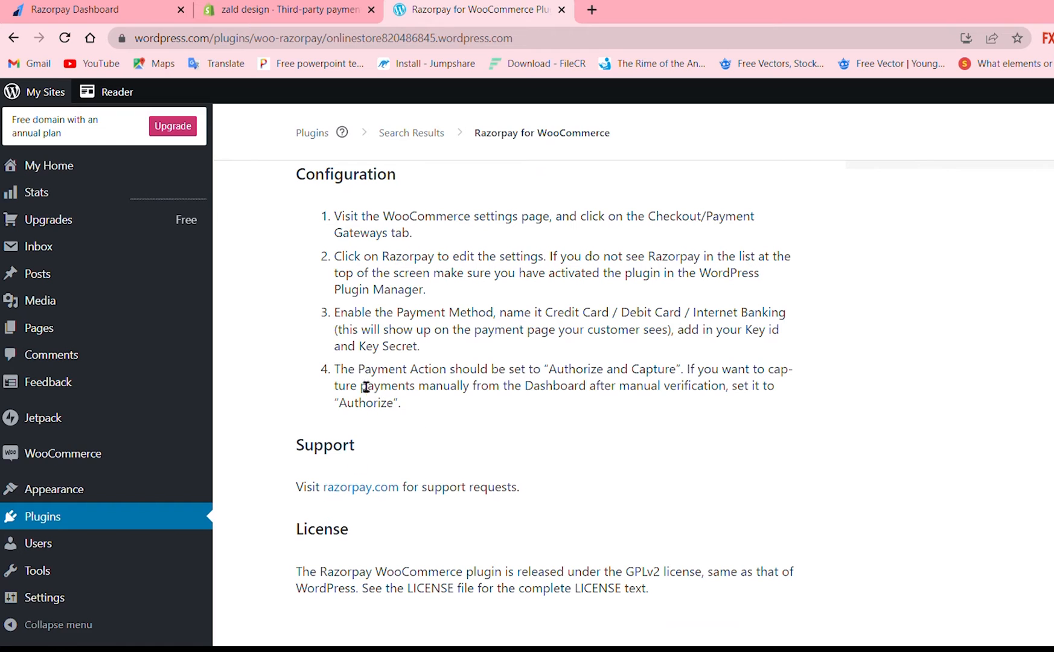
pyautogui.moveTo(336, 368); pyautogui.dragTo(604, 368)
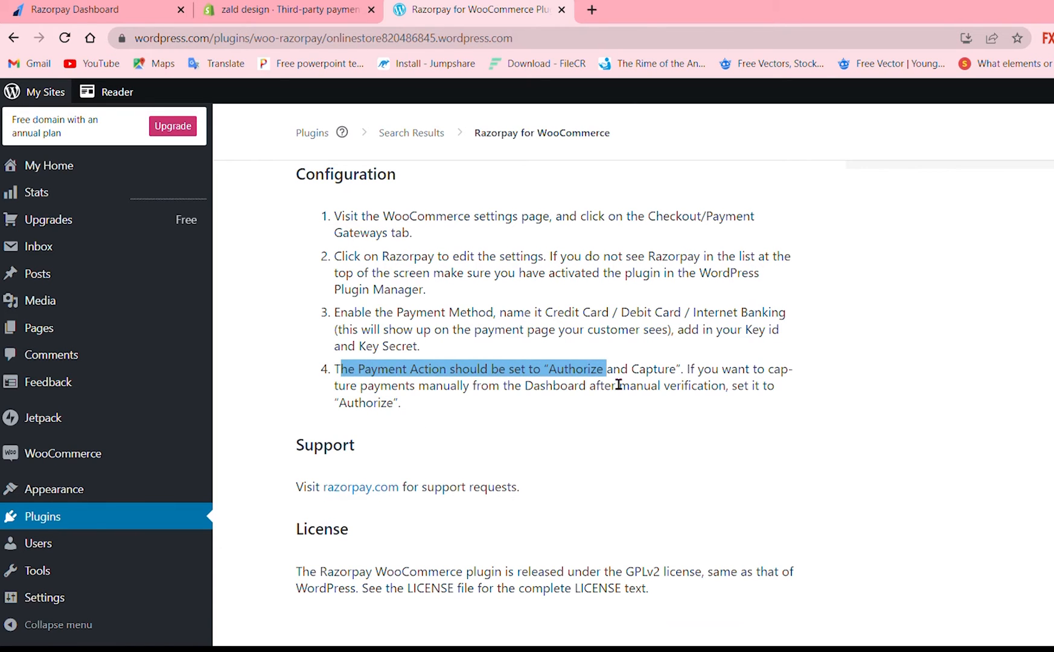
pyautogui.moveTo(603, 369); pyautogui.dragTo(400, 402)
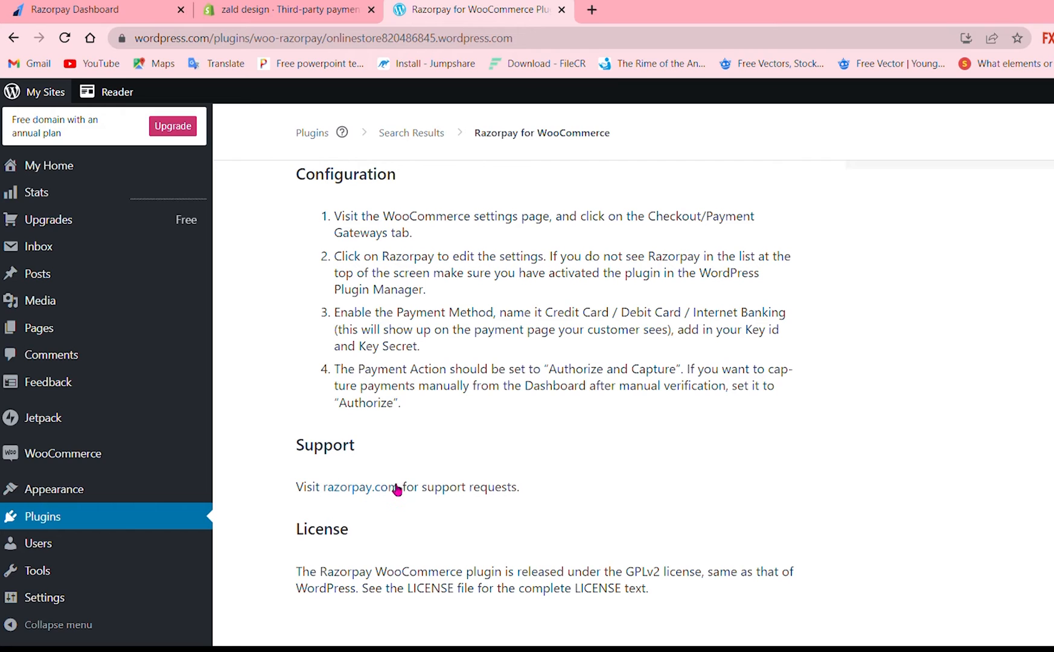
pyautogui.doubleClick(406, 486)
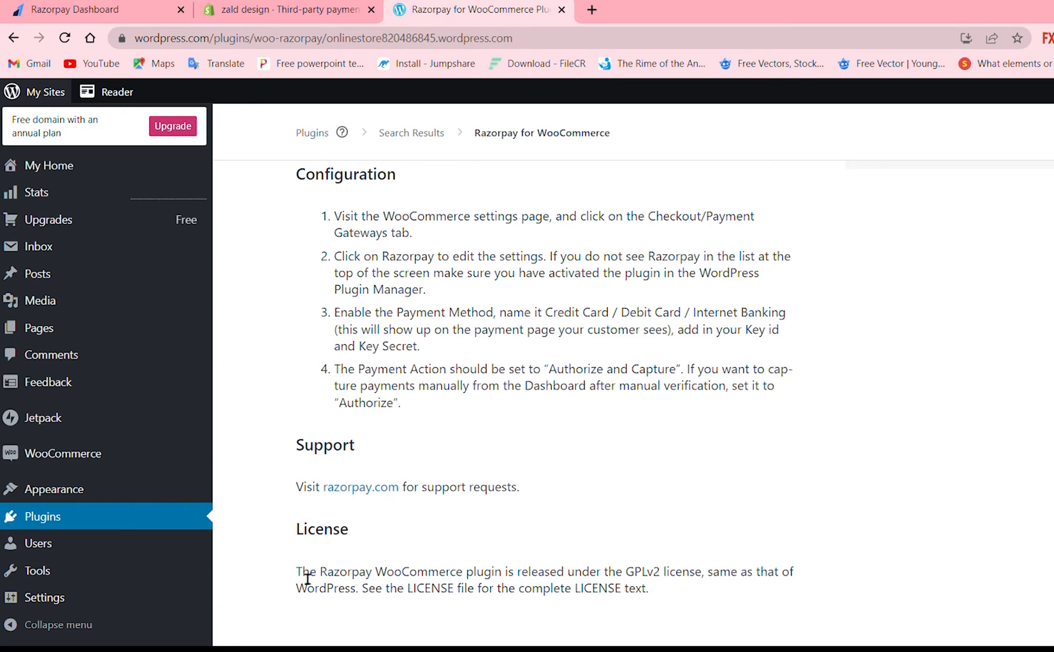
pyautogui.moveTo(297, 570); pyautogui.dragTo(647, 588)
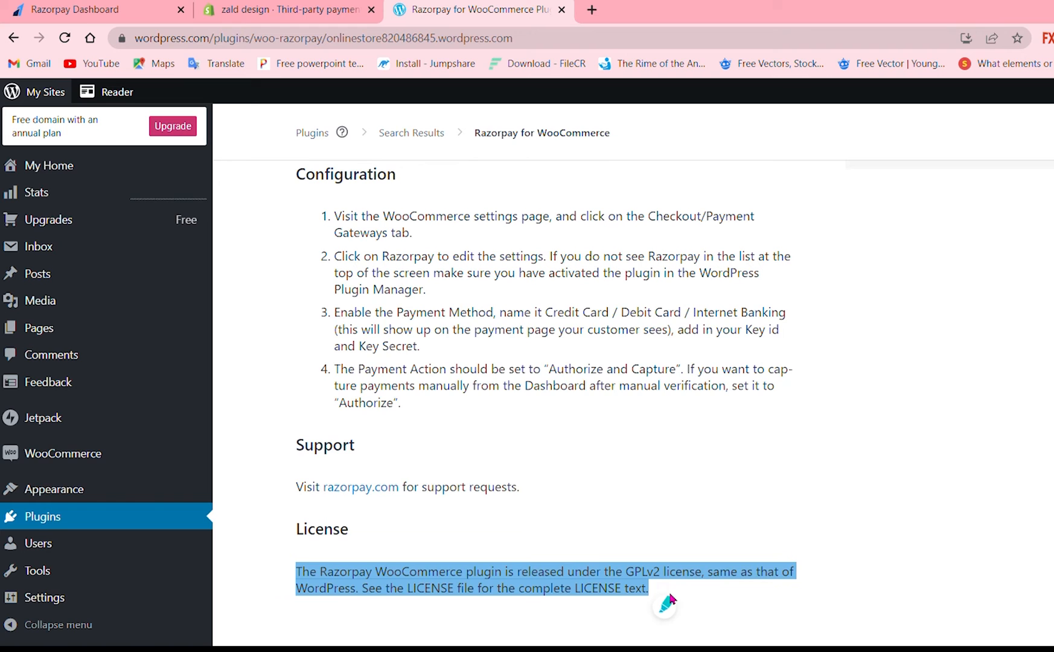
pyautogui.click(235, 456)
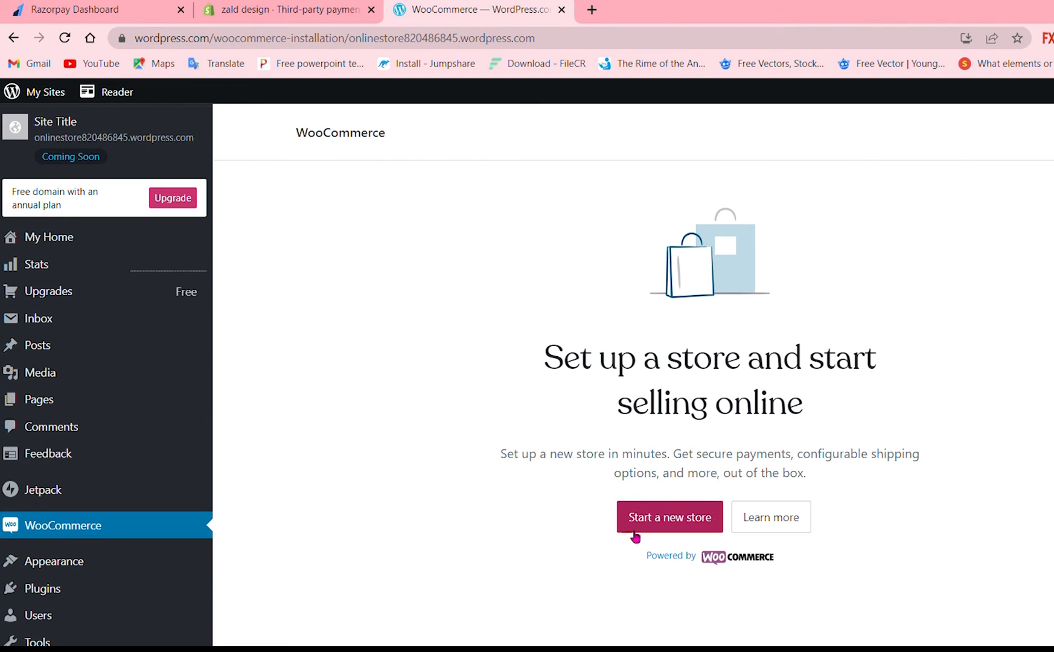
pyautogui.moveTo(586, 391)
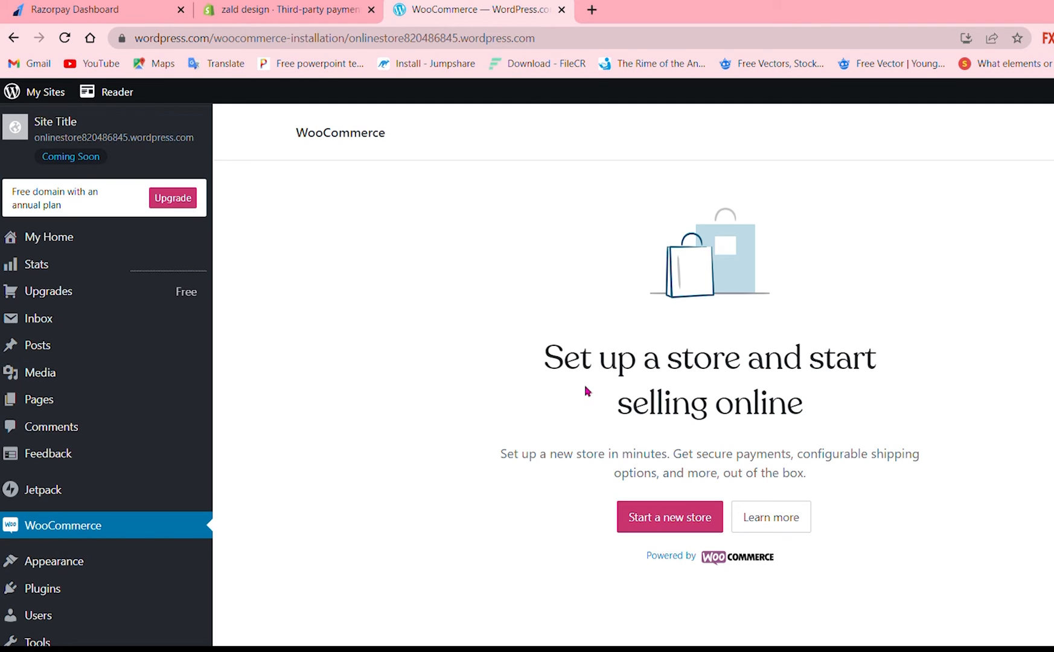
# Step: Scroll through the WooCommerce store setup page on WordPress.com
pyautogui.scroll(-3)
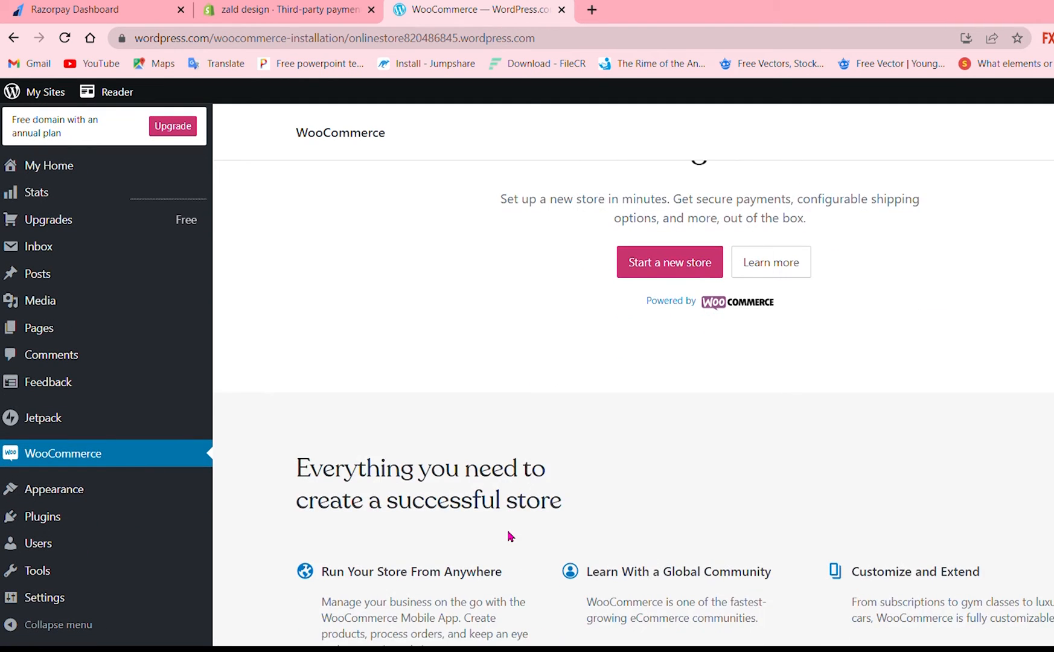
pyautogui.scroll(-3)
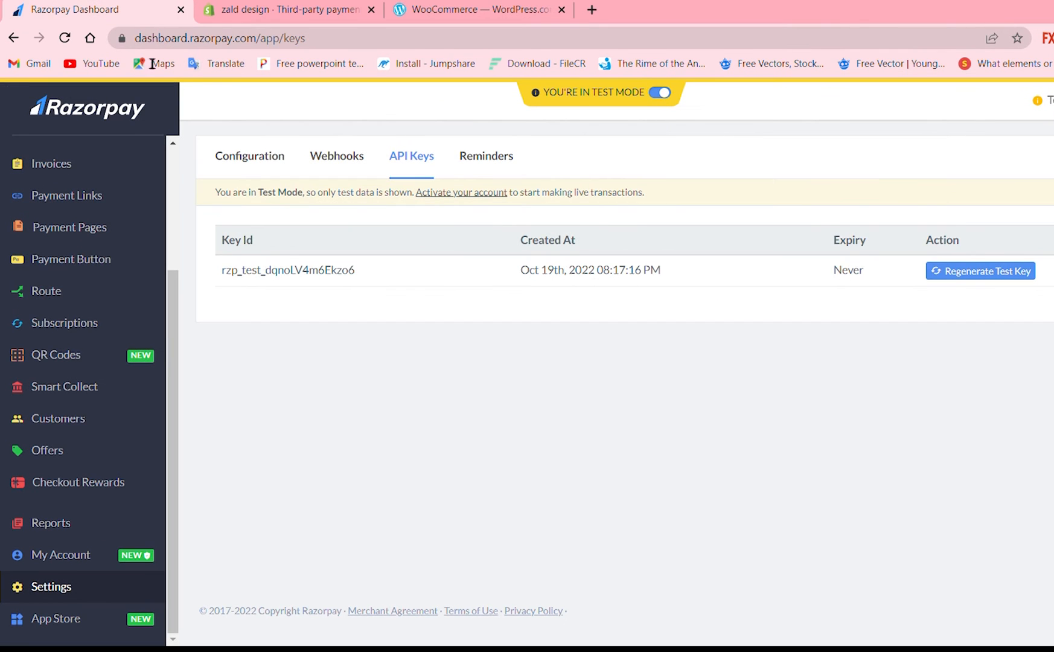
pyautogui.moveTo(410, 444)
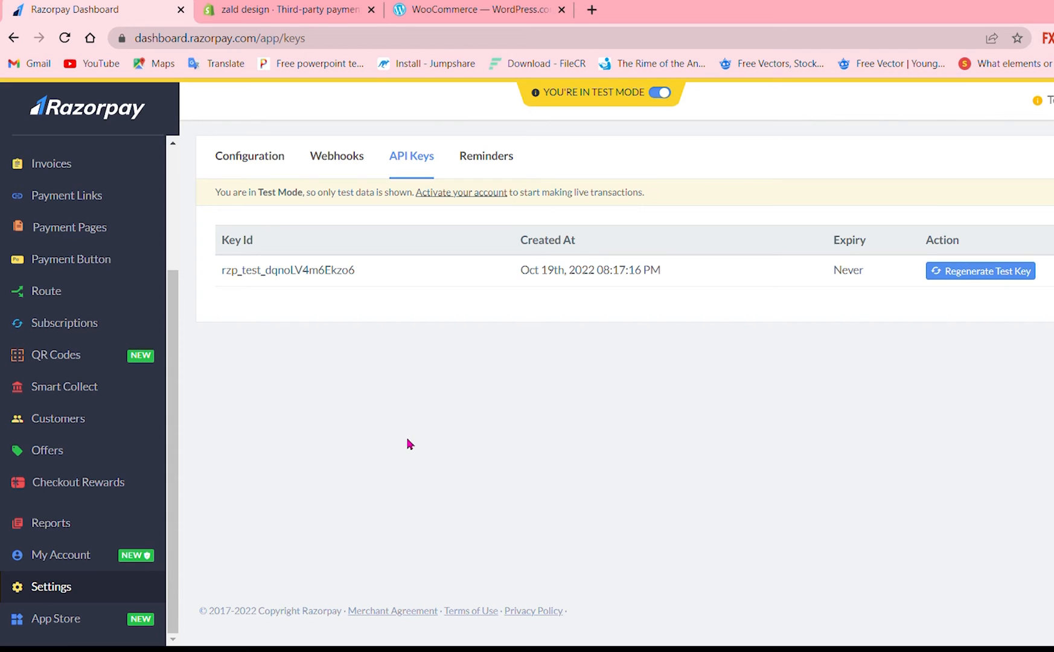
pyautogui.moveTo(349, 538)
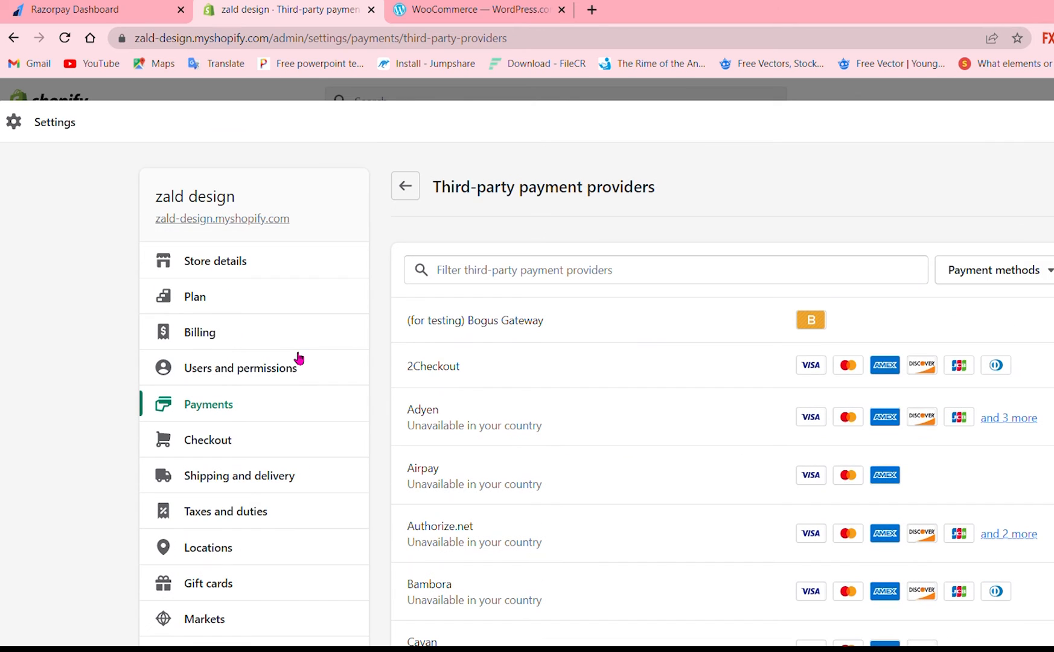
# Step: Scroll Shopify's settings, then switch to the WooCommerce — WordPress.com tab
pyautogui.scroll(-3)
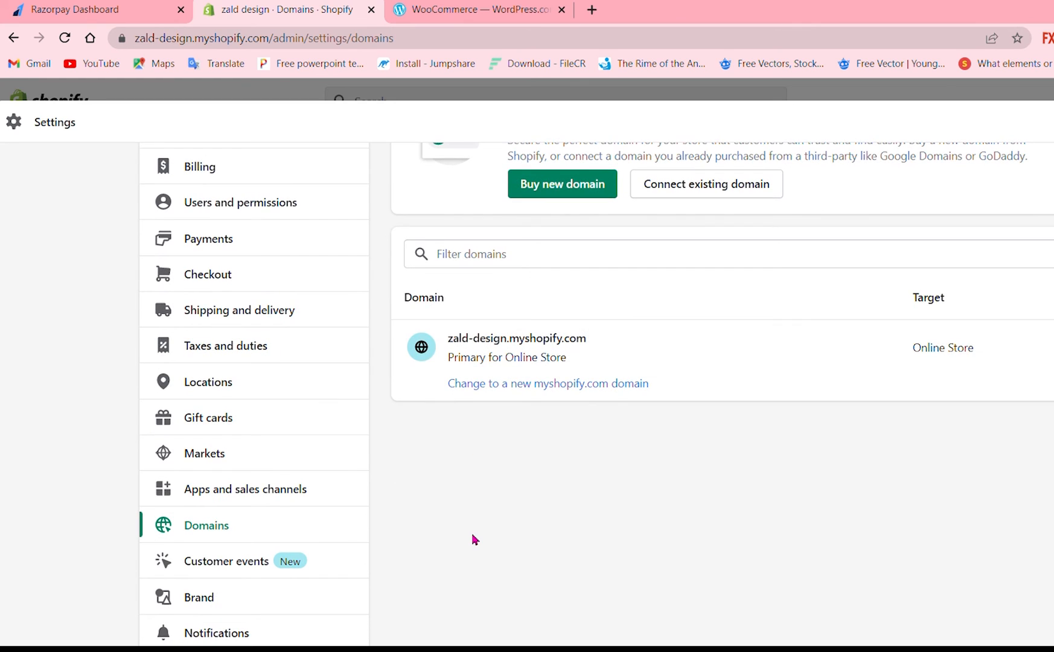
pyautogui.click(478, 9)
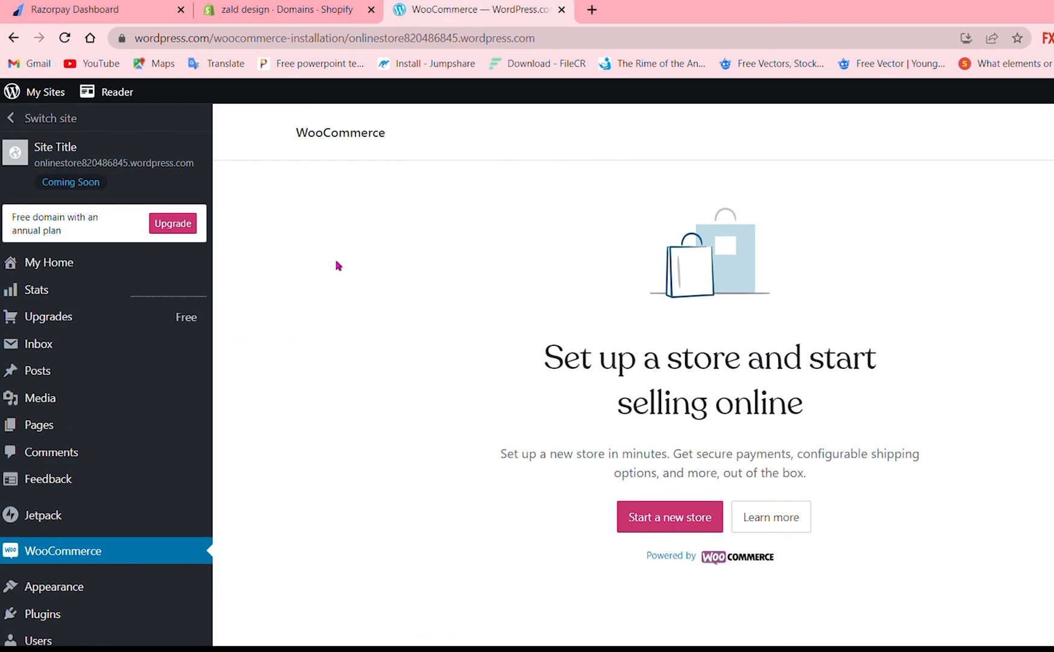
# Step: Scroll down the WooCommerce store setup page to review it
pyautogui.scroll(-3)
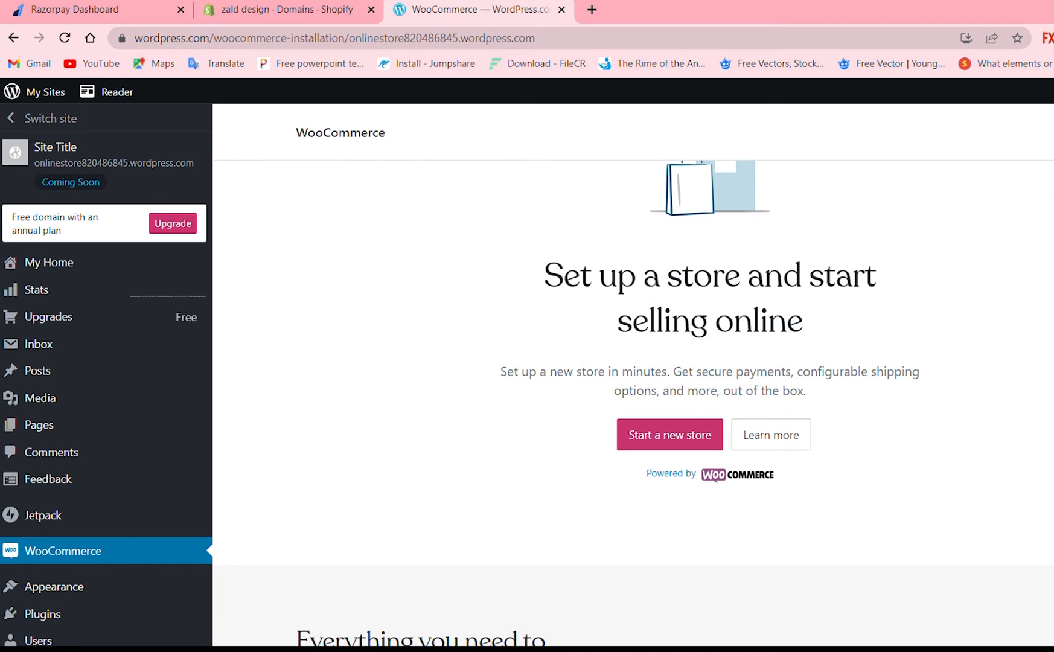
pyautogui.scroll(-3)
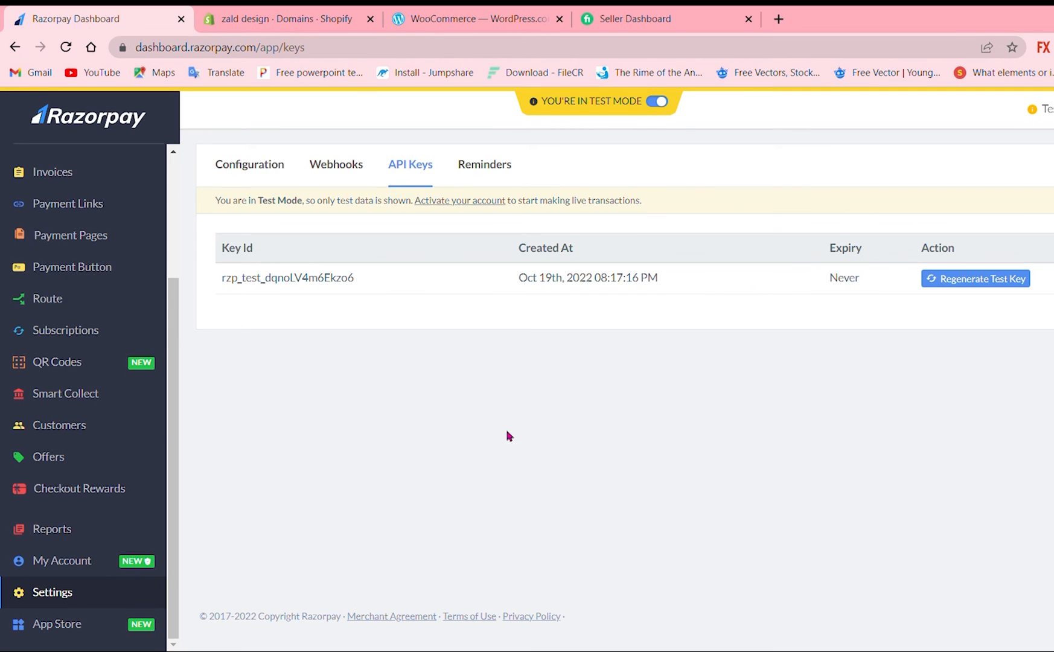
pyautogui.moveTo(529, 443)
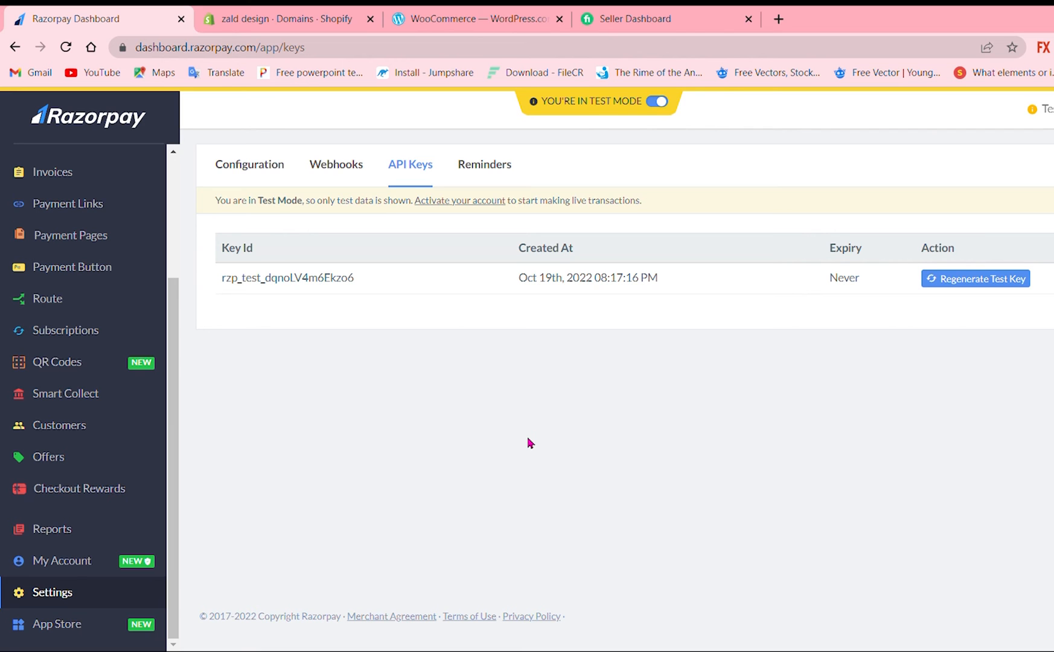
pyautogui.moveTo(74, 482)
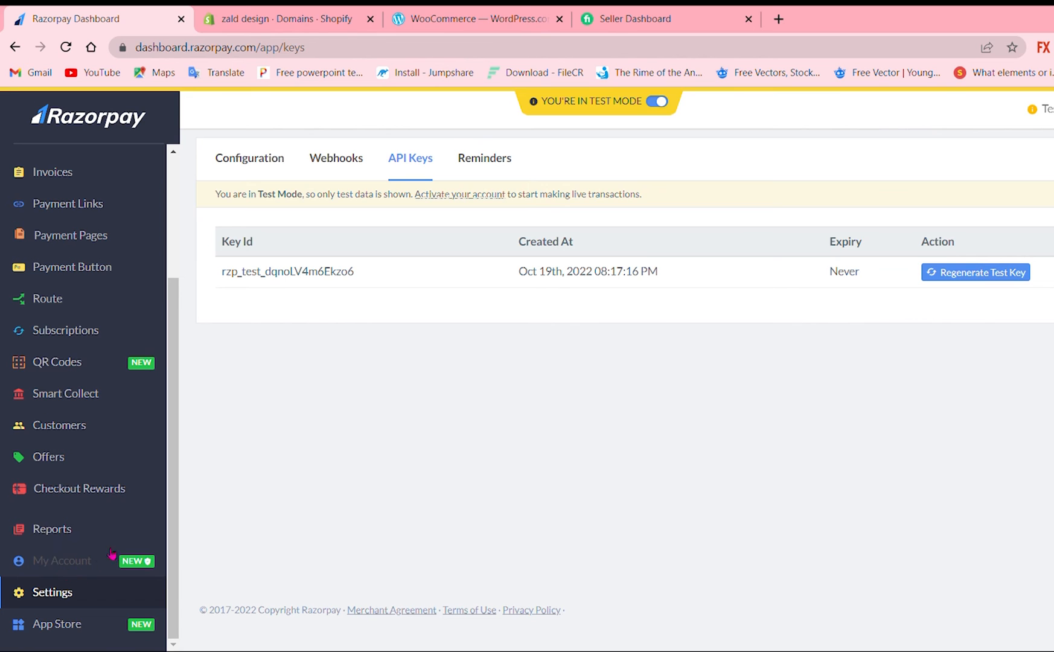
pyautogui.moveTo(86, 244)
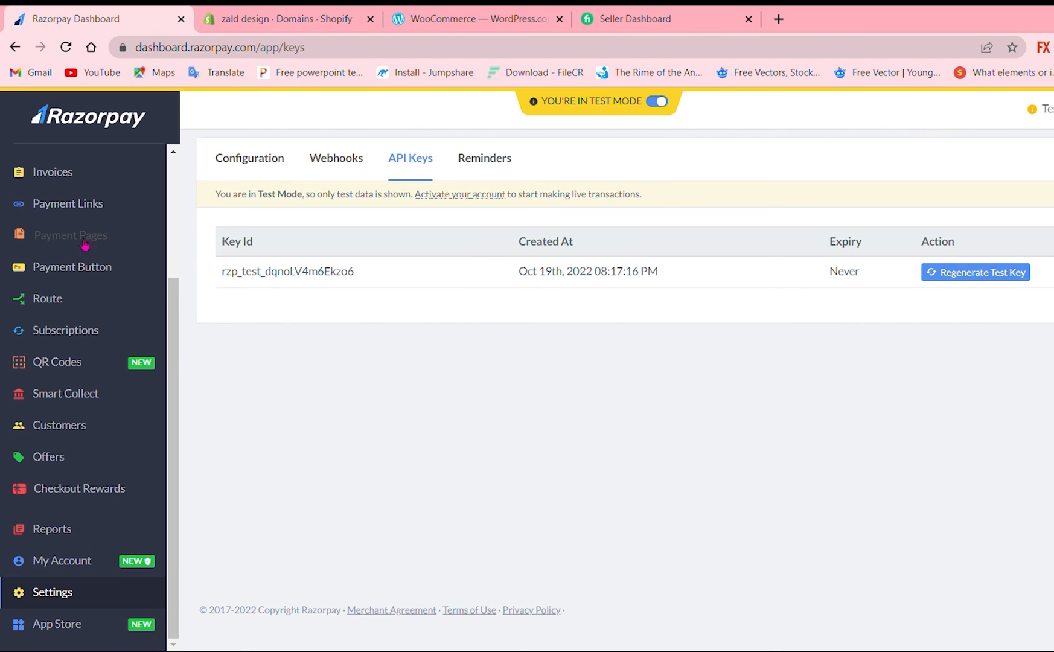
# Step: Open Razorpay's Payment Pages section from the left sidebar
pyautogui.click(71, 236)
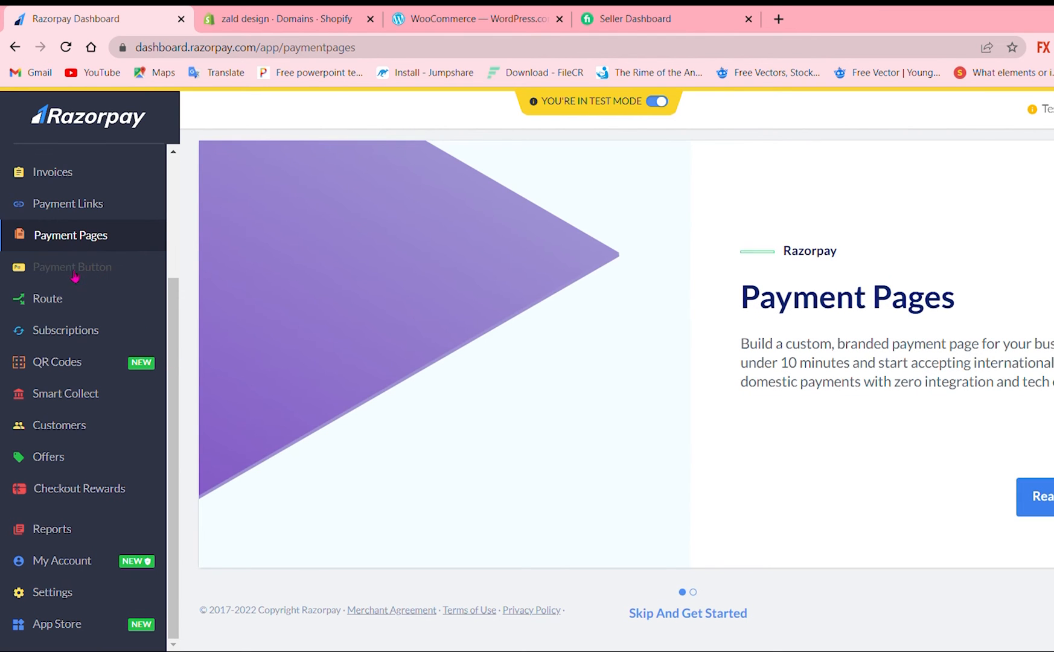
# Step: Visit Payment Button, Payment Links and Subscriptions, then open the My Account profile
pyautogui.click(73, 267)
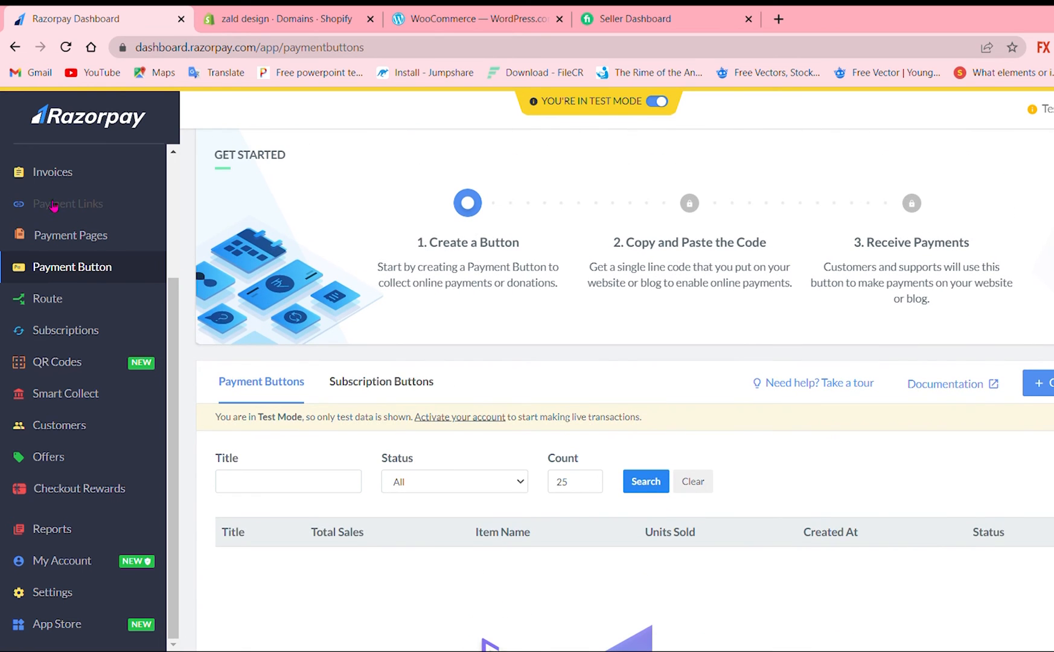
pyautogui.click(67, 203)
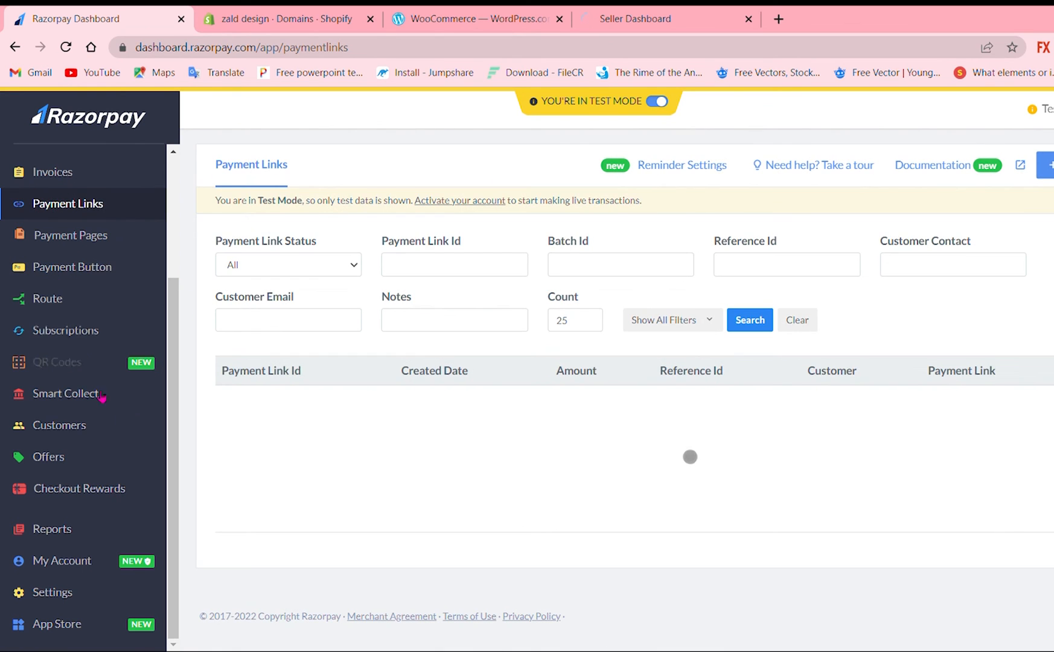
pyautogui.click(66, 330)
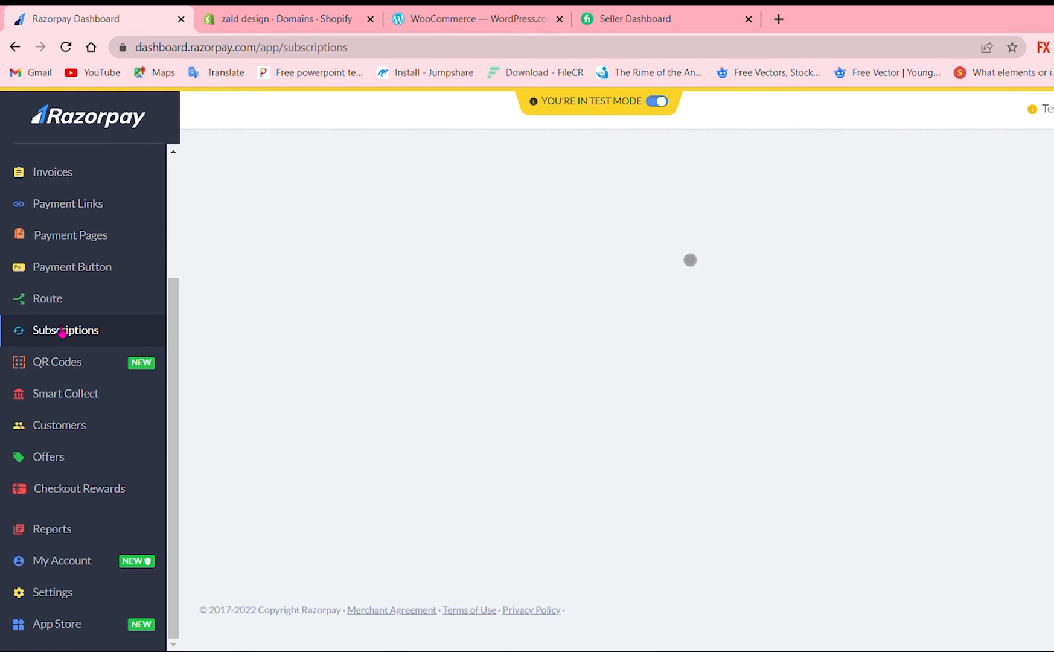
pyautogui.click(65, 330)
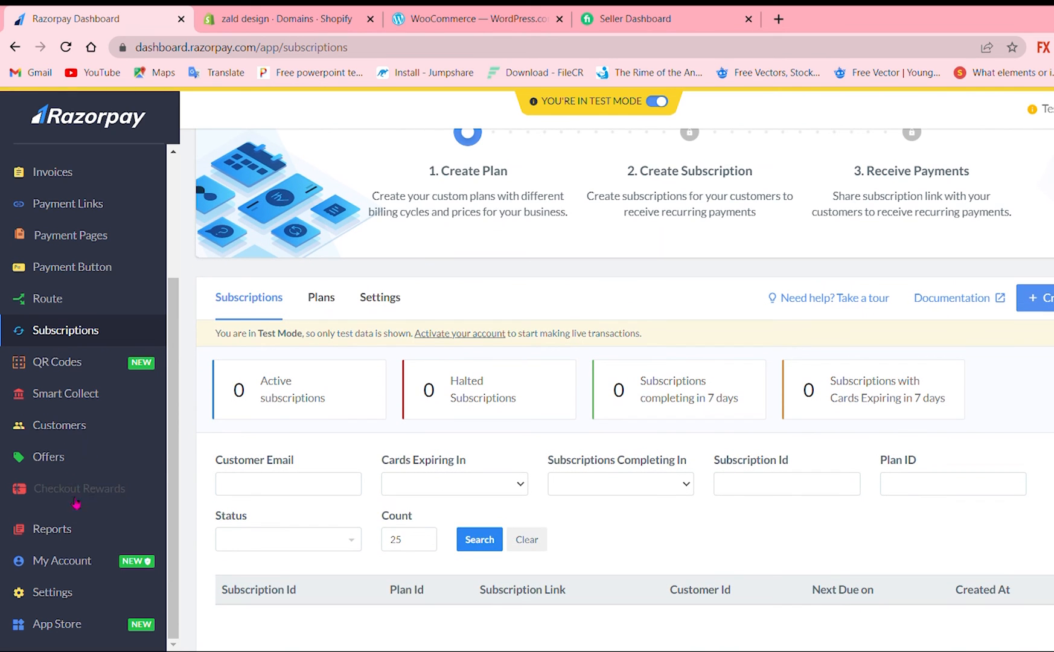
pyautogui.moveTo(72, 564)
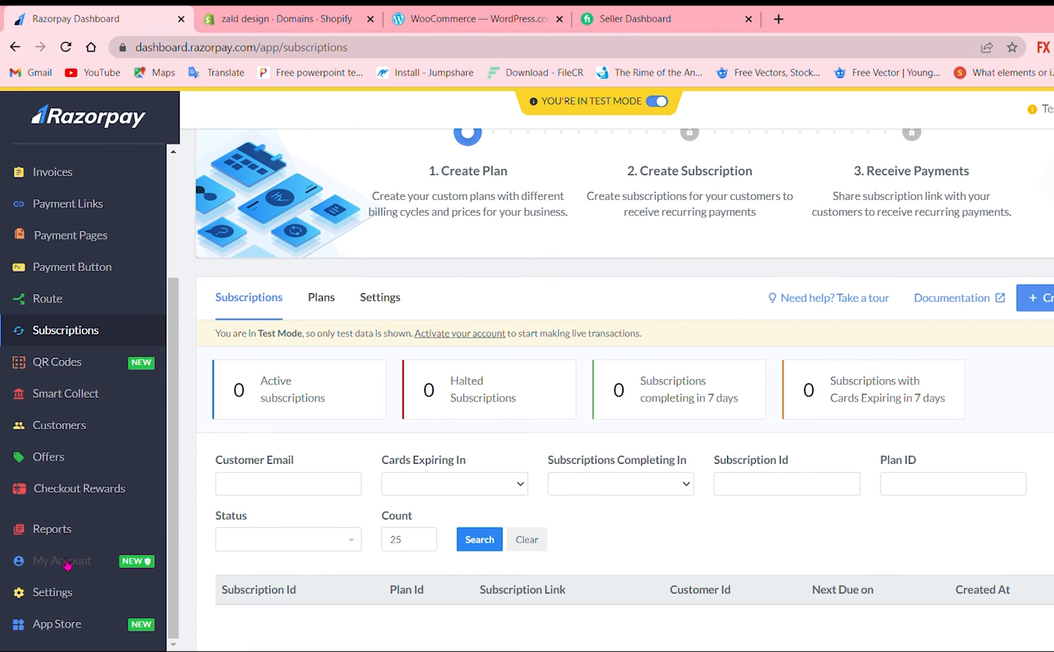
pyautogui.click(61, 561)
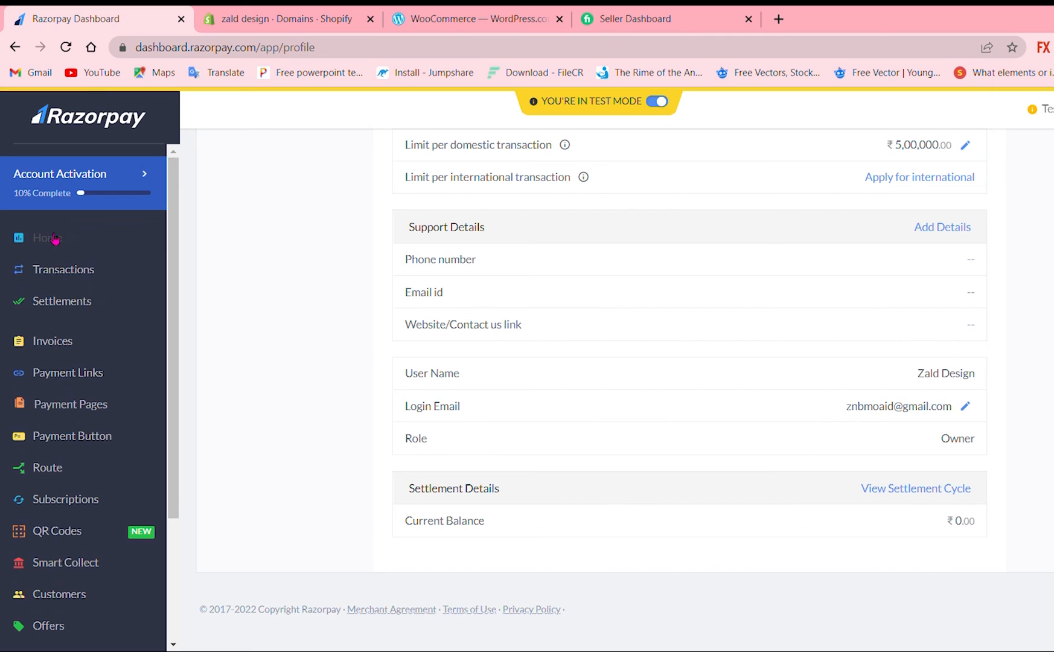
# Step: Open Razorpay Home showing zero payment volume, payments and refunds for 30 days
pyautogui.click(48, 238)
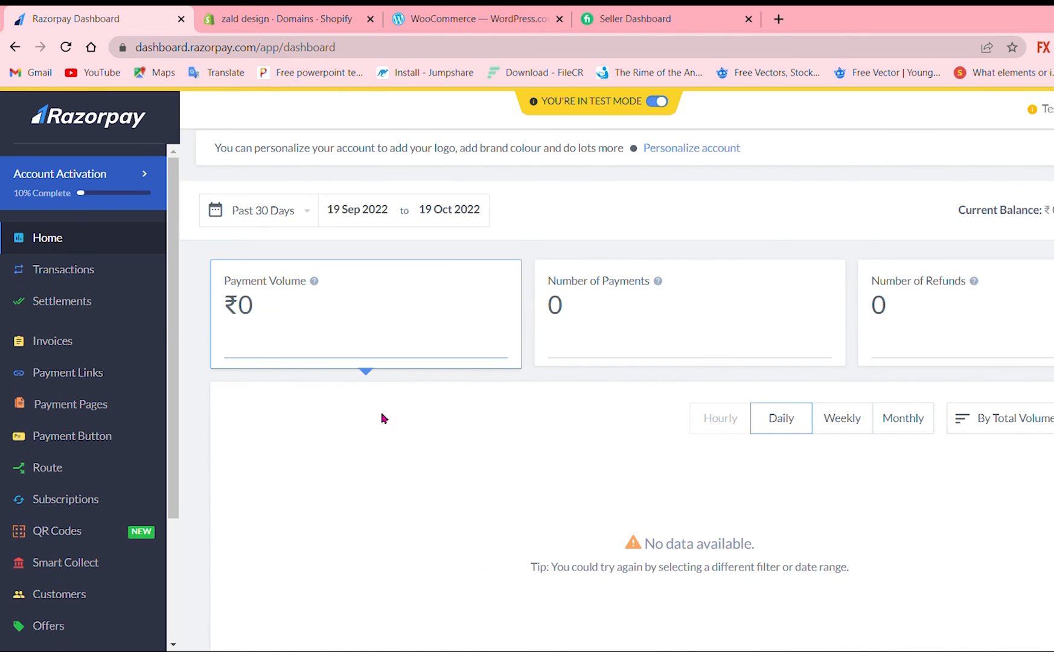
pyautogui.moveTo(527, 332)
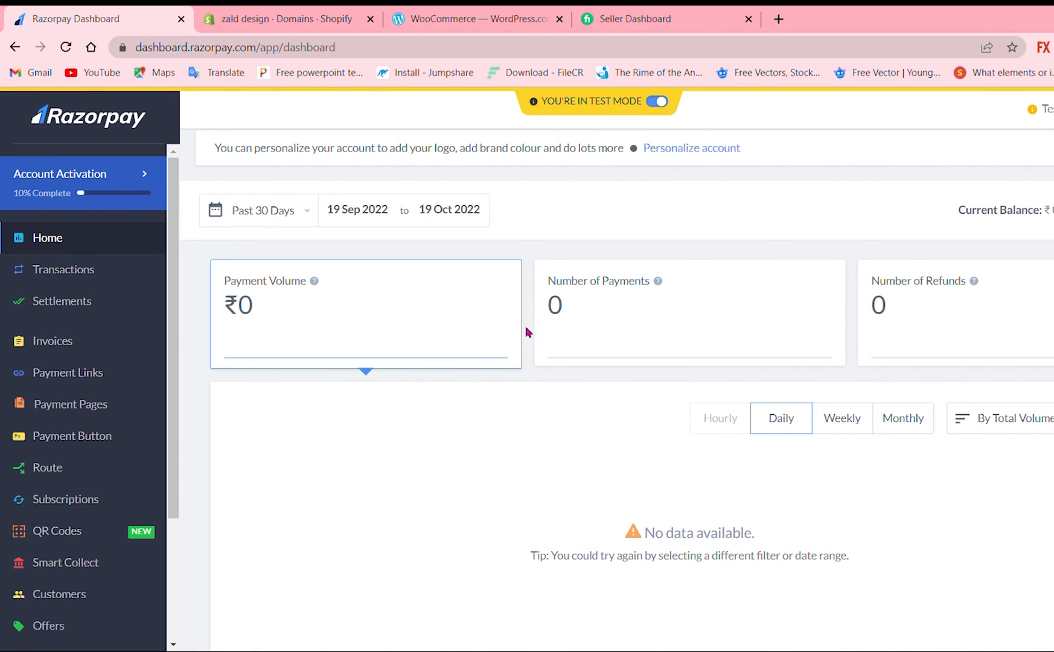
pyautogui.moveTo(527, 302)
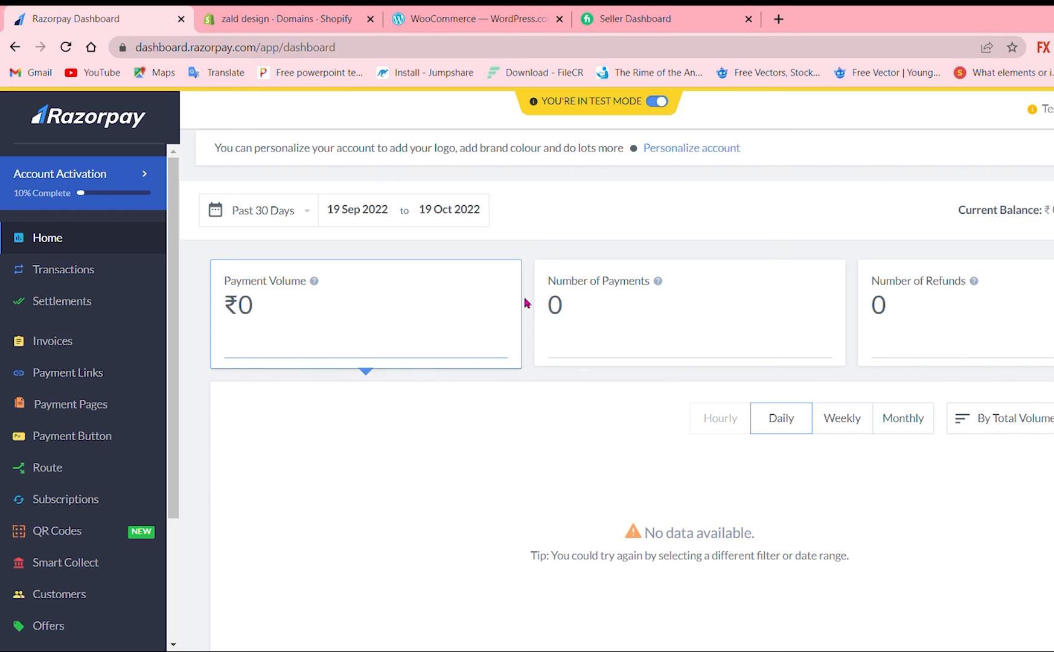
pyautogui.moveTo(57, 244)
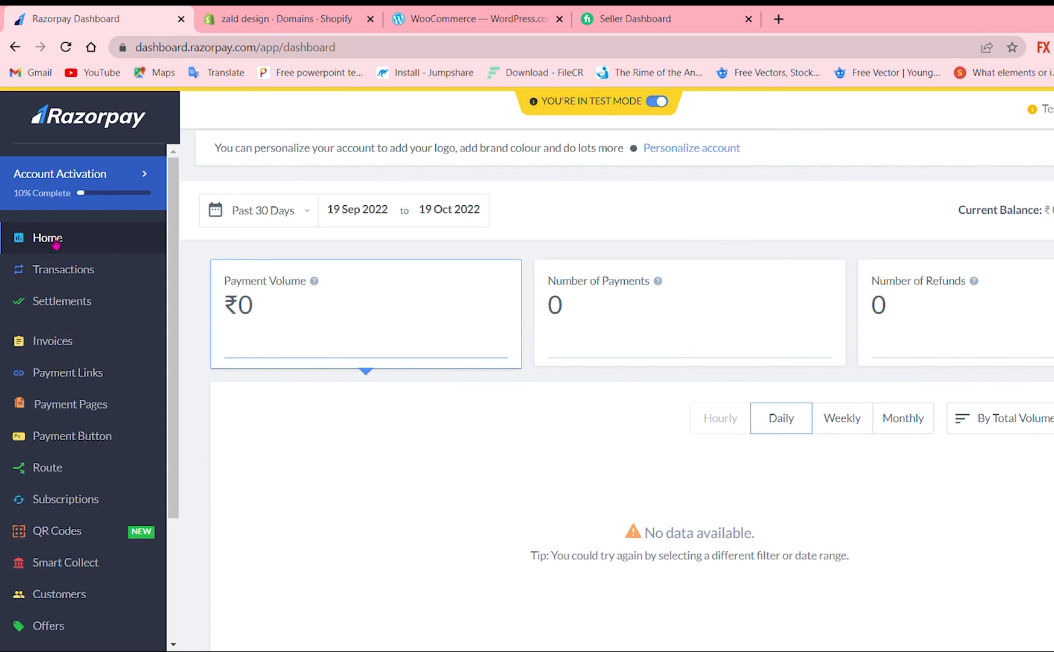
pyautogui.moveTo(265, 464)
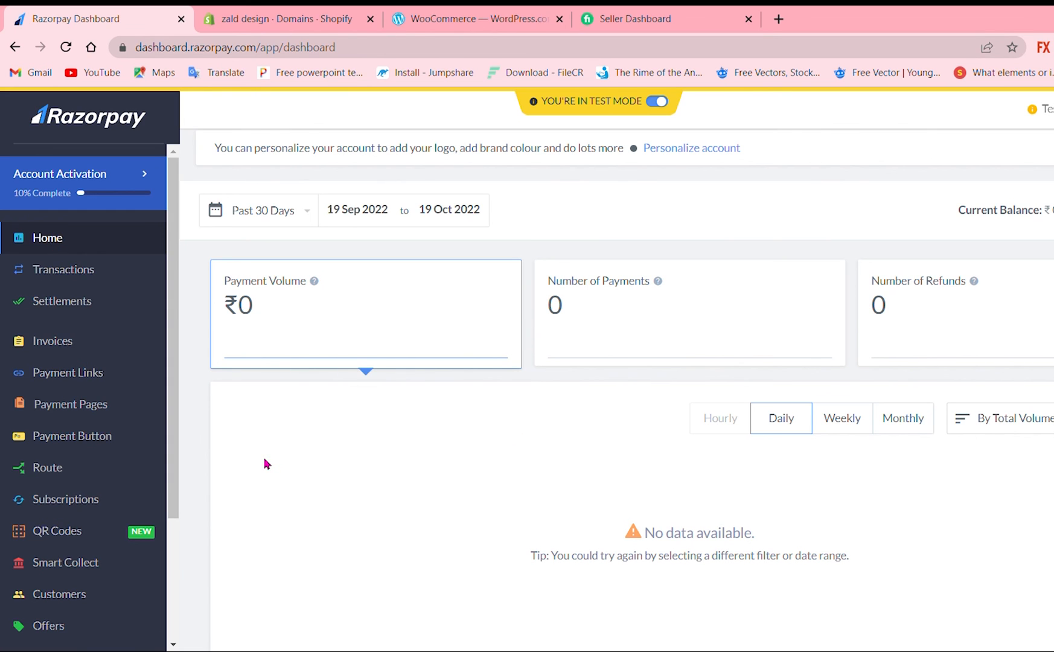
pyautogui.moveTo(67, 373)
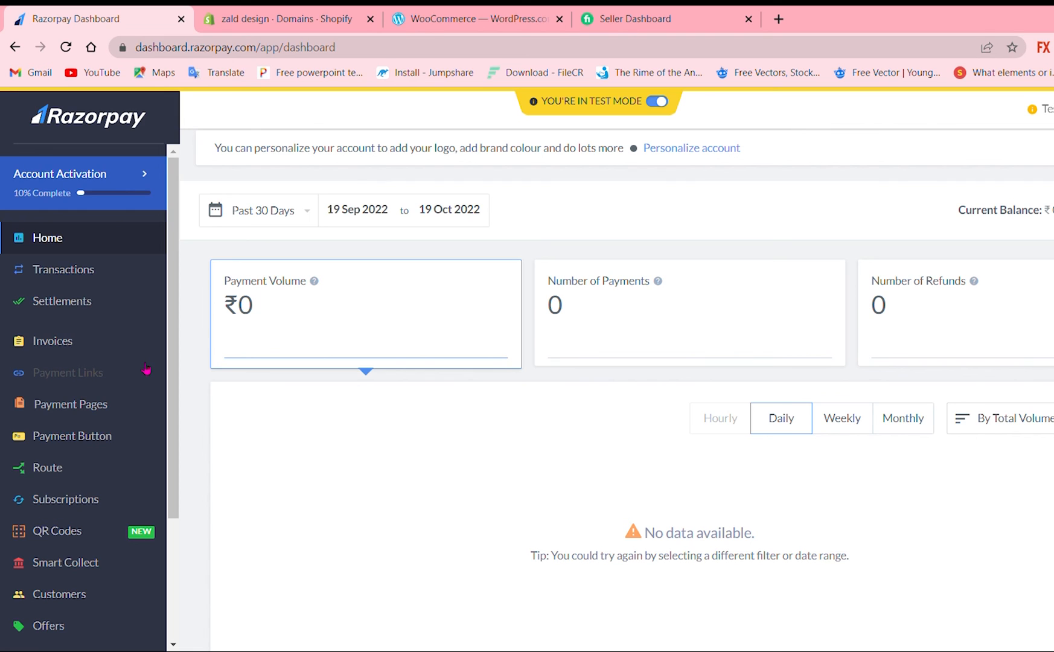
pyautogui.moveTo(241, 427)
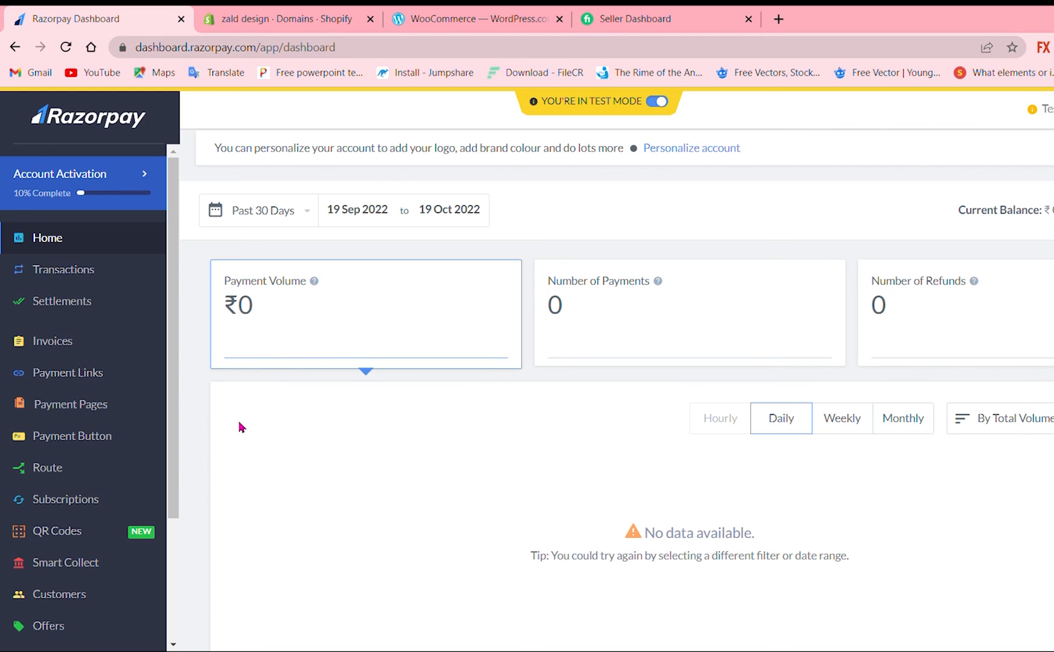
pyautogui.moveTo(343, 445)
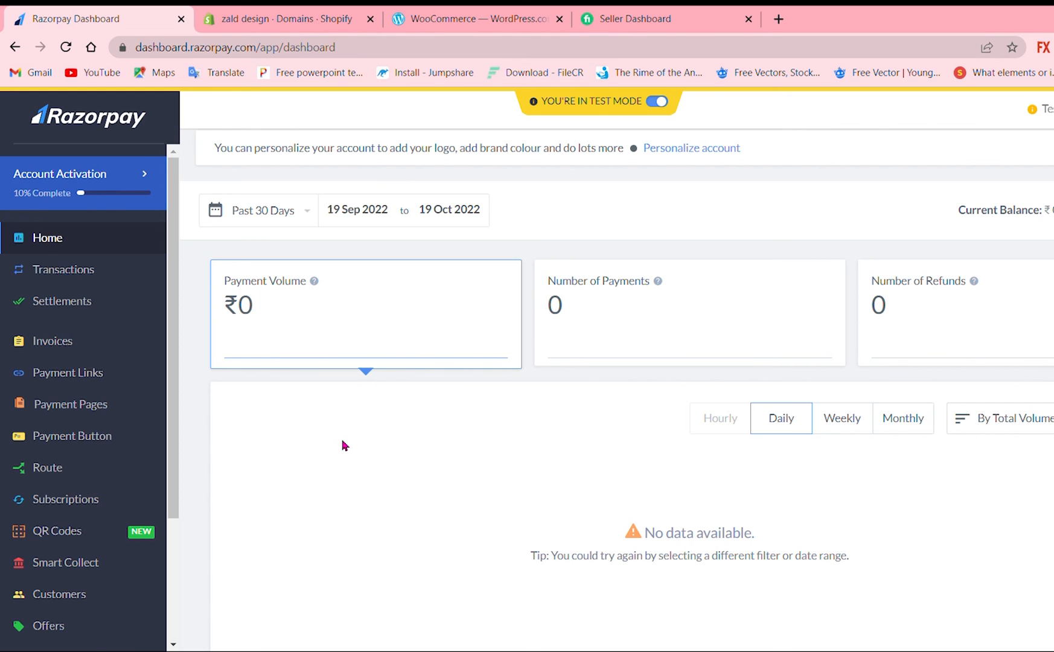